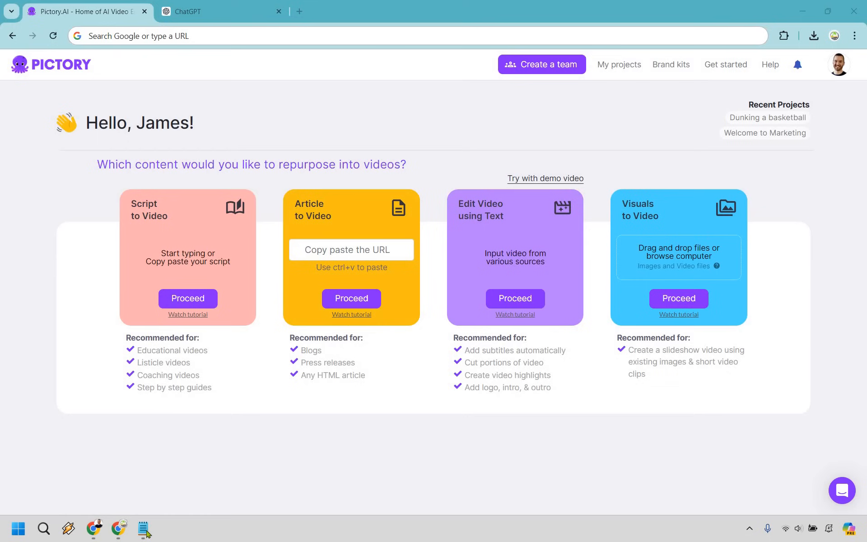
Start a new Script to Video project, leaving an empty script editor ready.
left_click(143, 529)
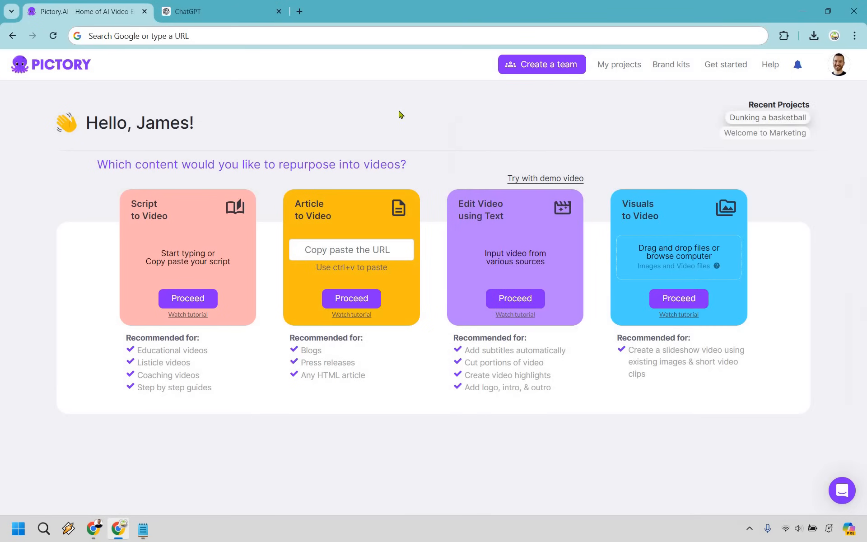
mouse_move(173, 355)
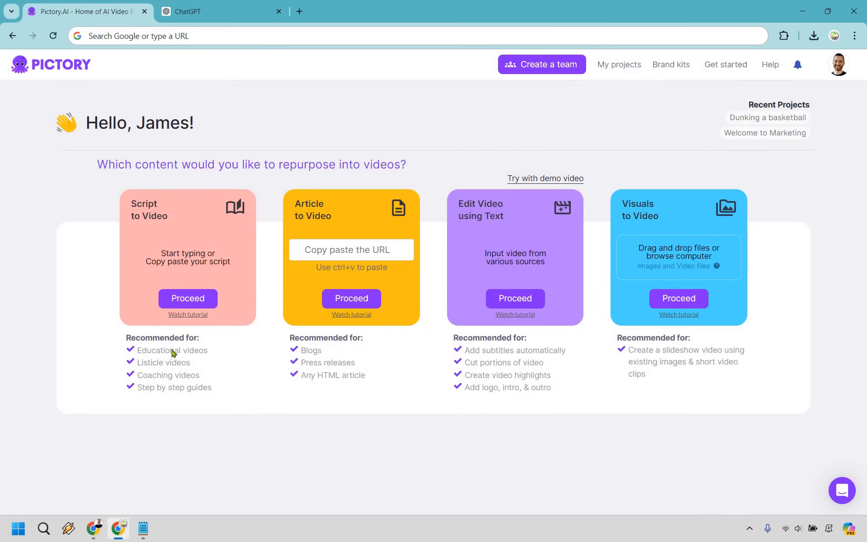
mouse_move(109, 315)
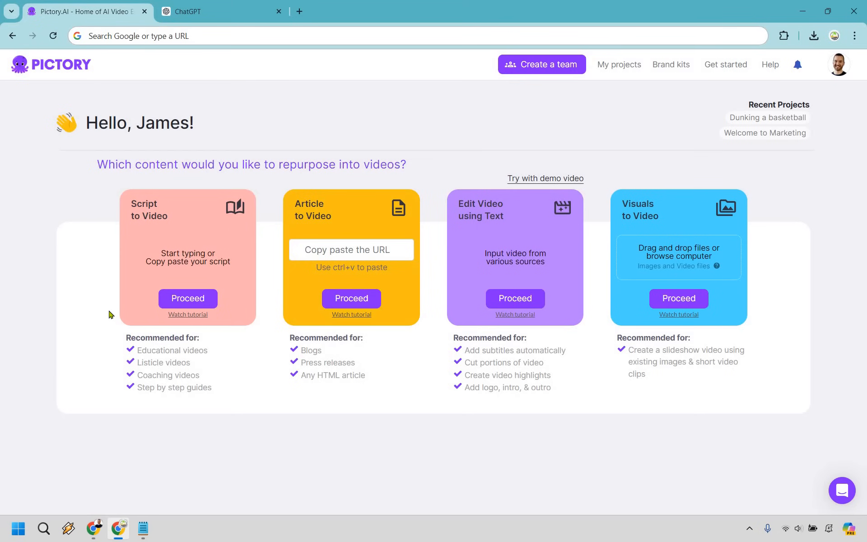
mouse_move(198, 287)
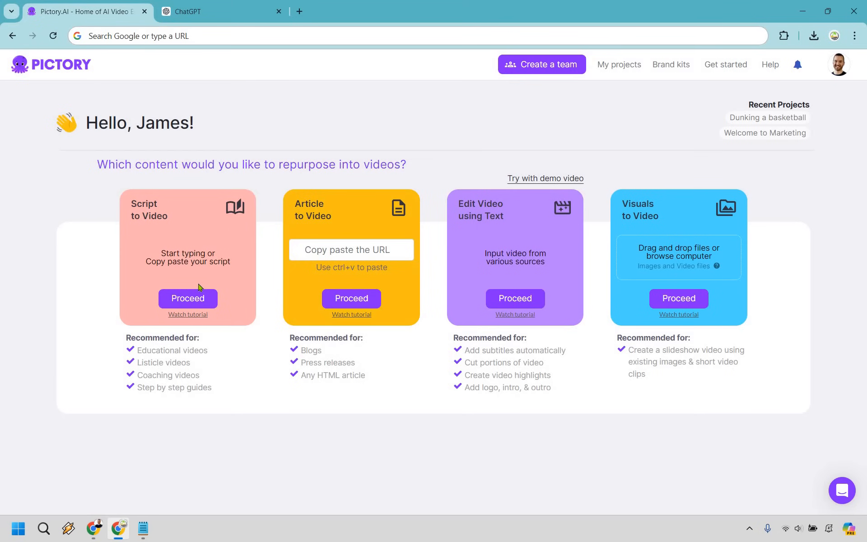
left_click(187, 299)
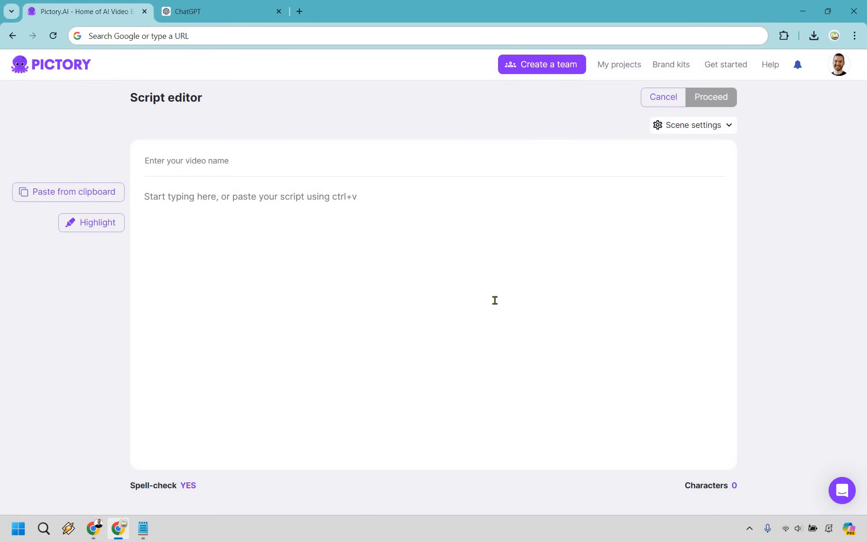
mouse_move(209, 5)
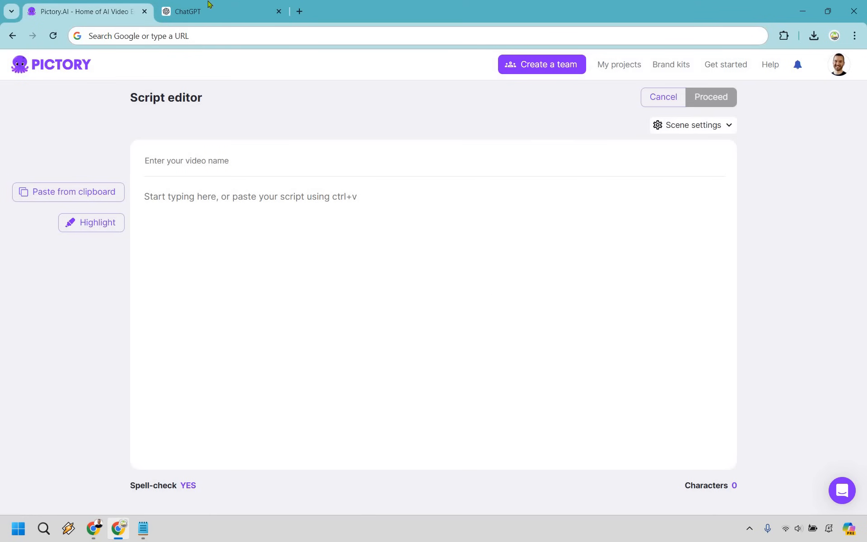
Review the ChatGPT prompt for a 250-word vertical-jump dunk article ending with a call to action.
left_click(222, 11)
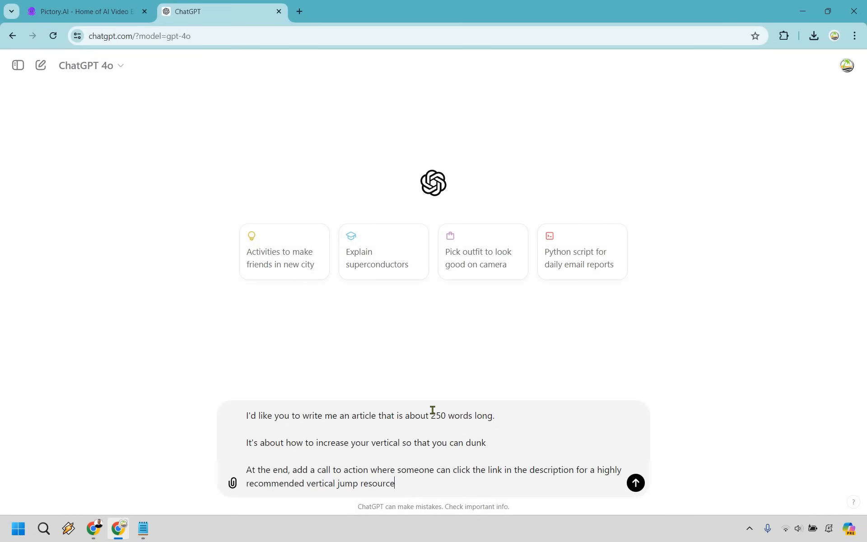
double_click(438, 416)
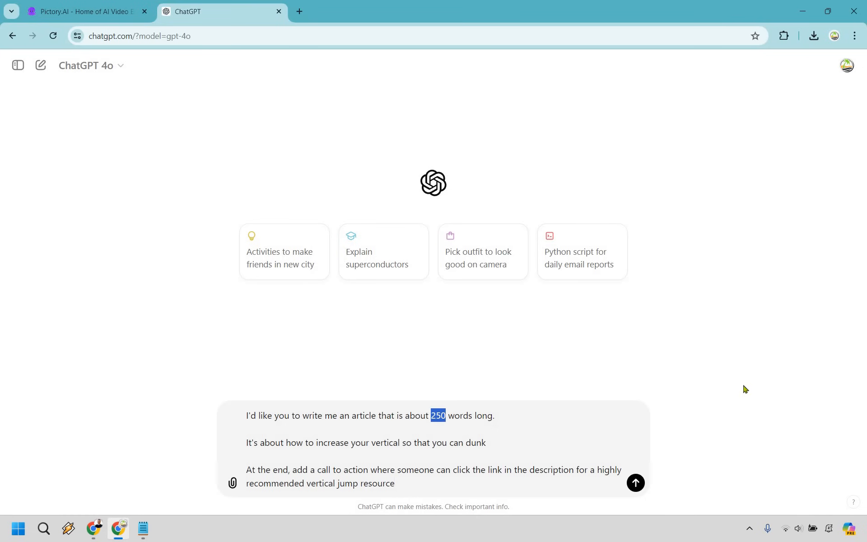
left_click(470, 393)
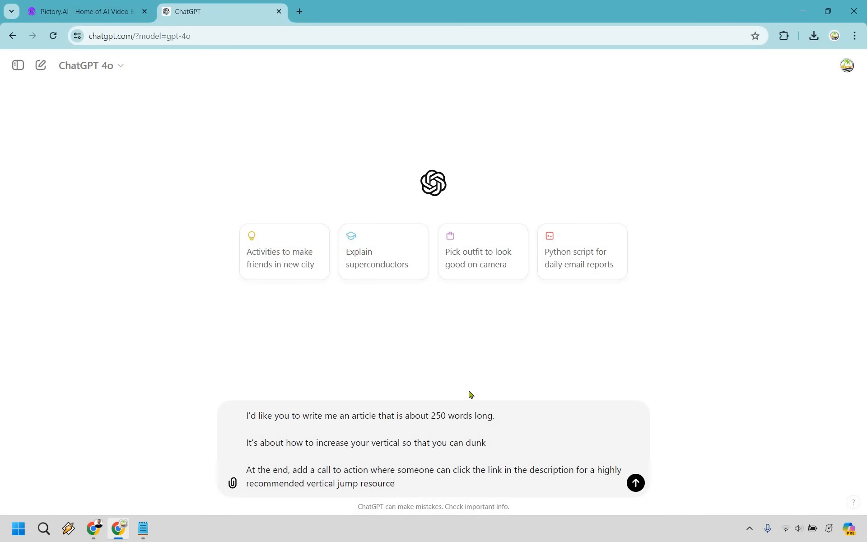
mouse_move(316, 442)
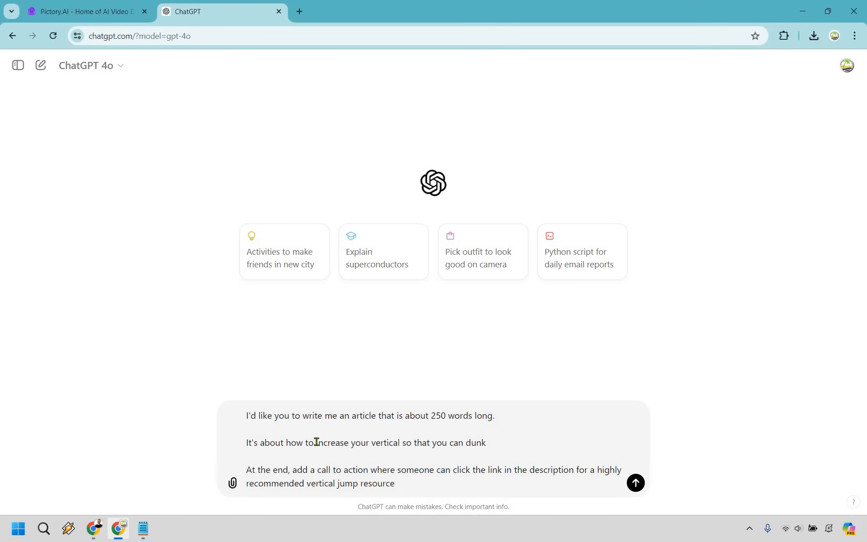
left_click_drag(316, 443, 482, 442)
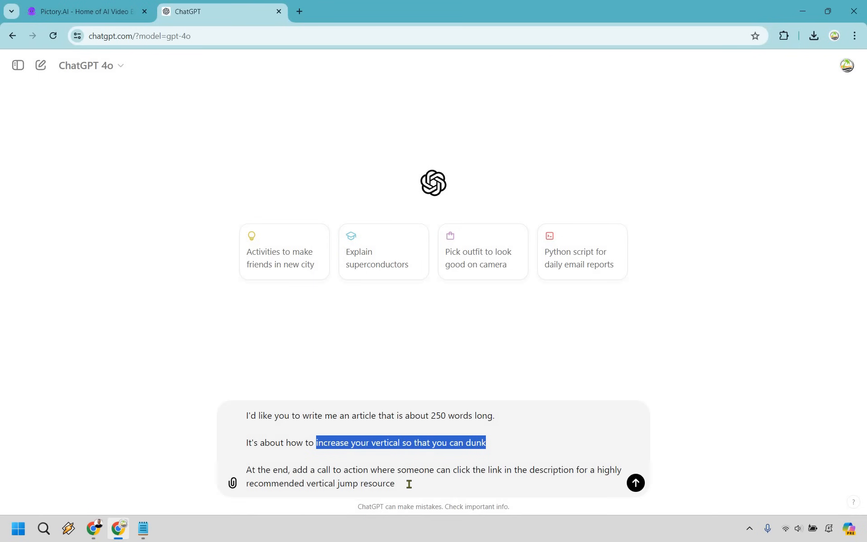
left_click(409, 484)
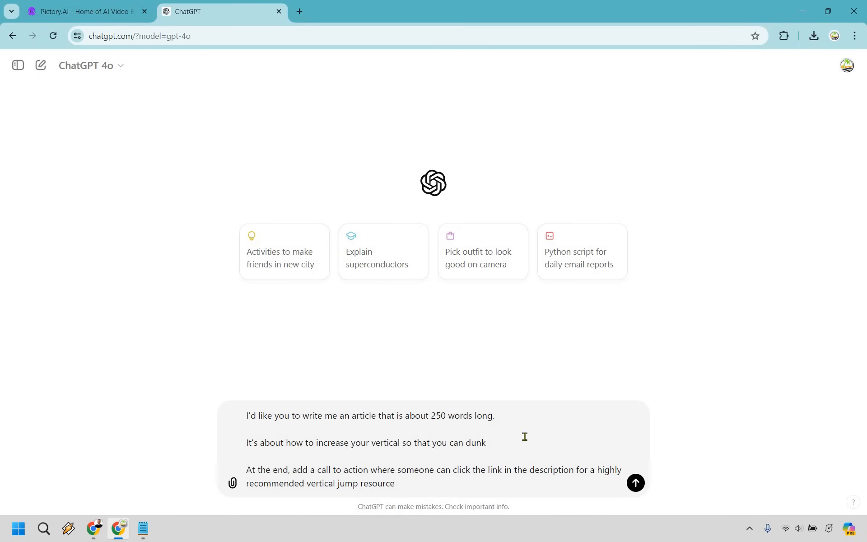
Generate the vertical jump article in ChatGPT and copy its full text.
left_click(635, 482)
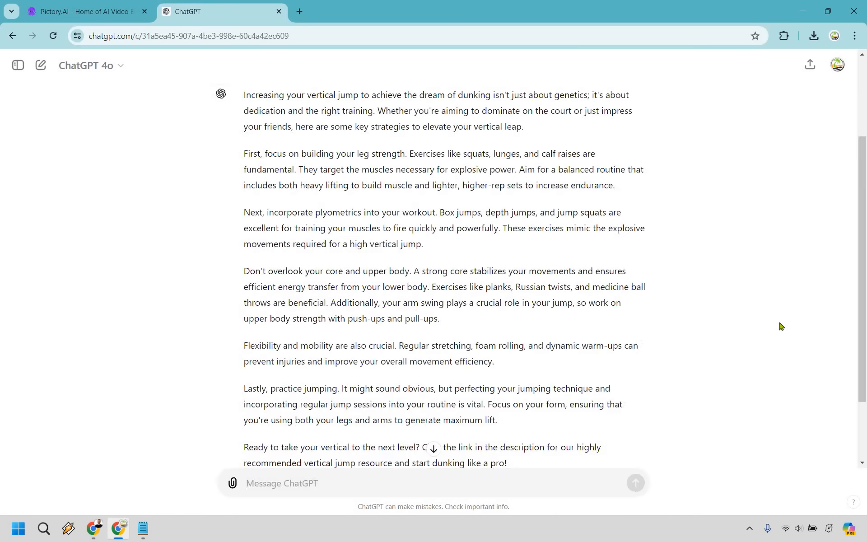
mouse_move(514, 405)
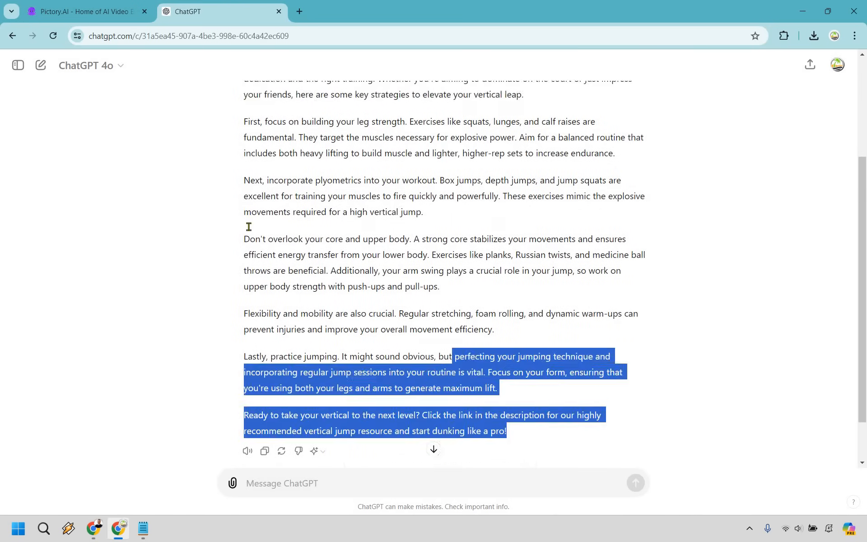
scroll("up", 3)
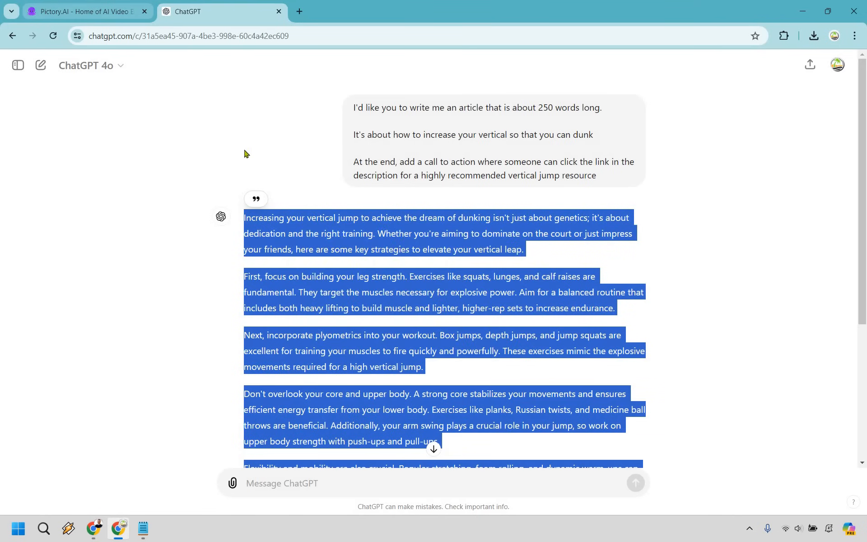
left_click(83, 11)
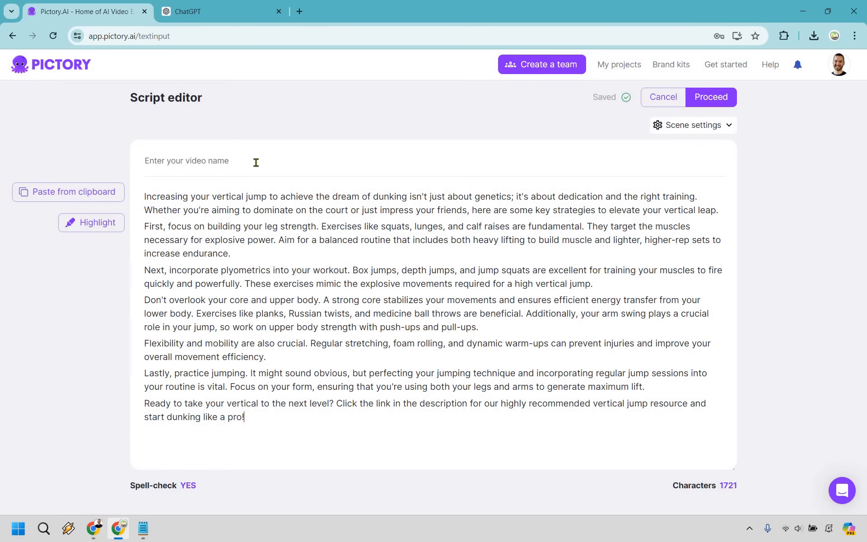
Name the video 'How To Increase Your Vertical Jump' and split the script one sentence per line.
type("How To Increase Your Vertical Jump")
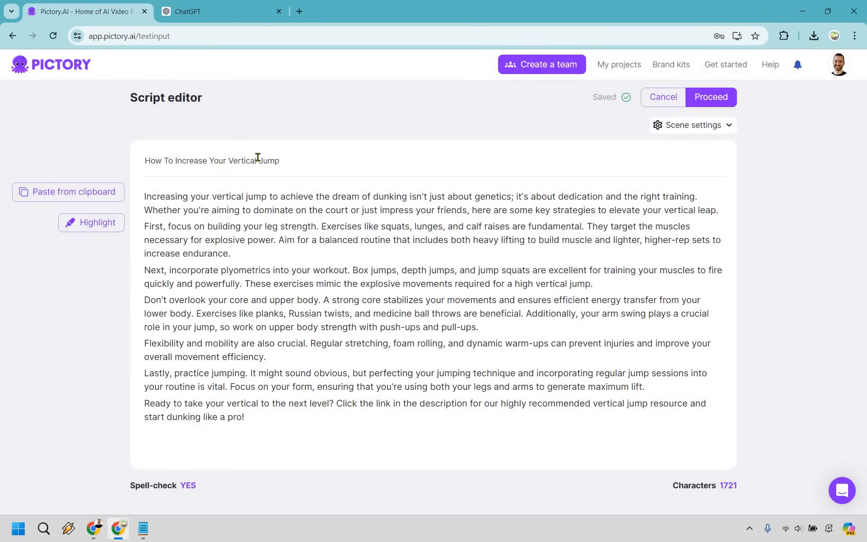
mouse_move(512, 194)
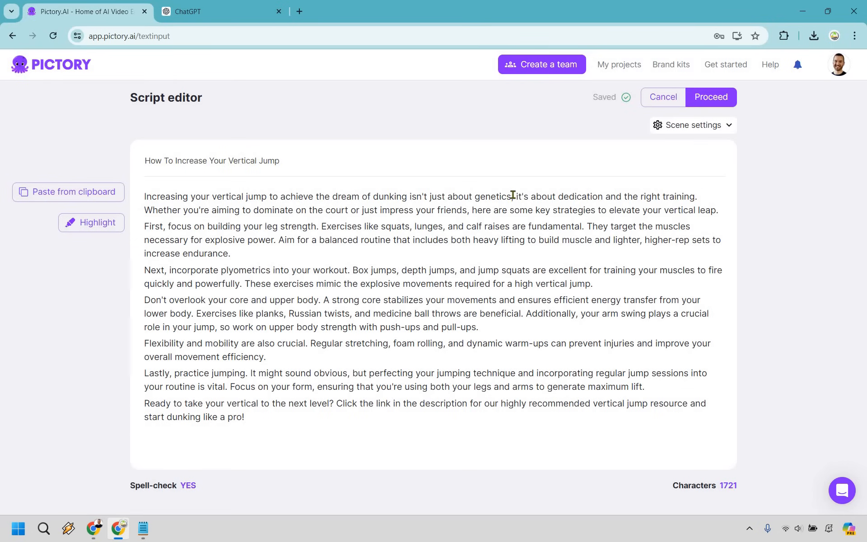
mouse_move(520, 205)
type("... ")
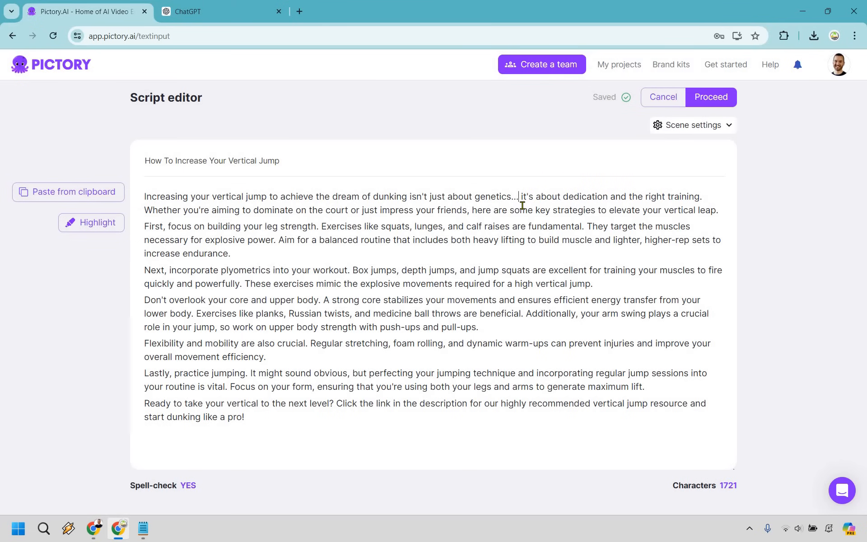
key("backspace")
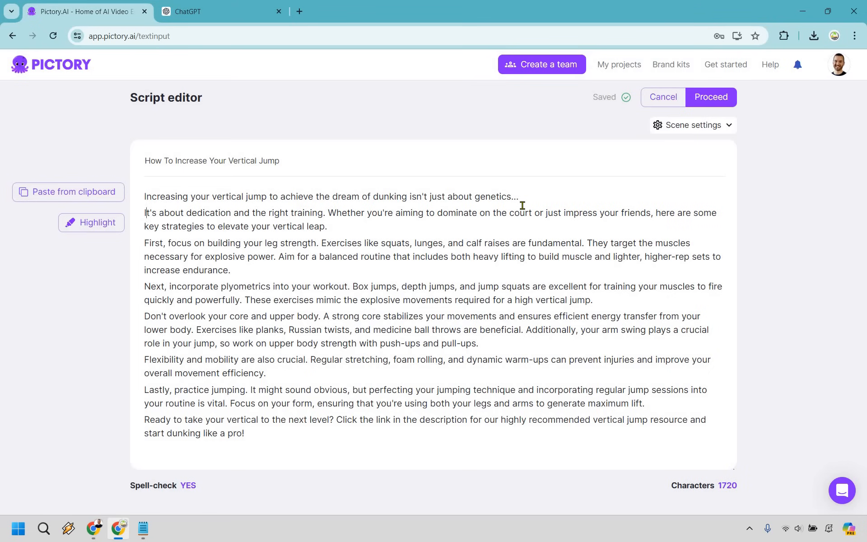
mouse_move(190, 200)
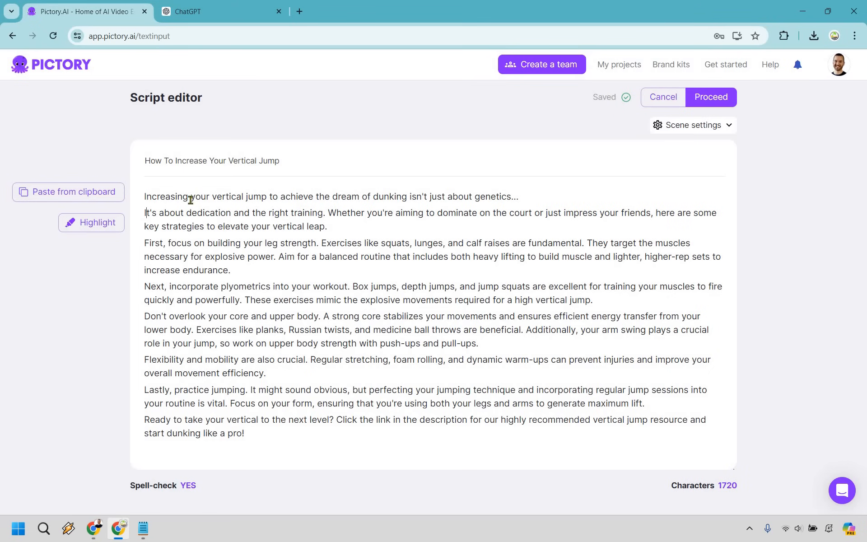
mouse_move(489, 186)
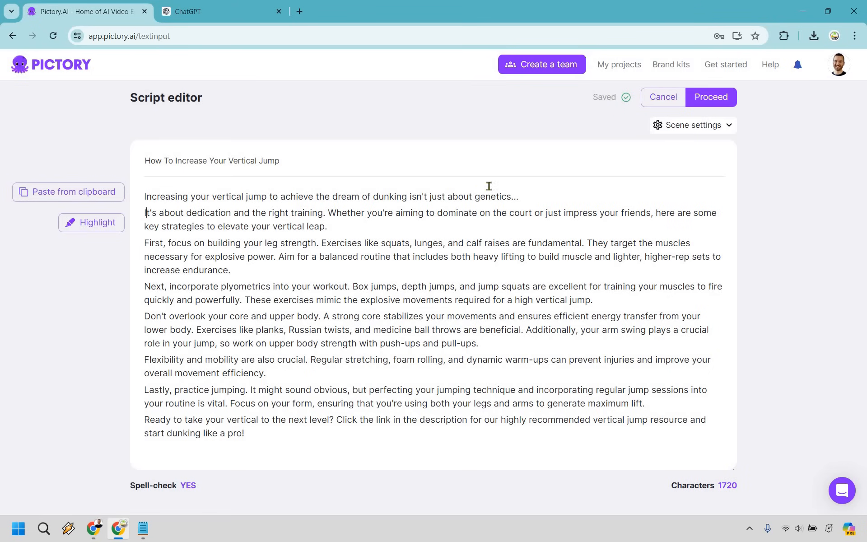
mouse_move(340, 206)
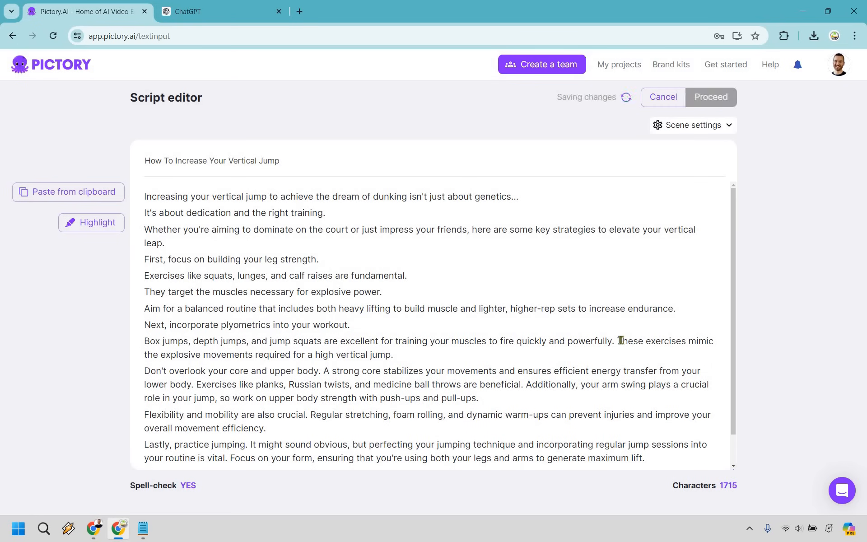
left_click(618, 341)
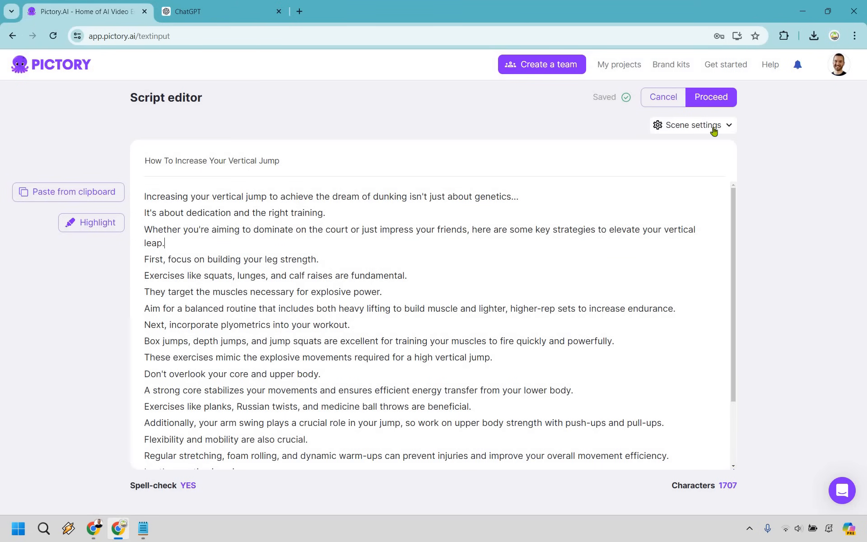
Check the scene creation settings rule for starting new scenes.
left_click(692, 125)
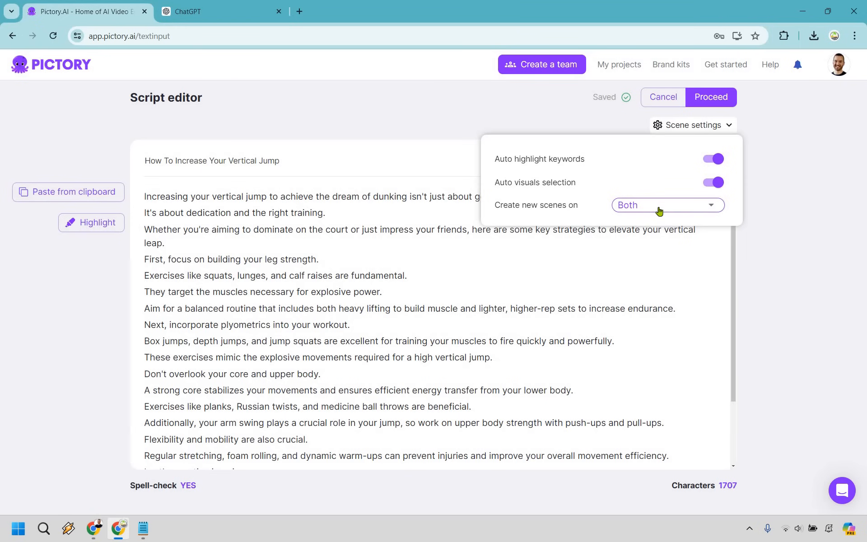
left_click(667, 206)
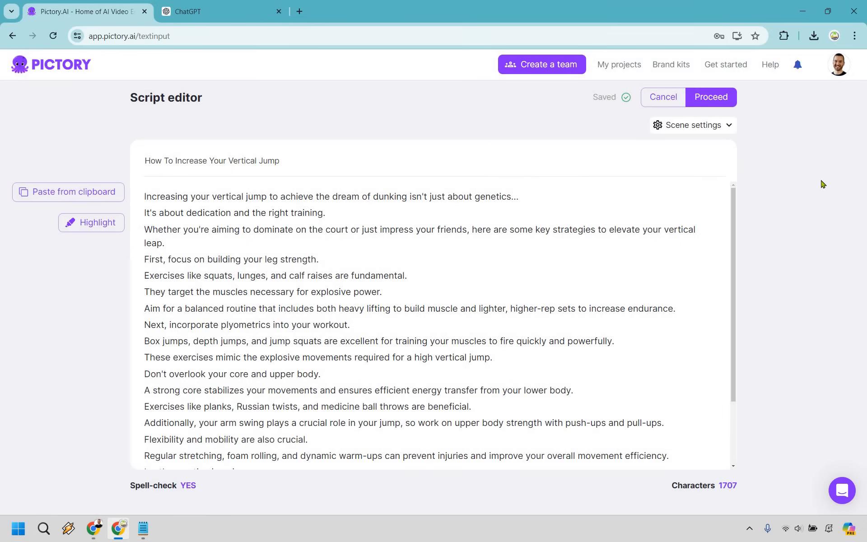
mouse_move(809, 193)
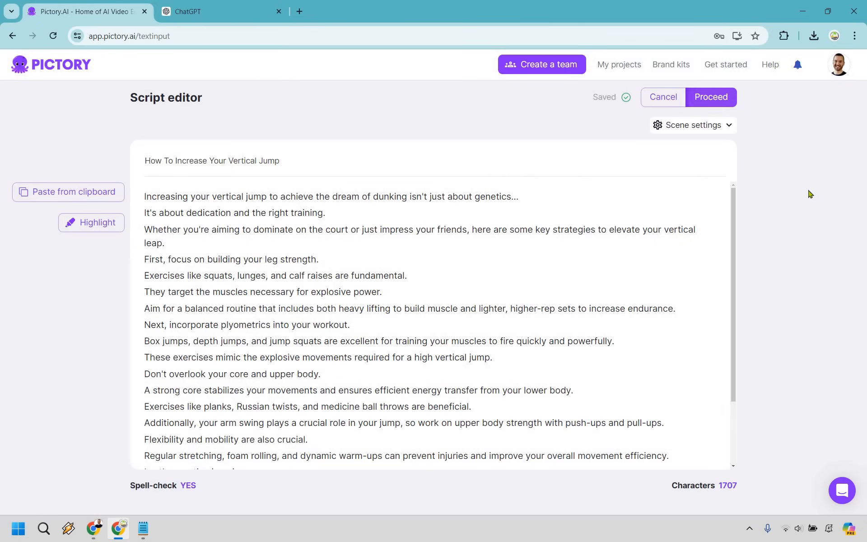
Generate the storyboard of 21 captioned scenes from the script and look through the scene list.
left_click(712, 96)
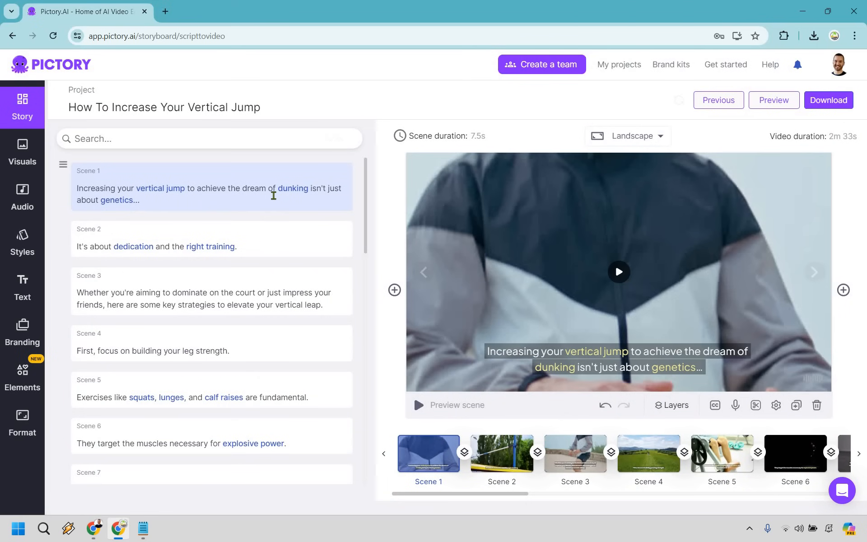
mouse_move(118, 242)
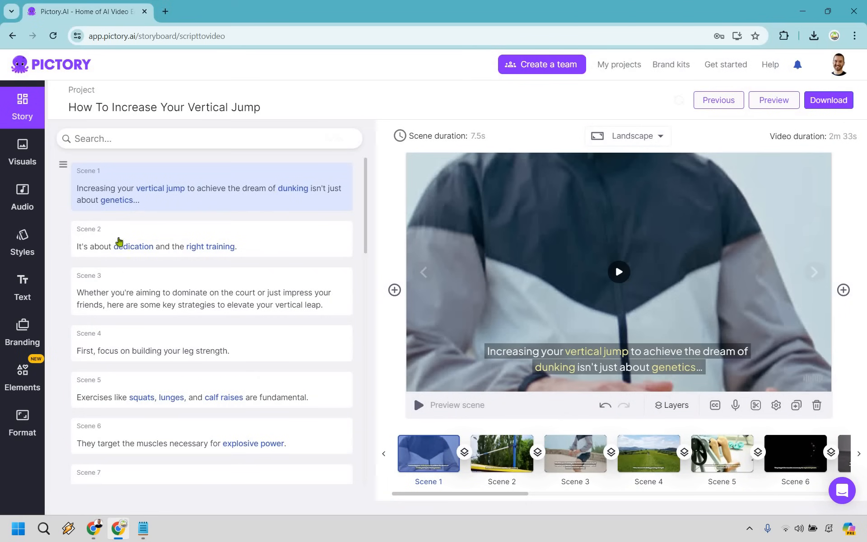
mouse_move(262, 225)
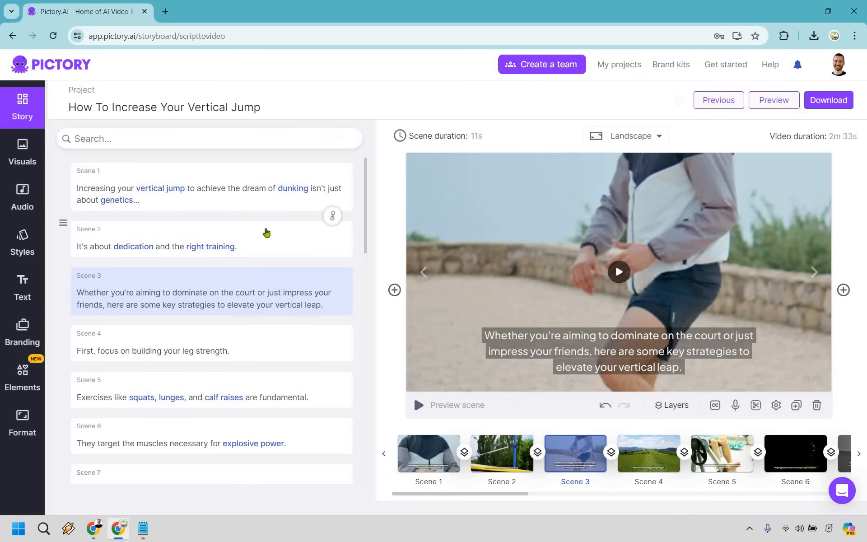
scroll("down", 3)
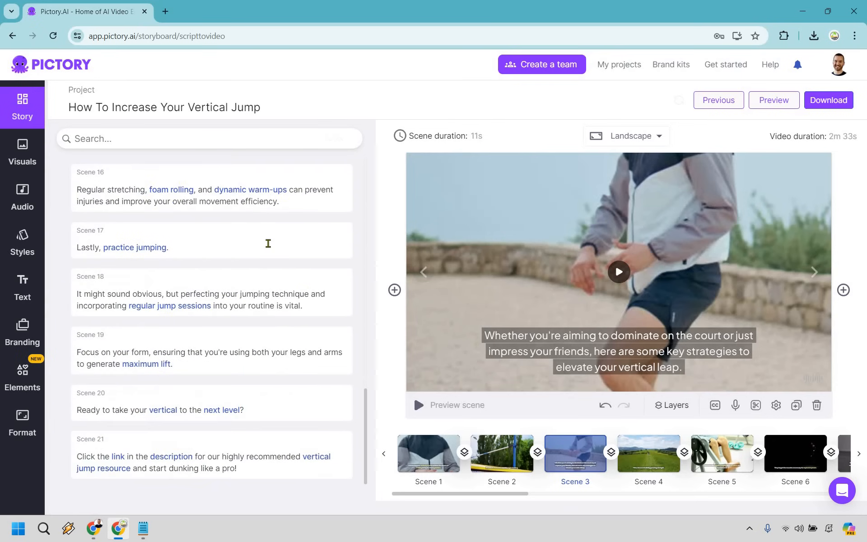
left_click(210, 240)
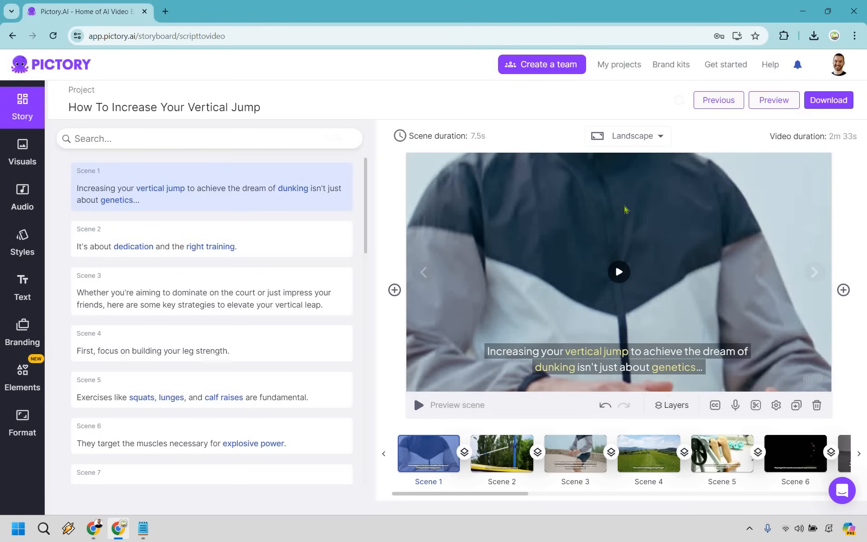
mouse_move(675, 239)
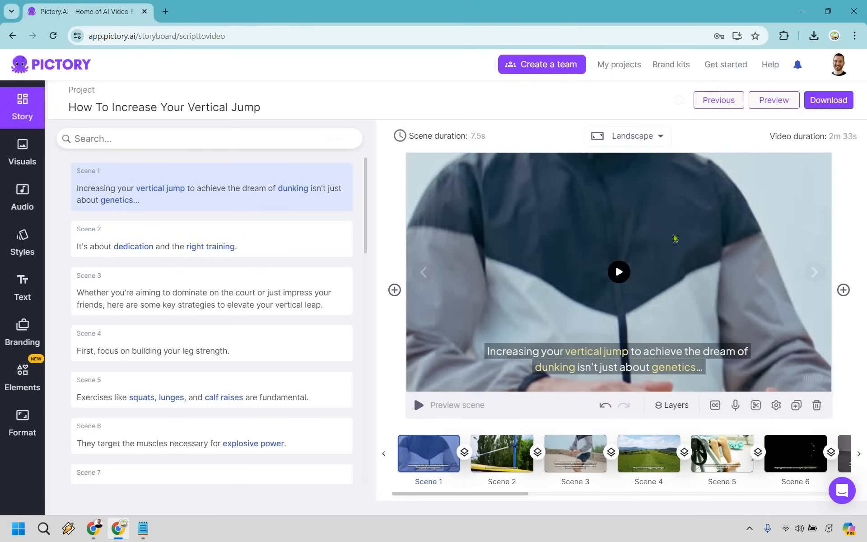
Preview the opening scene's footage, then select the second scene.
left_click(618, 272)
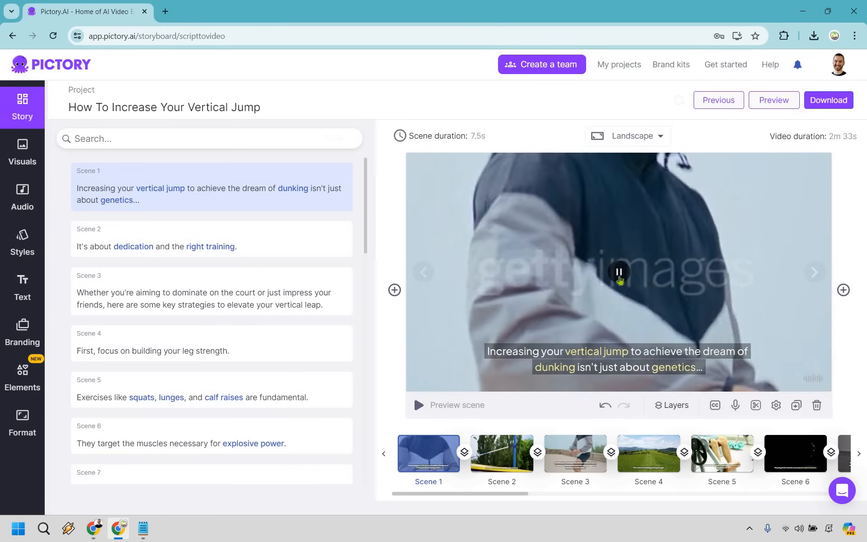
left_click(619, 272)
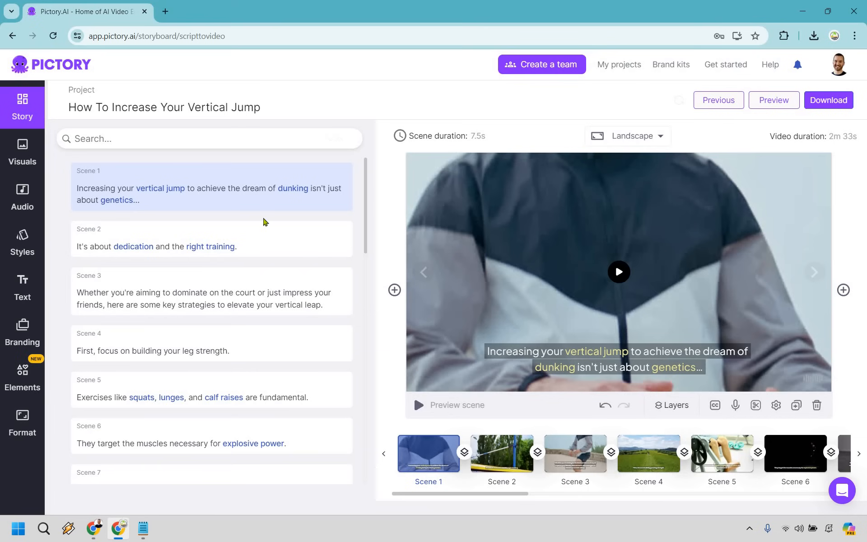
mouse_move(275, 245)
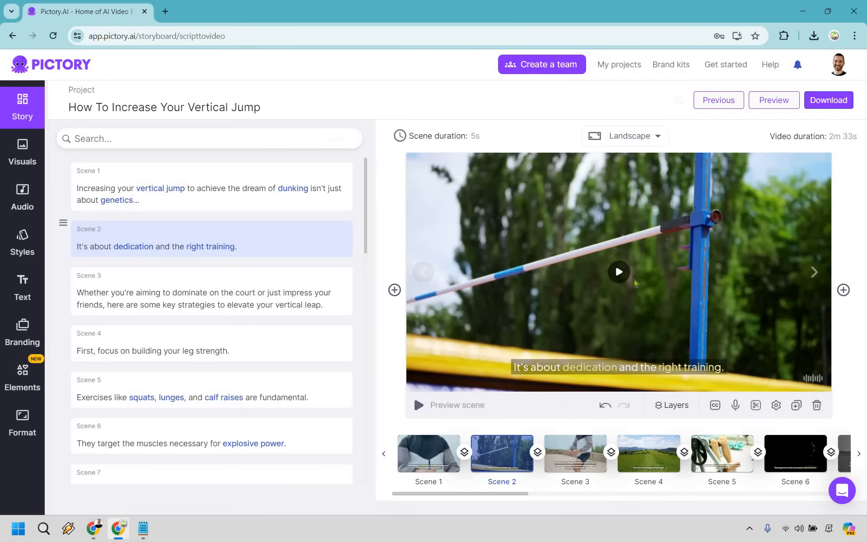
left_click(618, 272)
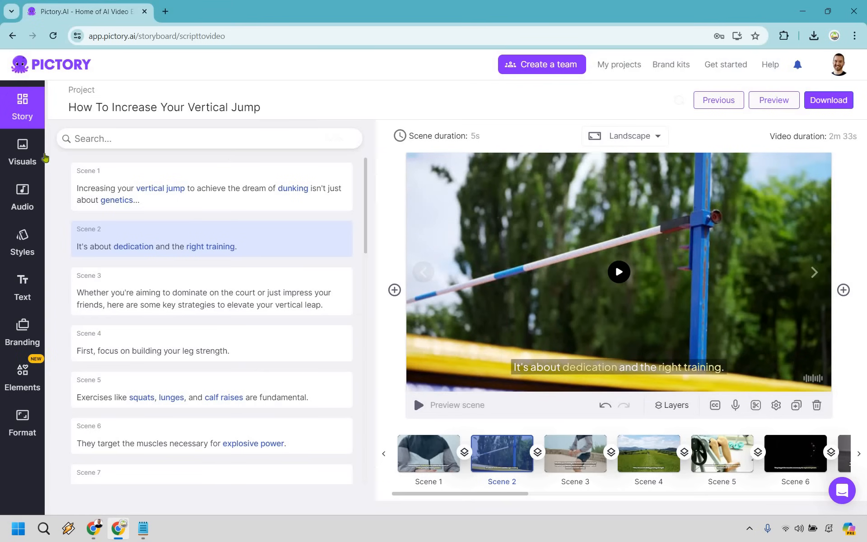
Replace the second scene's visual with a basketball dunk clip from the stock library.
left_click(22, 152)
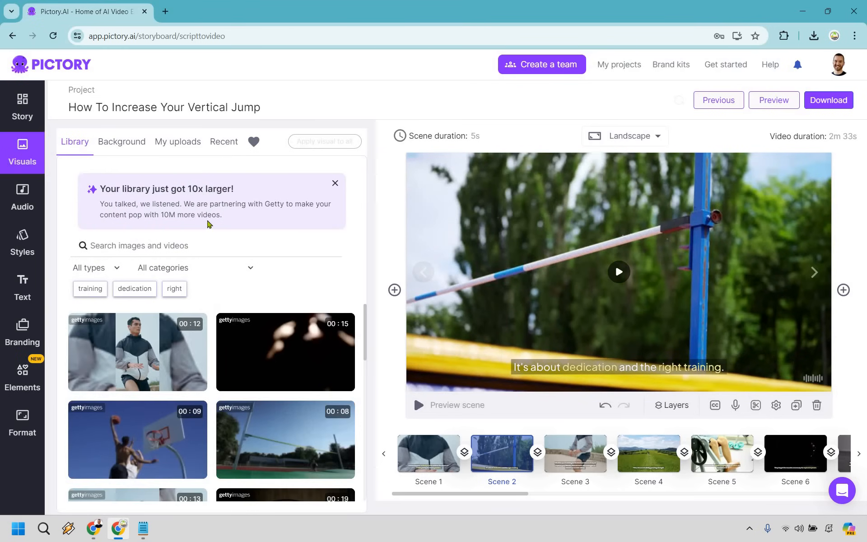
mouse_move(137, 352)
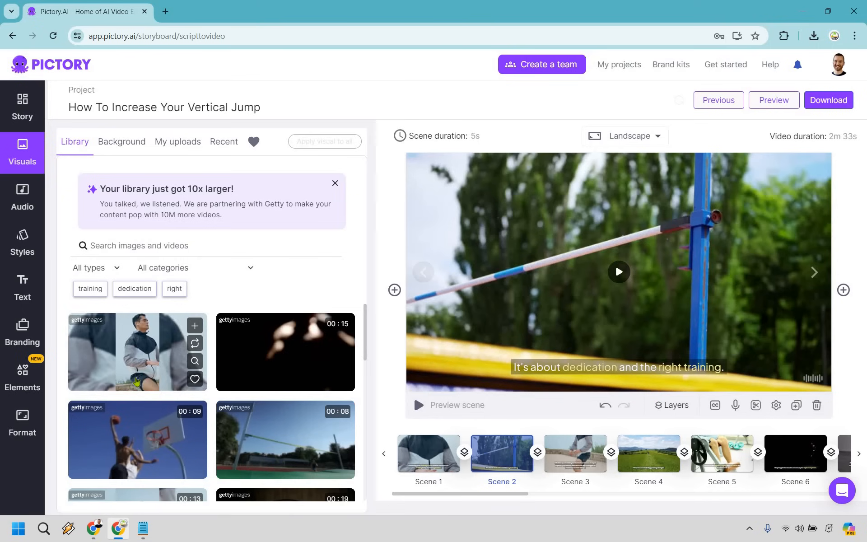
scroll("down", 3)
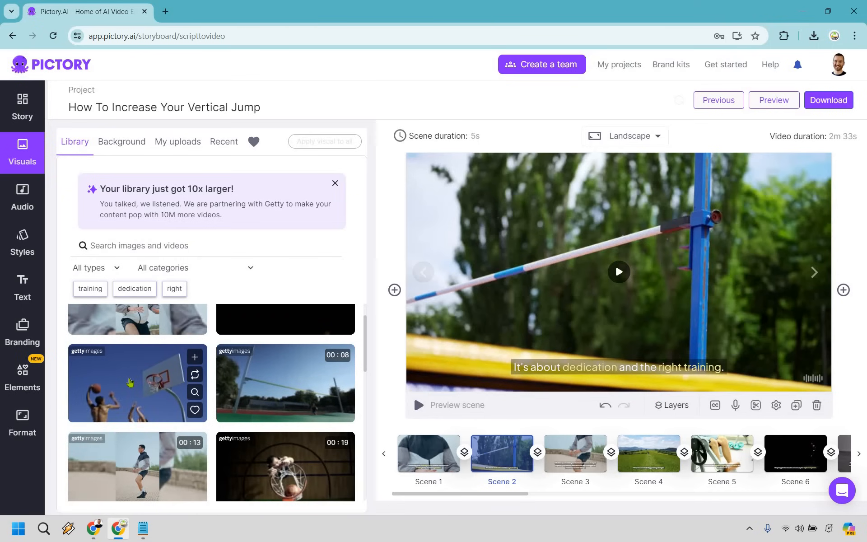
left_click(137, 383)
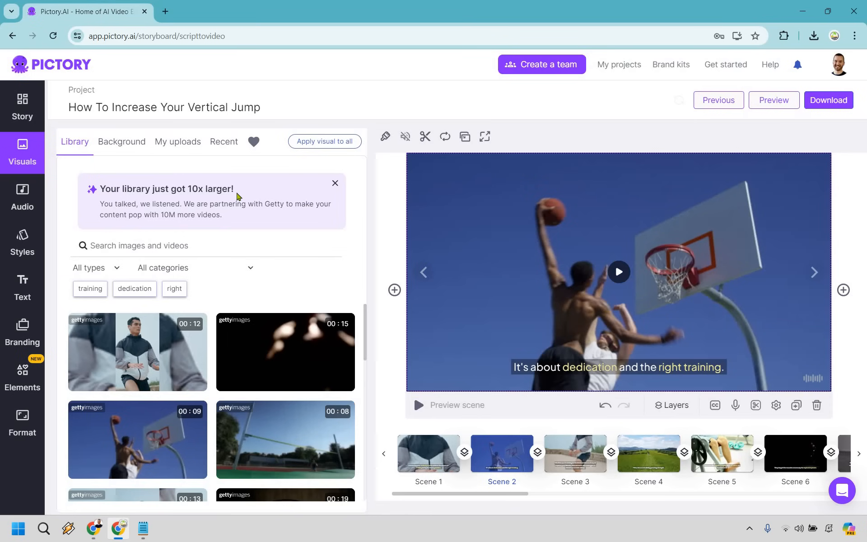
mouse_move(649, 460)
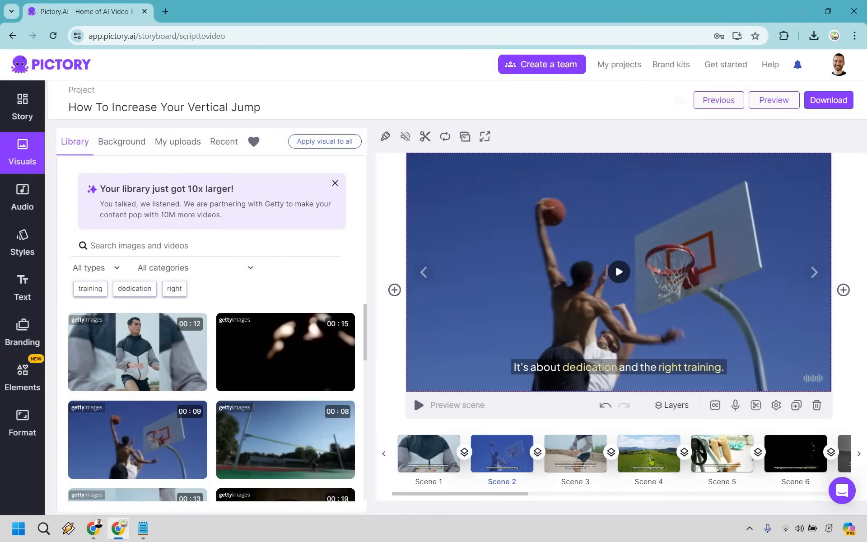
Review scenes 4 through 8 and land on the box jumps scene.
left_click(649, 455)
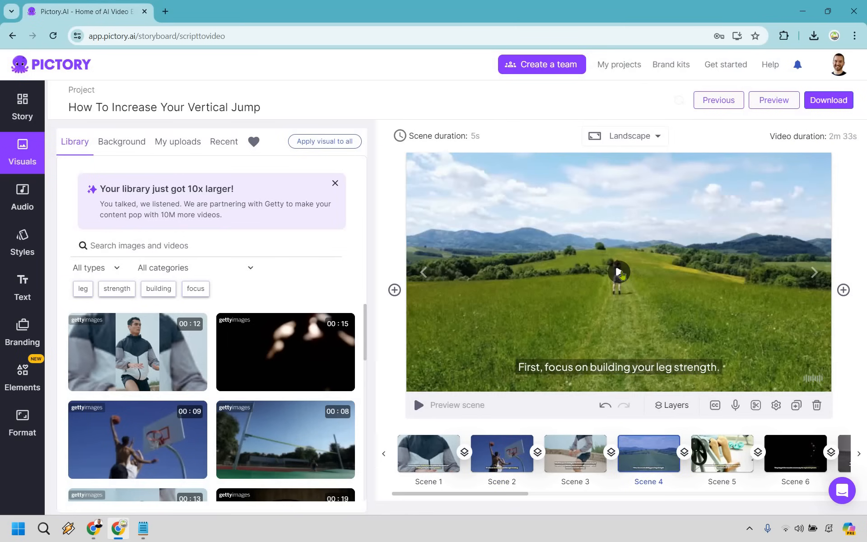
left_click(618, 272)
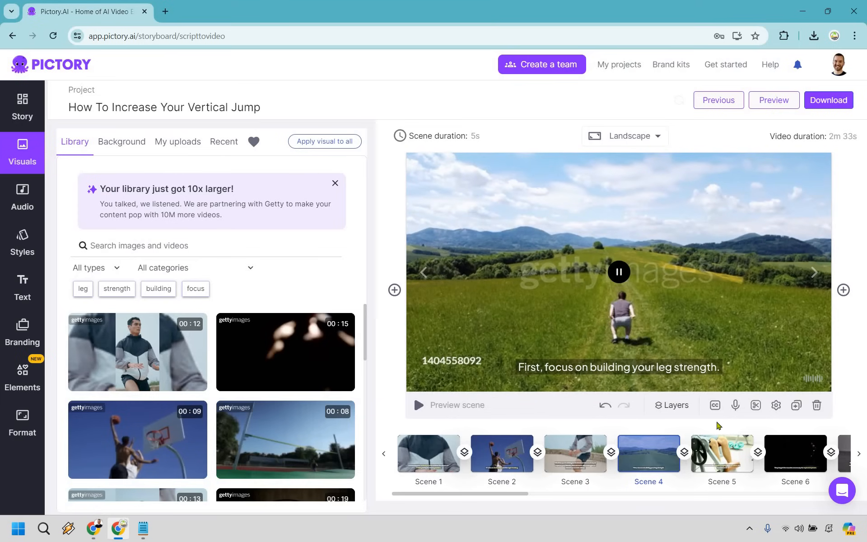
left_click(722, 454)
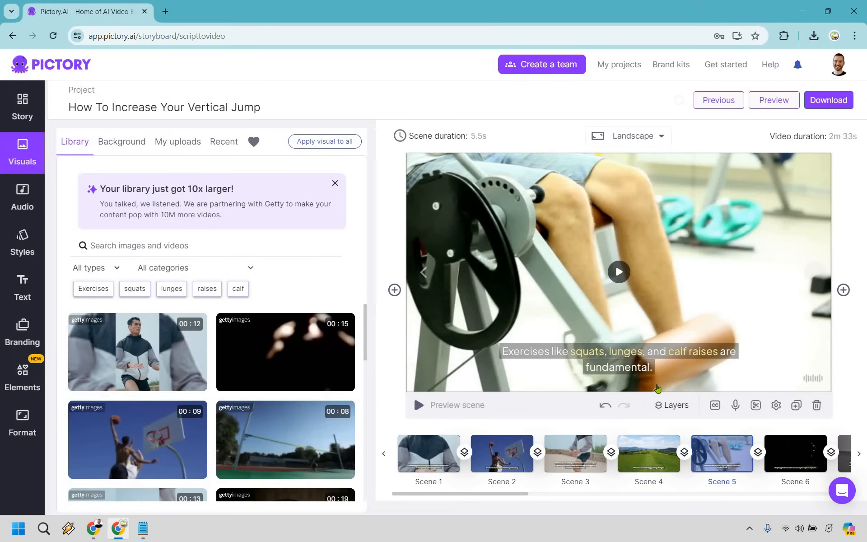
mouse_move(478, 502)
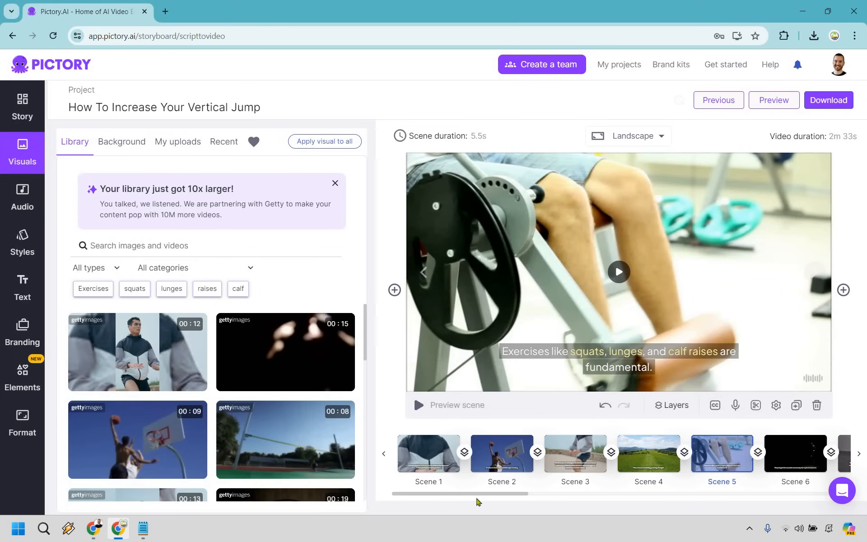
scroll("right", 3)
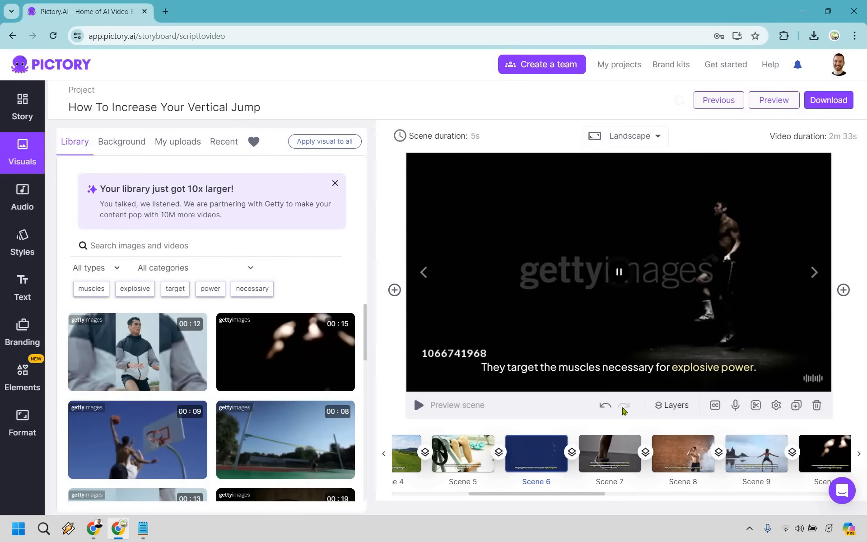
left_click(608, 455)
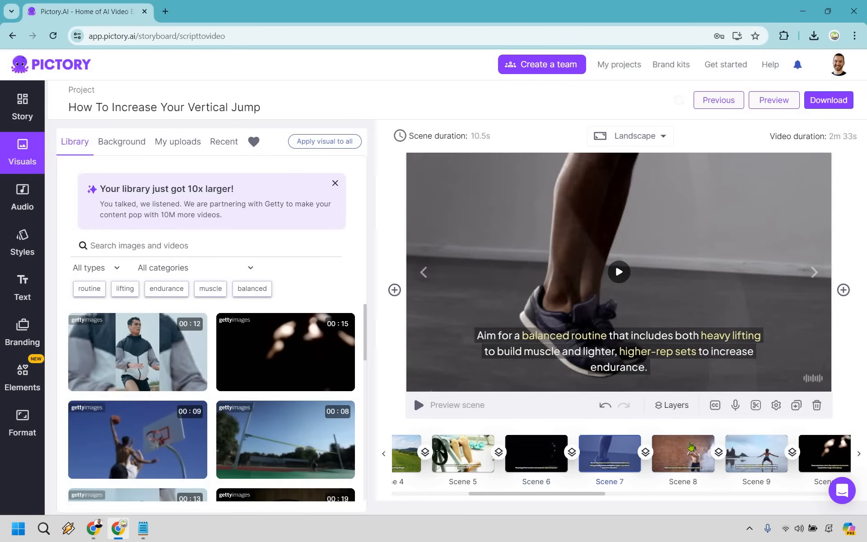
left_click(683, 453)
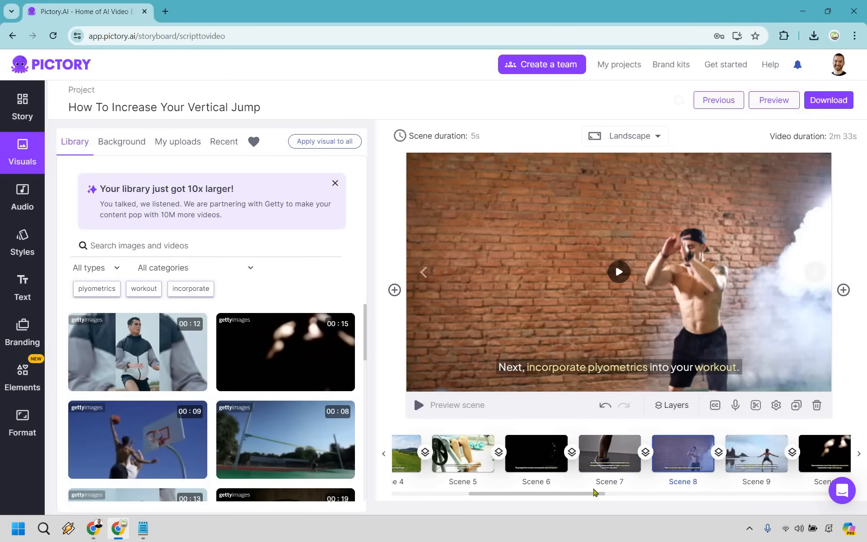
left_click(539, 455)
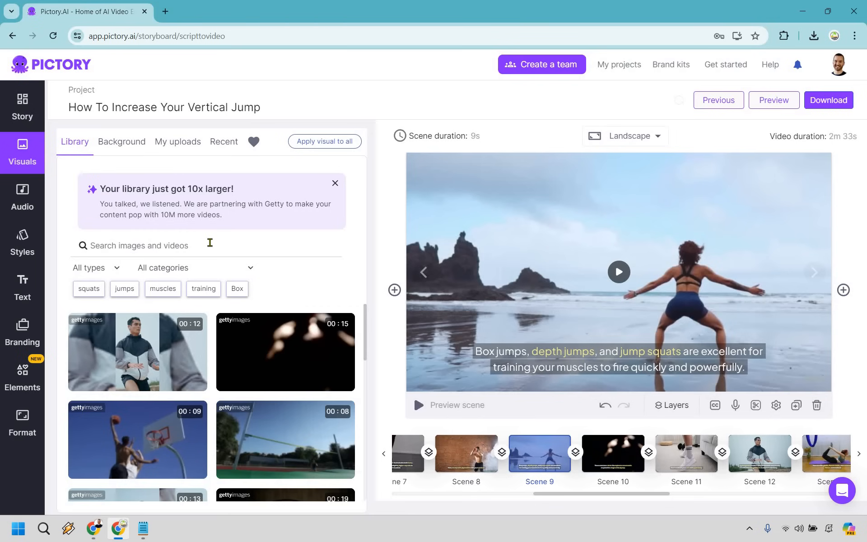
Search the visual library for 'squat' clips for the box jumps scene.
left_click(138, 245)
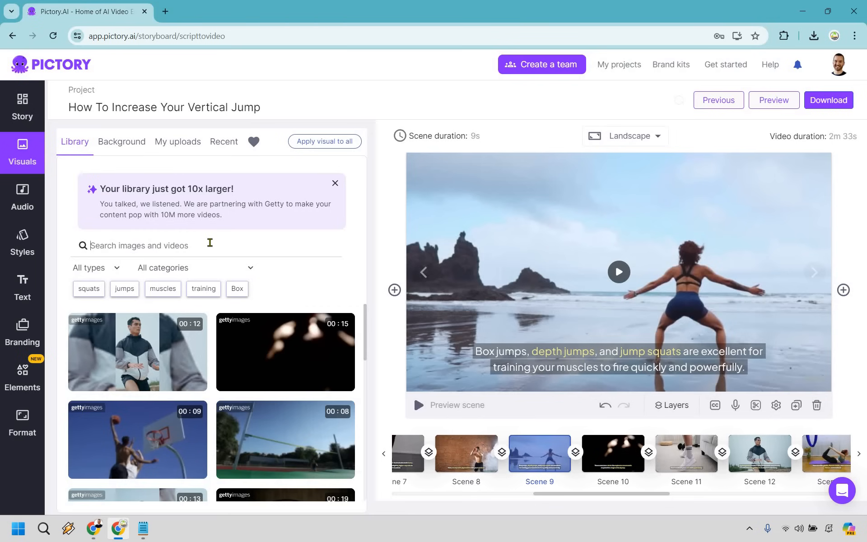
type("squat")
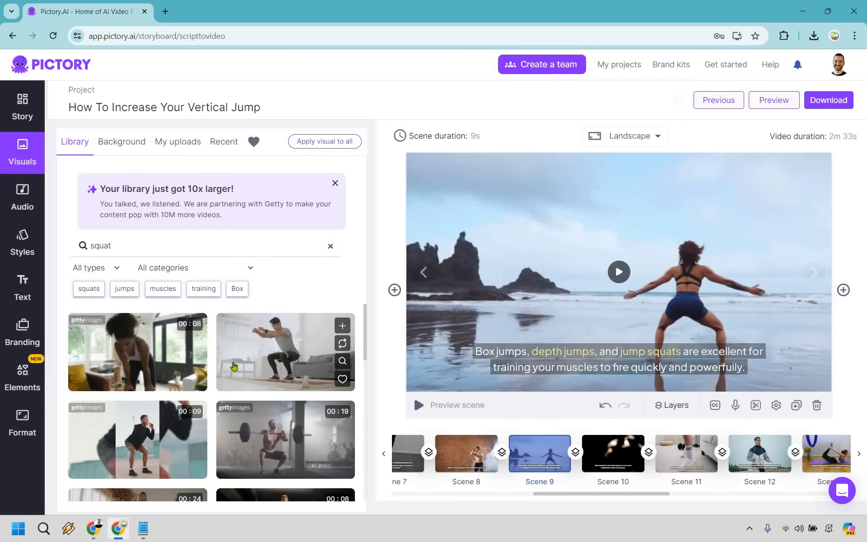
scroll("down", 3)
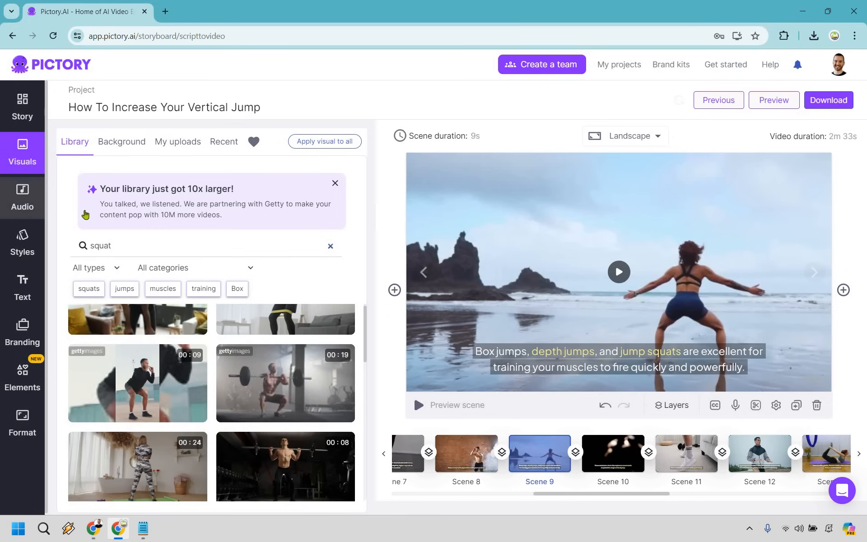
Remove the Wild And Fast background music and preview Wild And Fast and Chili Con Carne without applying.
left_click(21, 198)
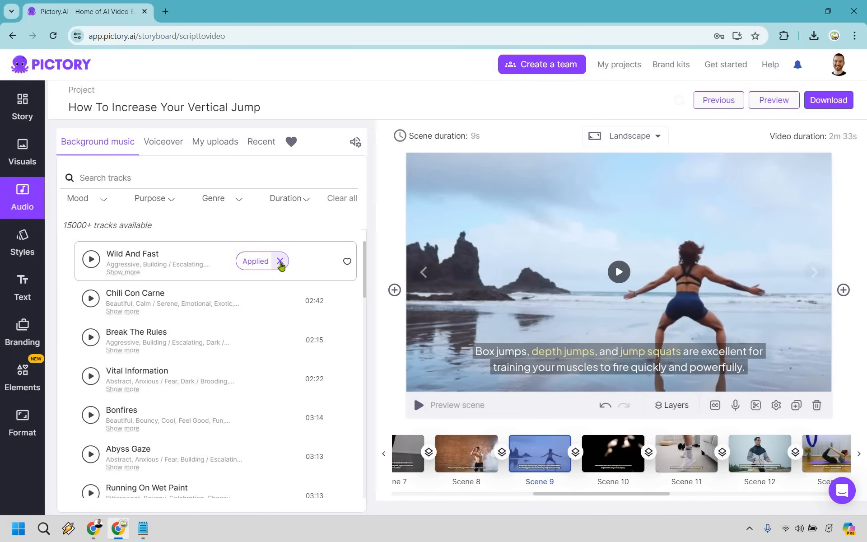
left_click(280, 261)
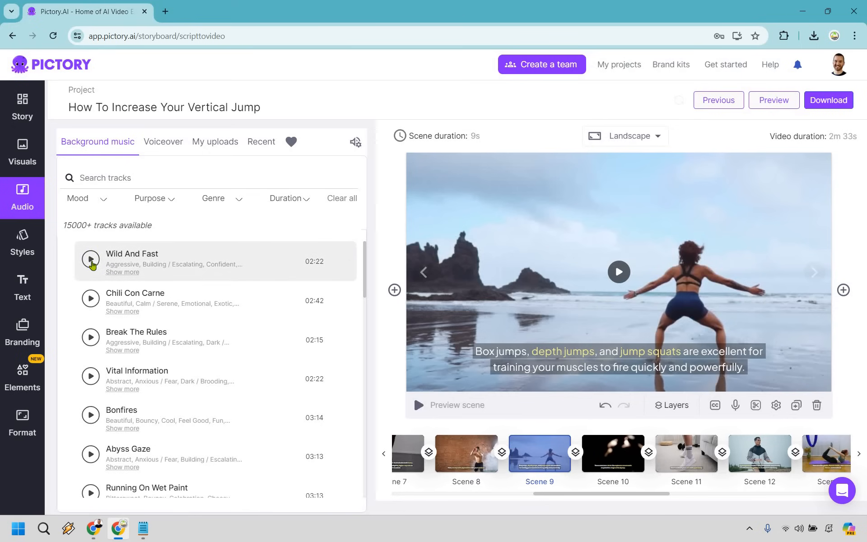
left_click(90, 260)
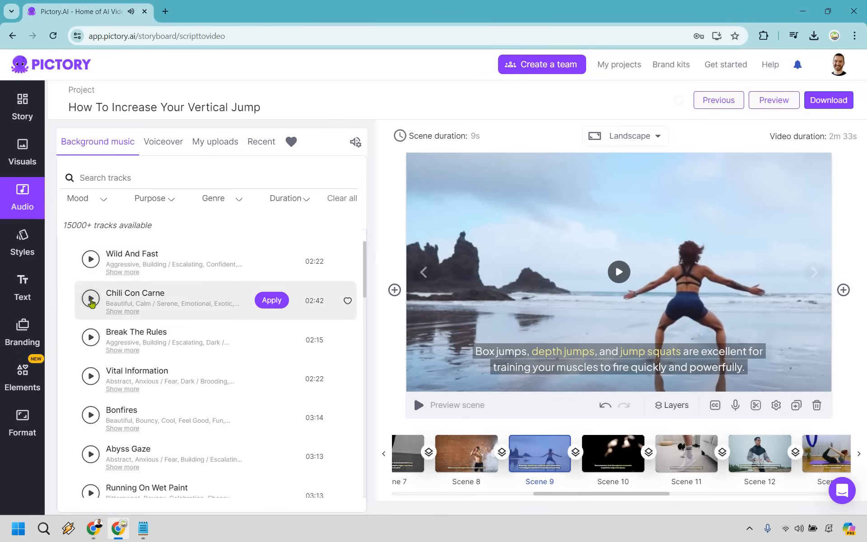
left_click(91, 300)
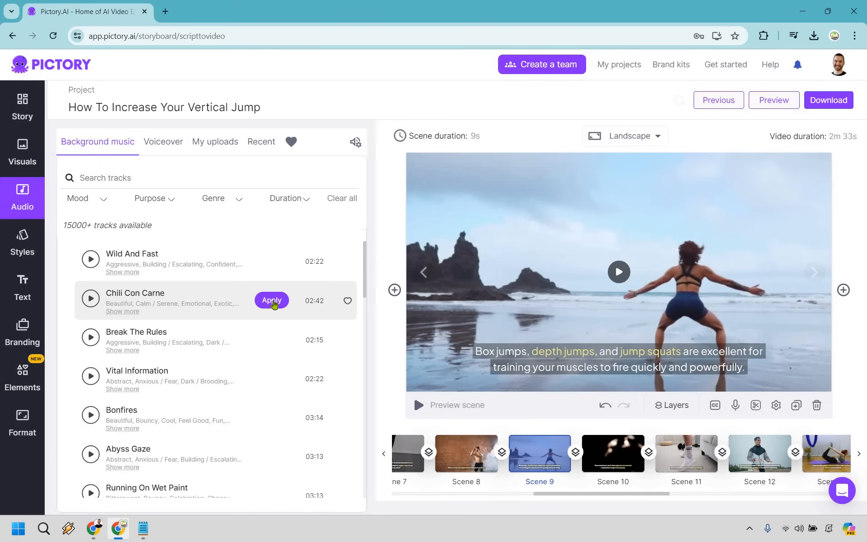
mouse_move(454, 493)
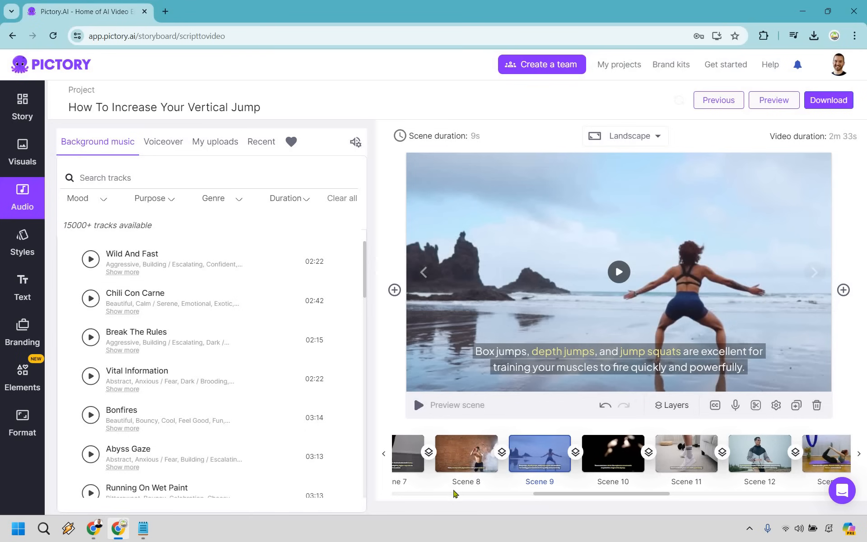
scroll("left", 3)
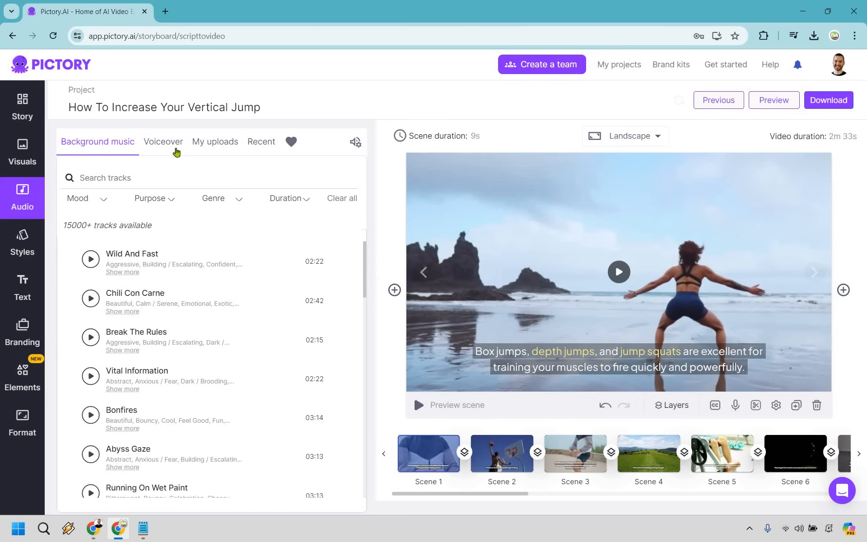
Preview the Adam, Antony and Brian voices, then apply the Adam male voice to the video.
left_click(164, 142)
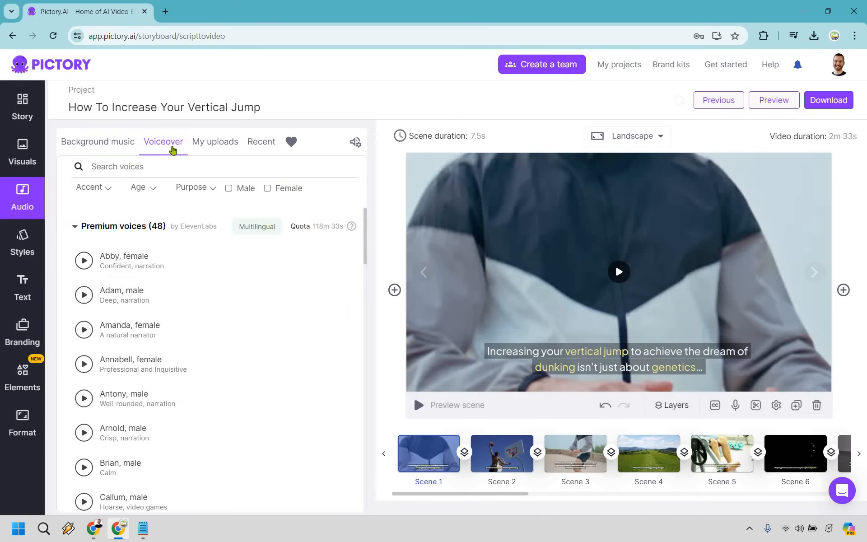
mouse_move(41, 279)
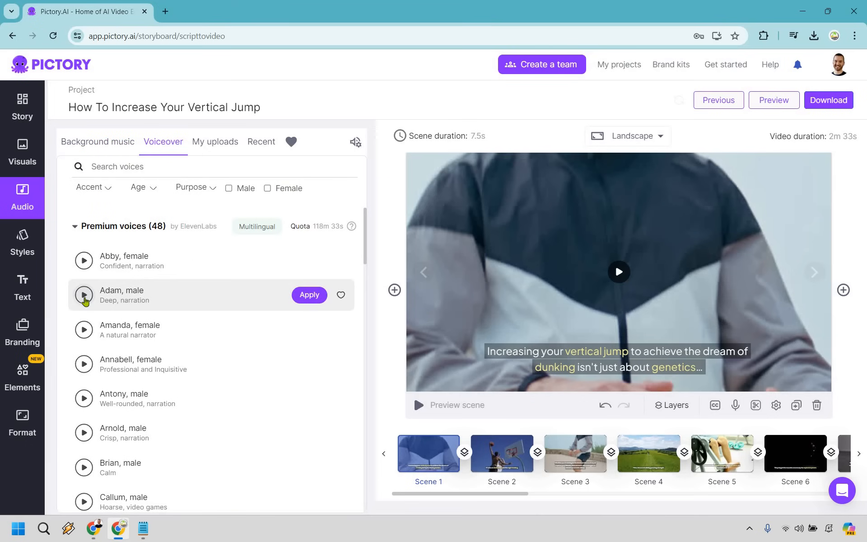
left_click(84, 295)
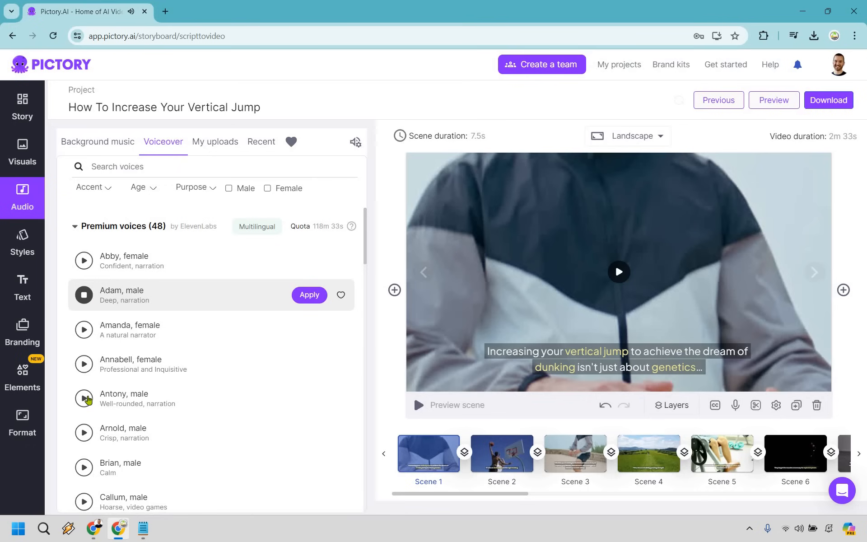
left_click(83, 398)
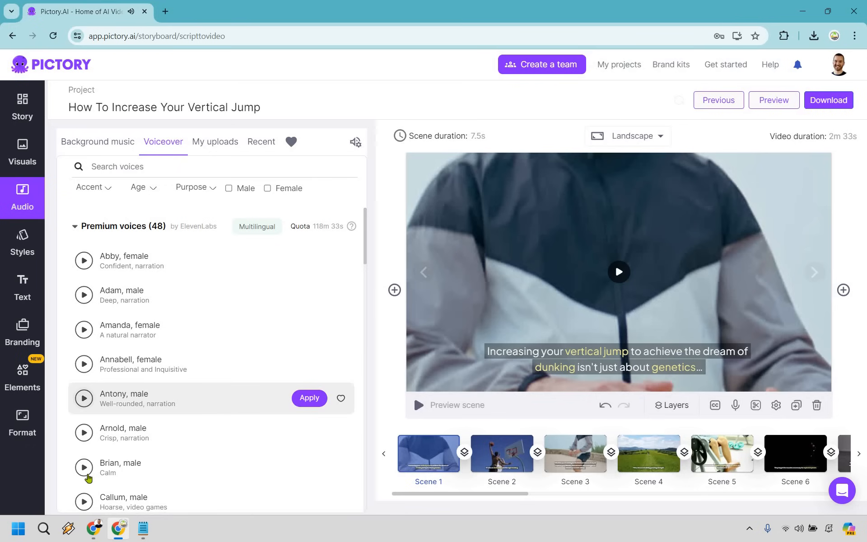
left_click(83, 467)
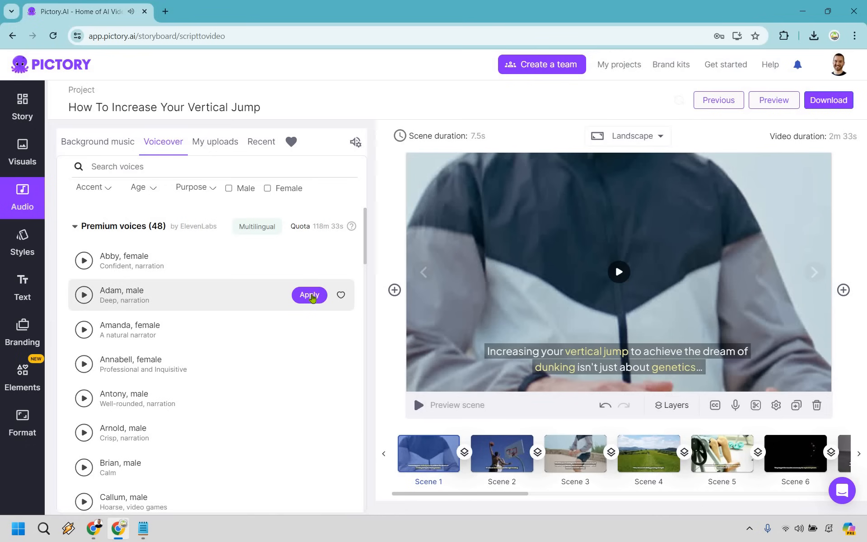
left_click(309, 294)
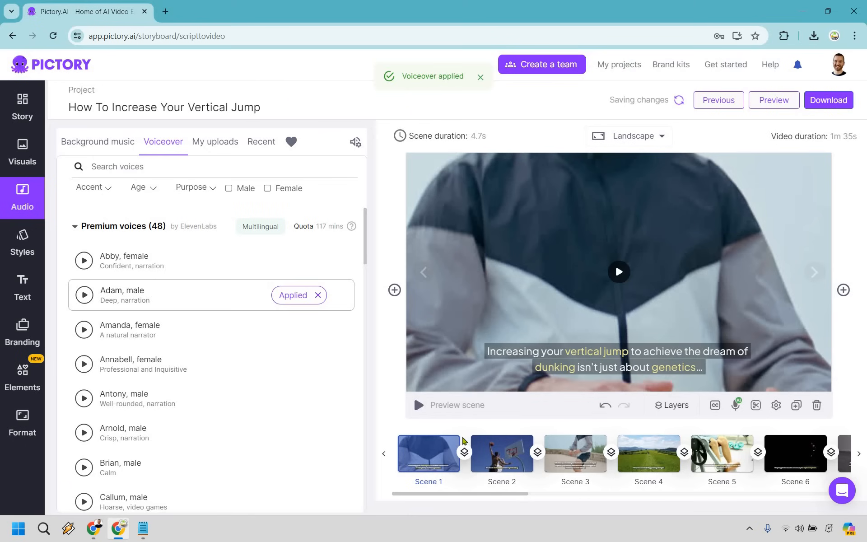
Select scene 2 with the dunk clip and briefly preview it with the Adam narration.
left_click(502, 453)
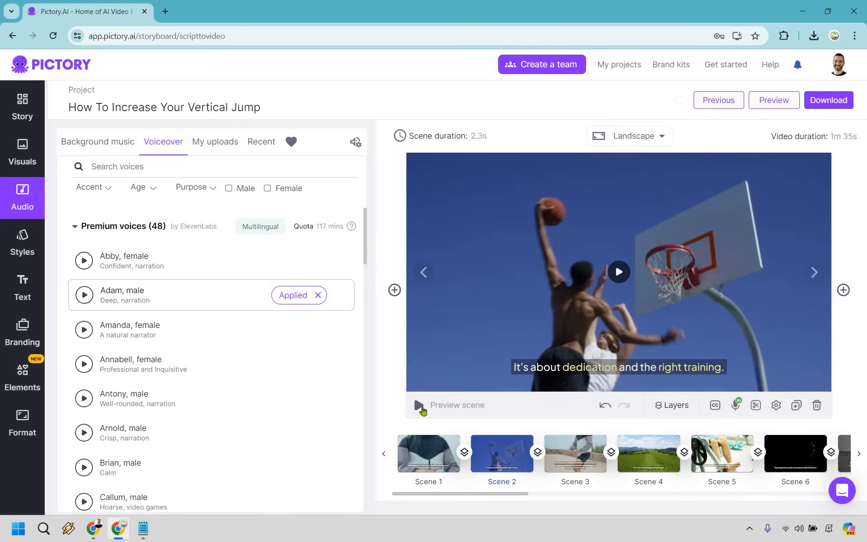
left_click(774, 100)
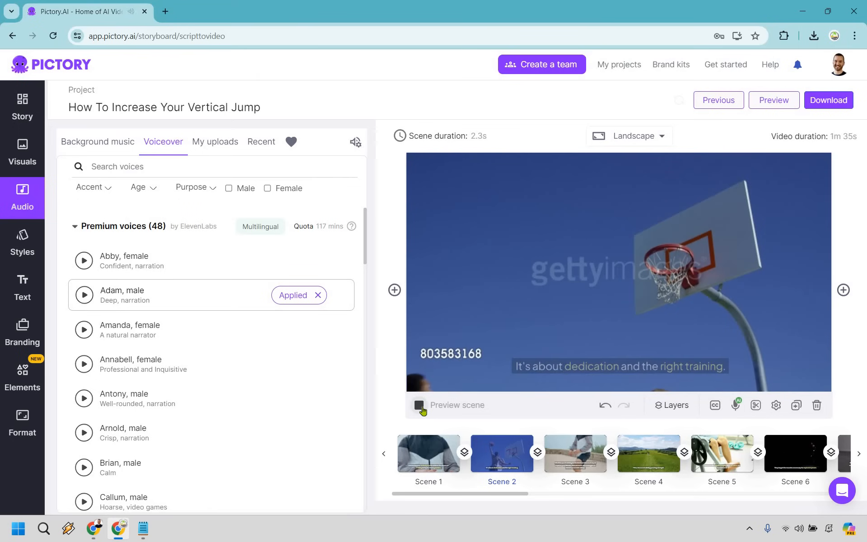
left_click(418, 405)
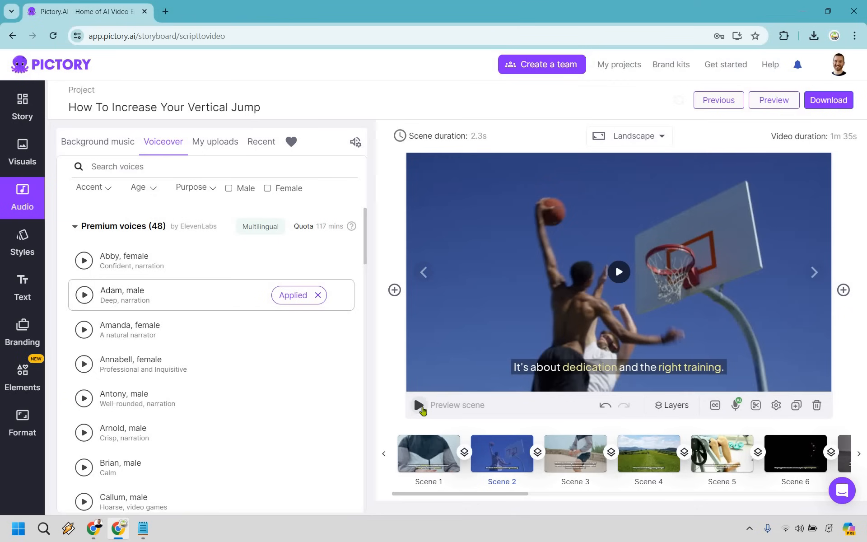
mouse_move(738, 407)
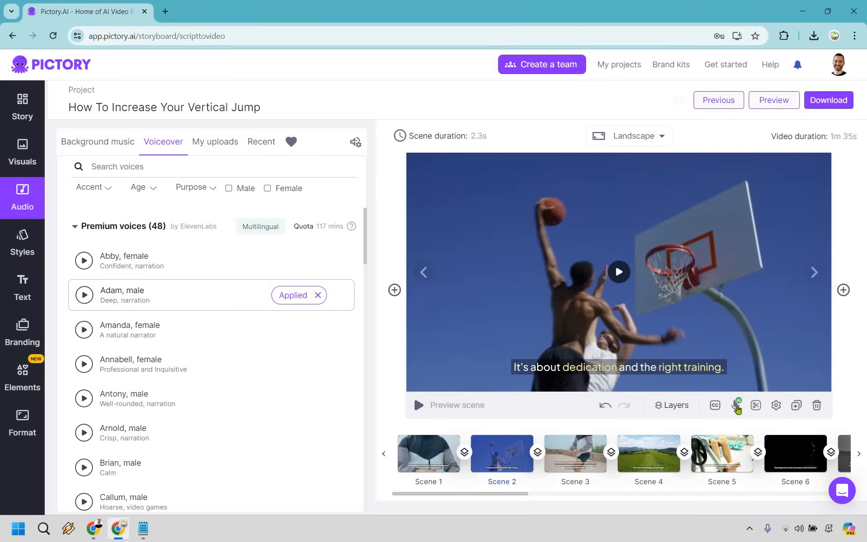
Remove the Adam AI voiceover from scene 2 via the microphone options.
left_click(738, 404)
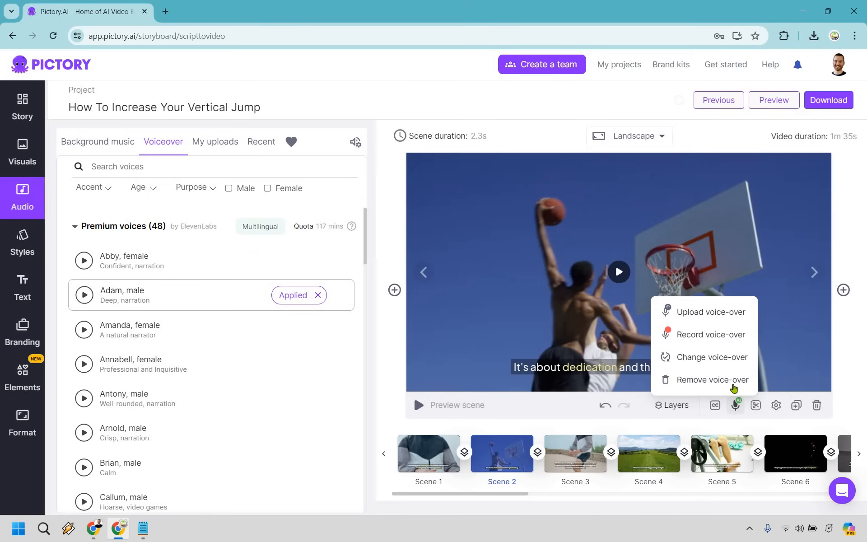
mouse_move(731, 384)
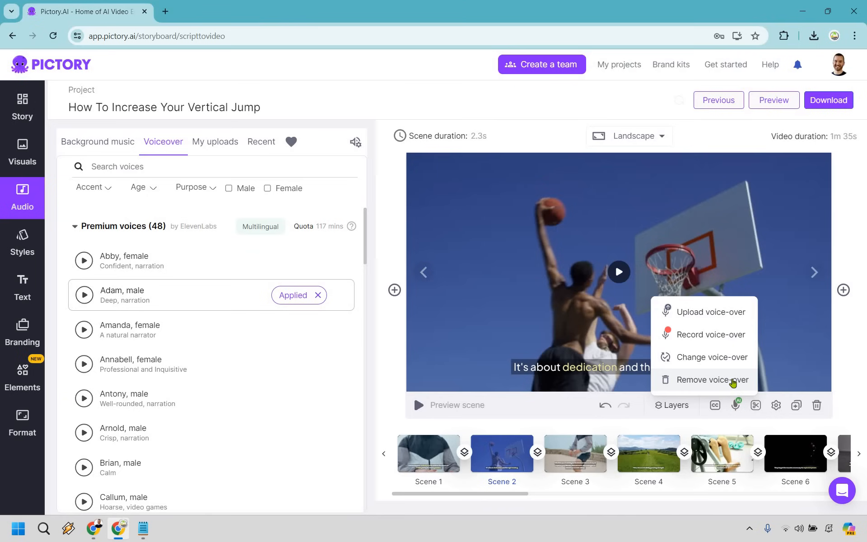
left_click(711, 381)
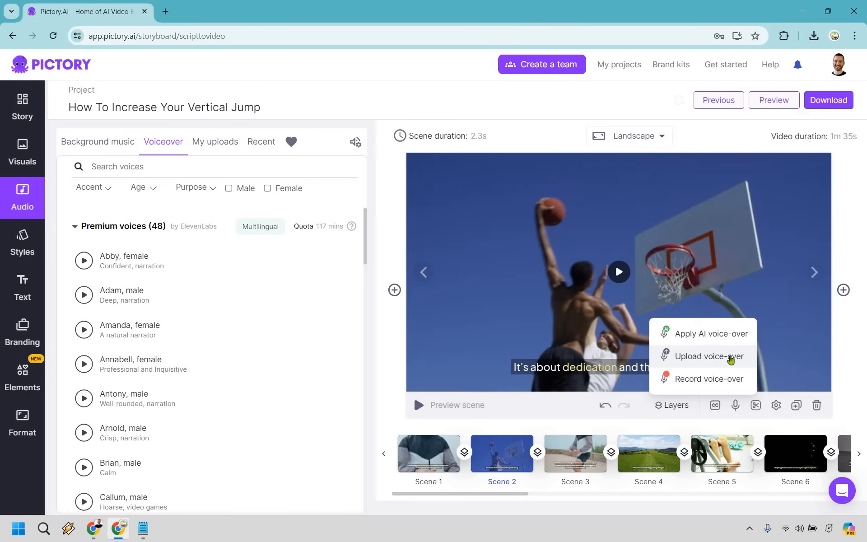
mouse_move(729, 383)
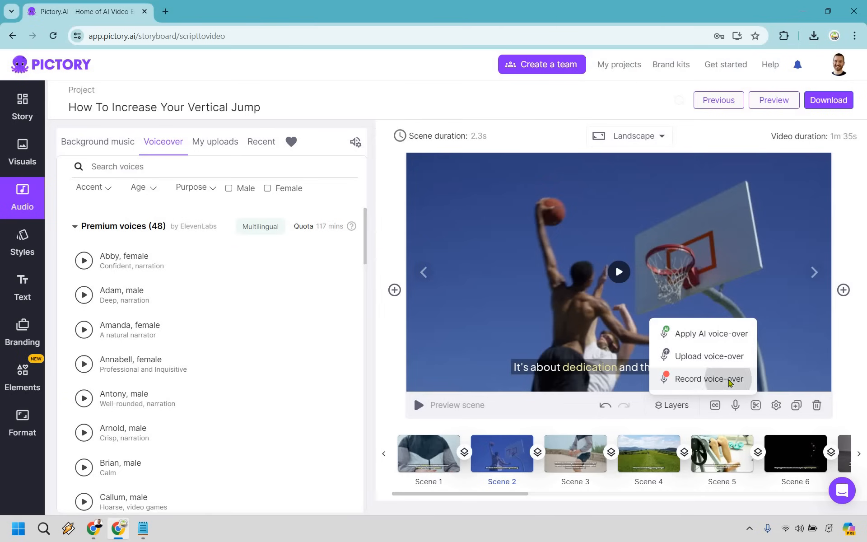
Attempt a first scene 2 recording, grant microphone access, and discard that take.
left_click(708, 379)
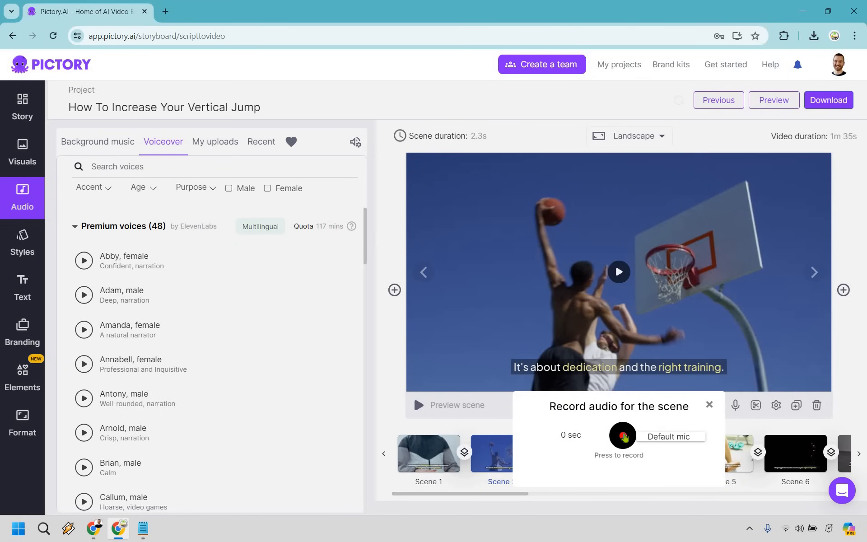
mouse_move(623, 437)
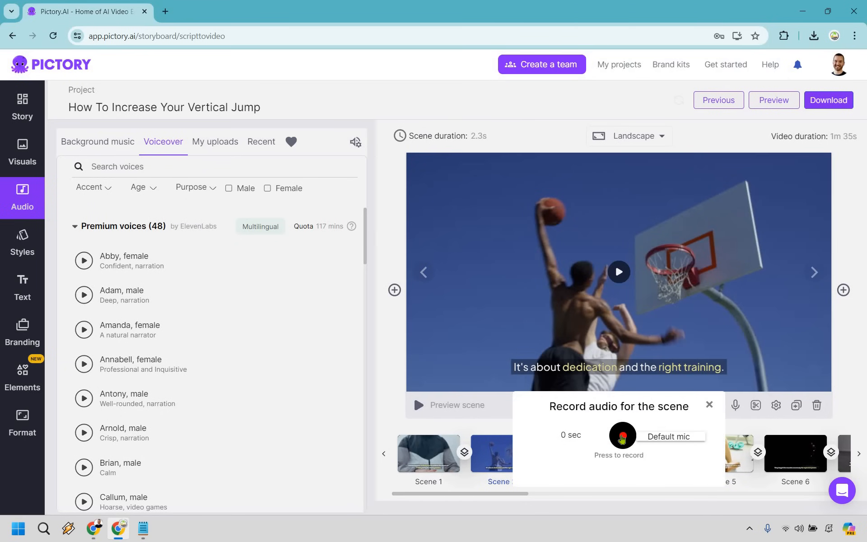
left_click(622, 439)
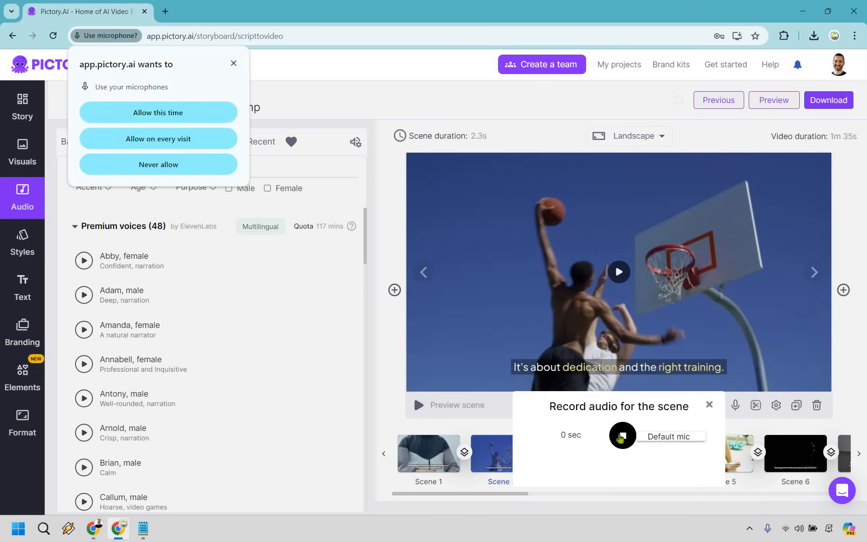
left_click(622, 436)
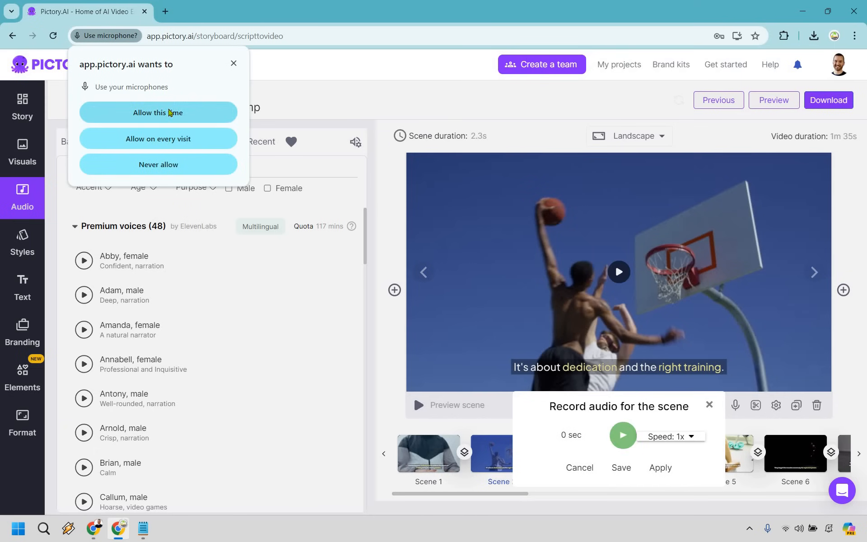
left_click(158, 113)
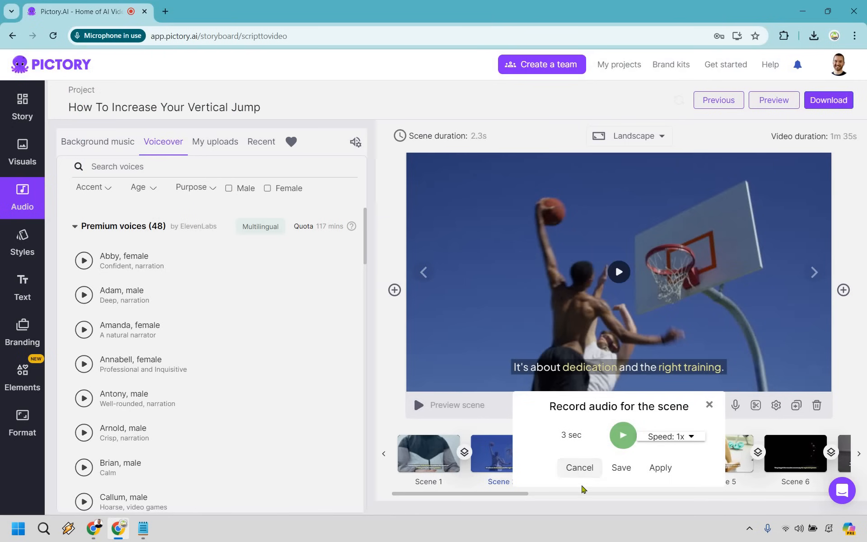
left_click(579, 467)
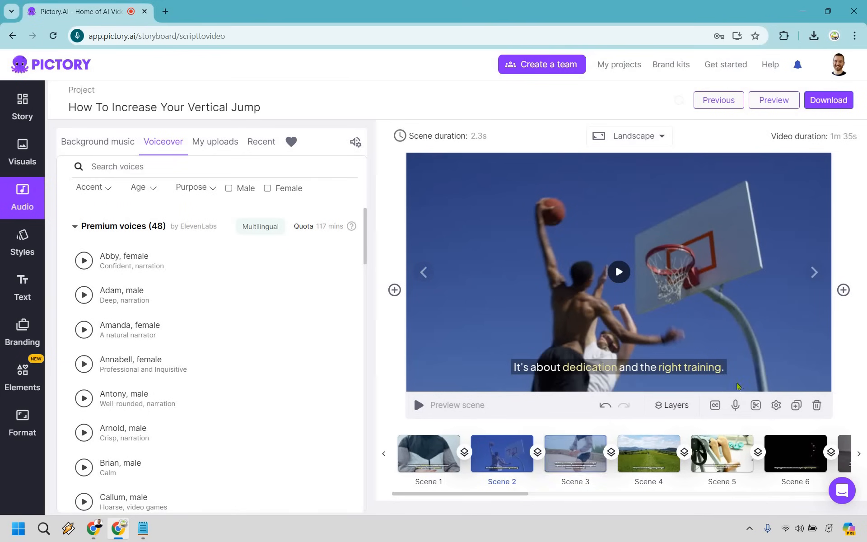
Record a short voiceover for scene 2 and play it back to check the narration.
left_click(735, 405)
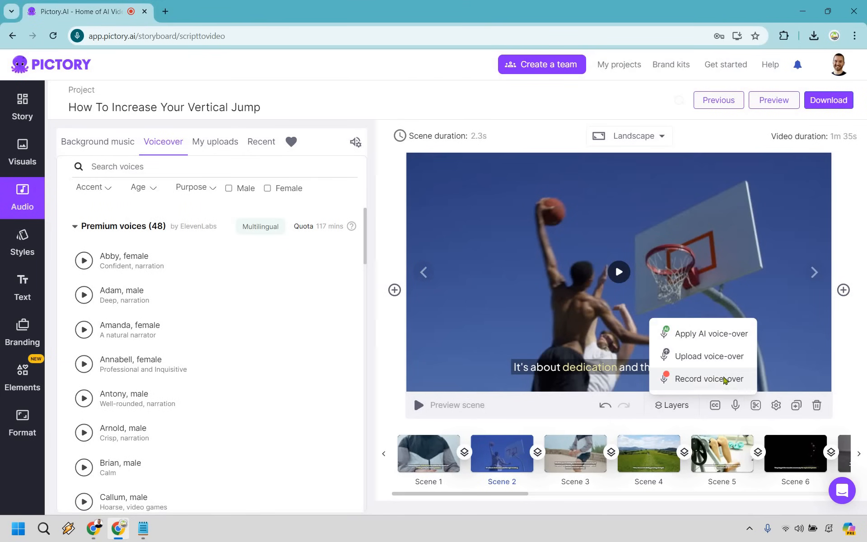
left_click(715, 379)
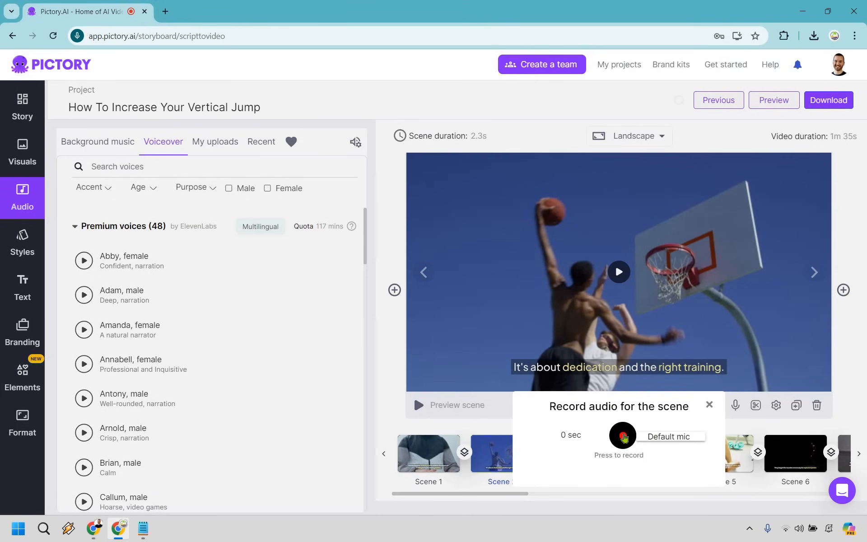
left_click(623, 436)
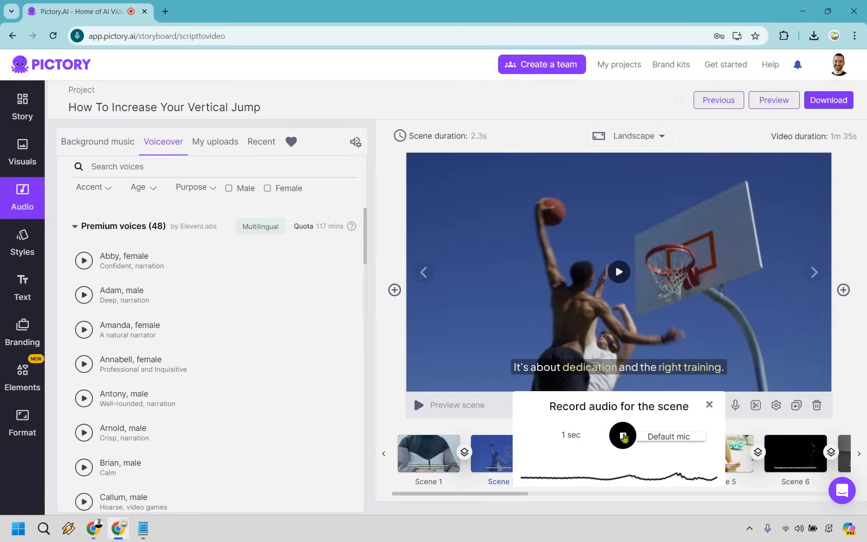
left_click(622, 435)
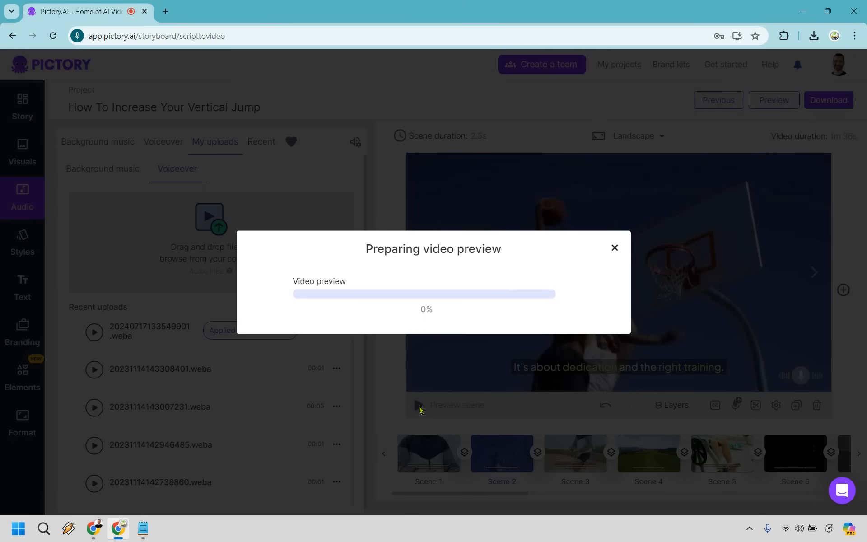
left_click(614, 248)
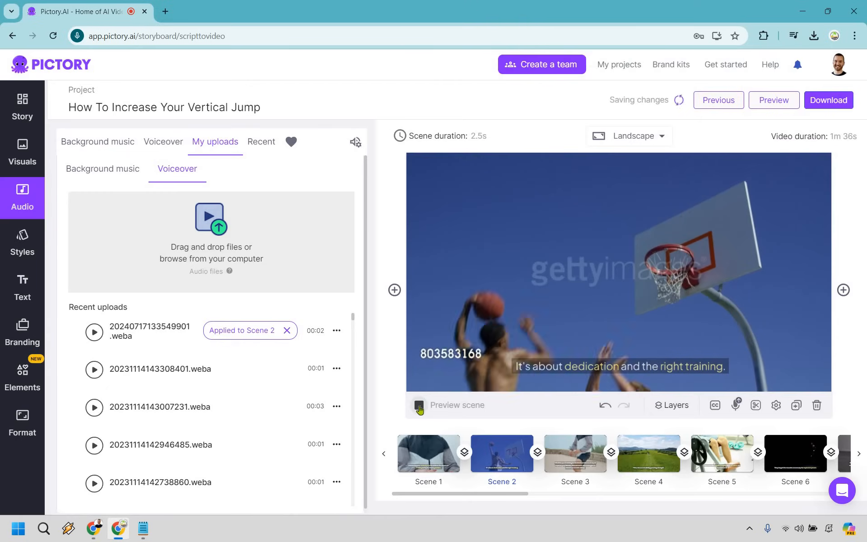
left_click(420, 405)
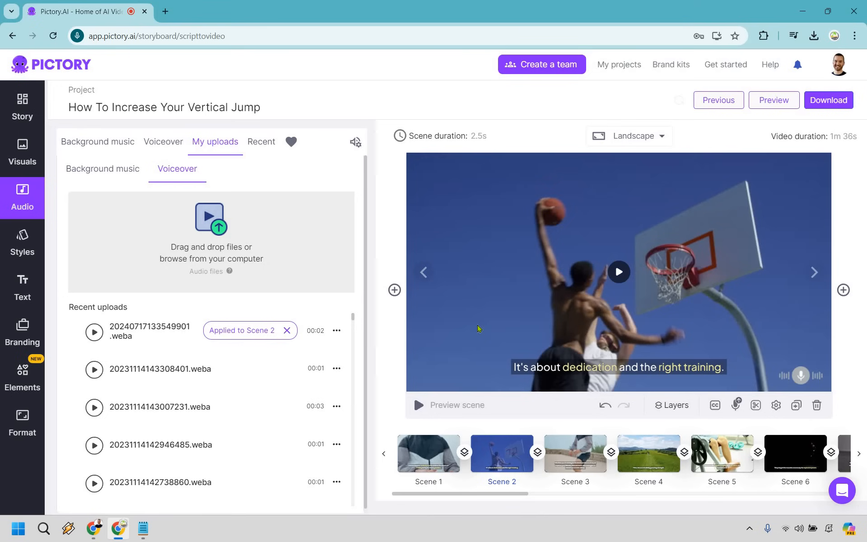
mouse_move(439, 300)
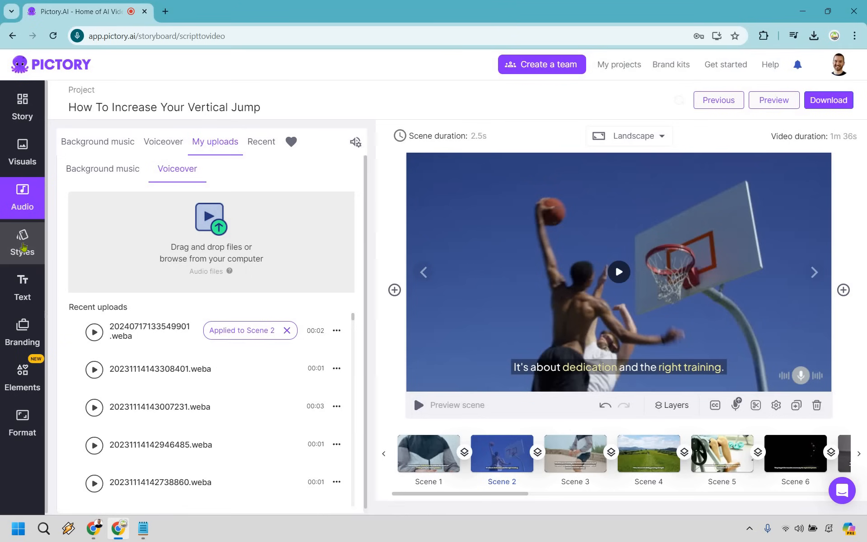
left_click(21, 242)
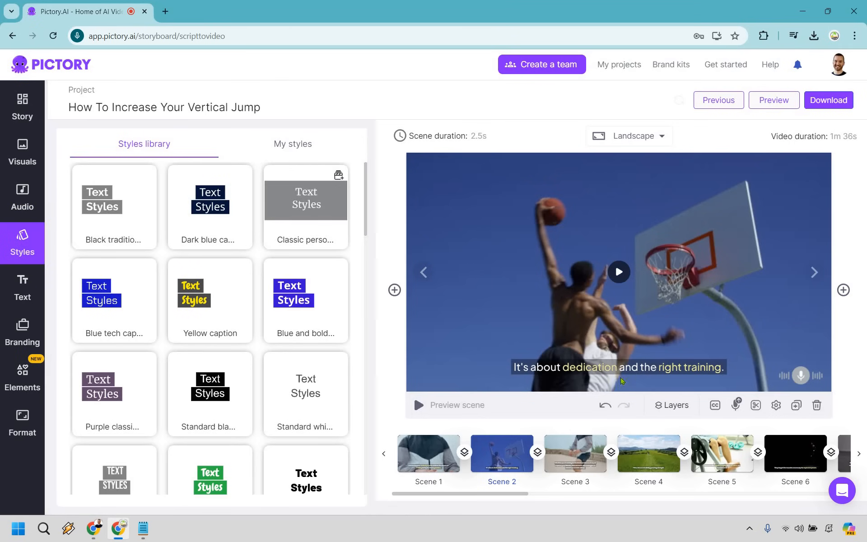
Browse the Styles library, try the Blue and bold caption style on scene 2, then undo it.
scroll("down", 3)
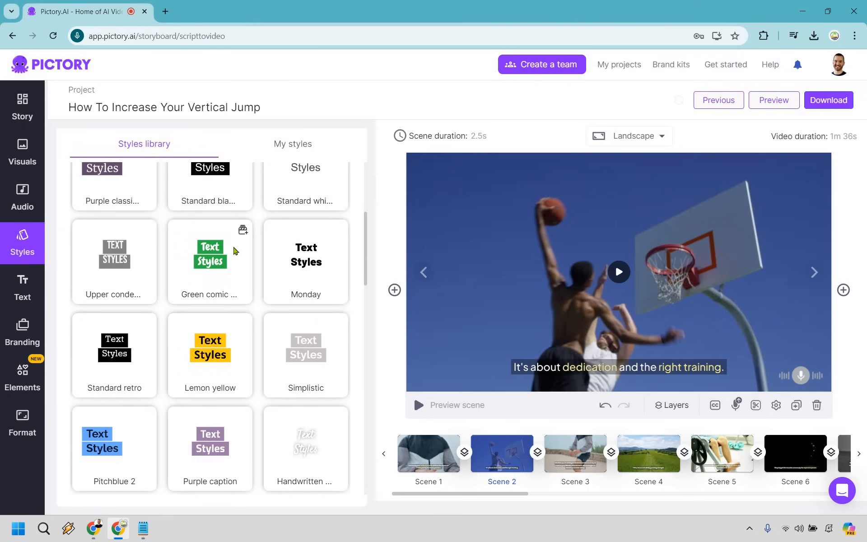
scroll("down", 3)
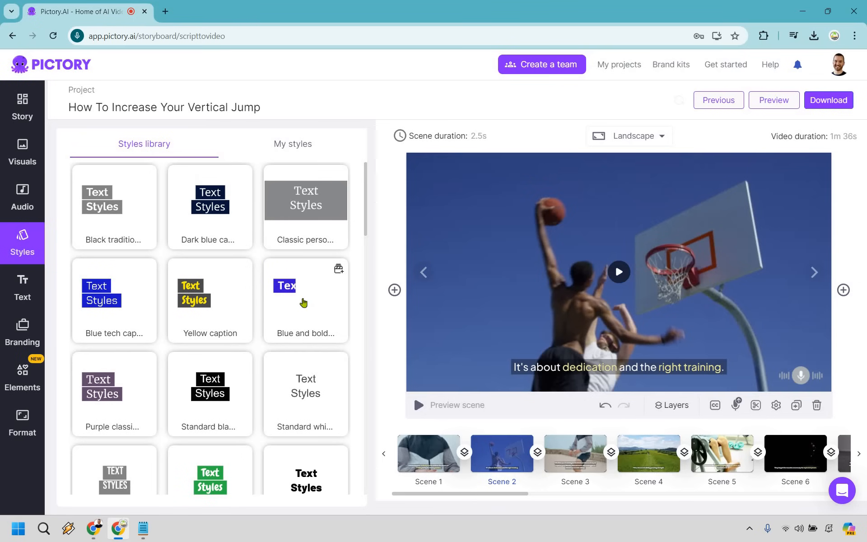
left_click(304, 300)
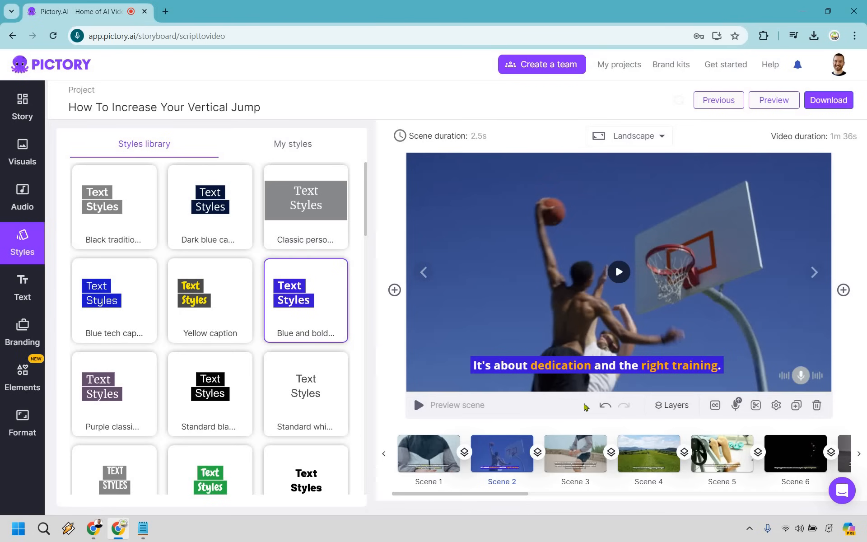
mouse_move(606, 405)
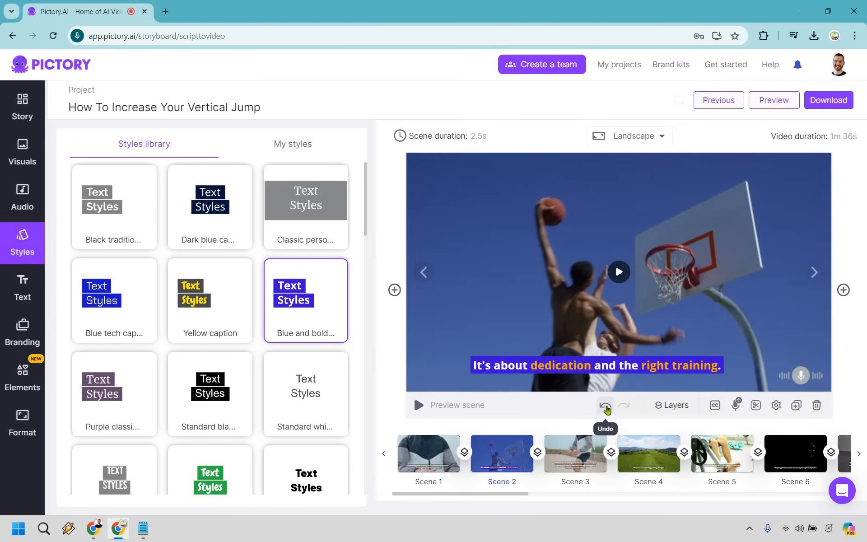
left_click(605, 405)
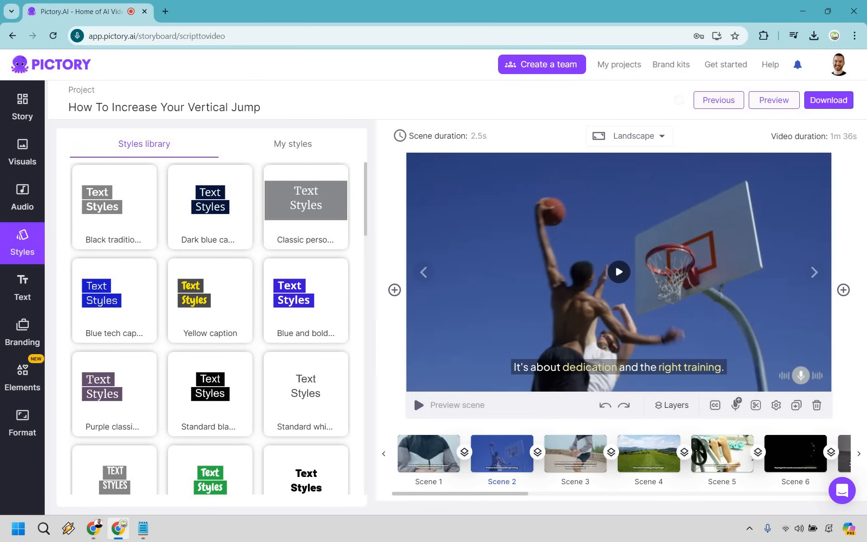
Continue browsing further down the caption styles library.
left_click(305, 293)
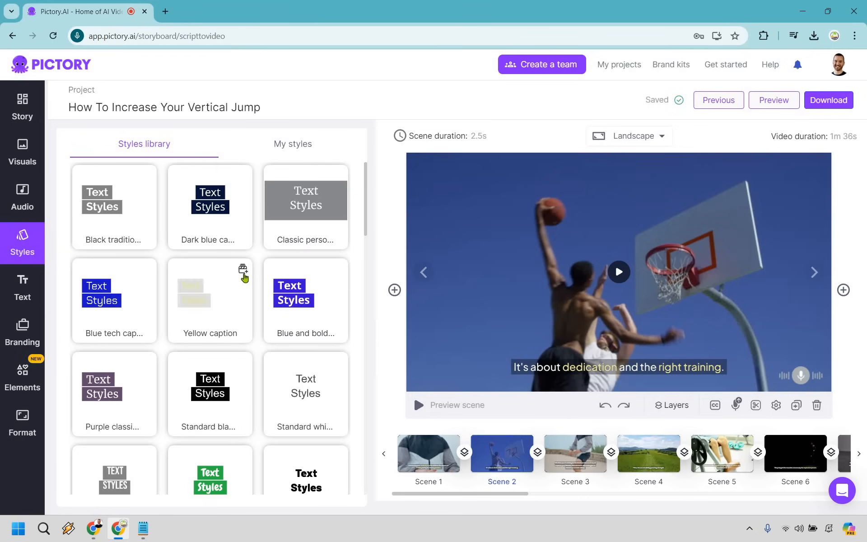
scroll("down", 3)
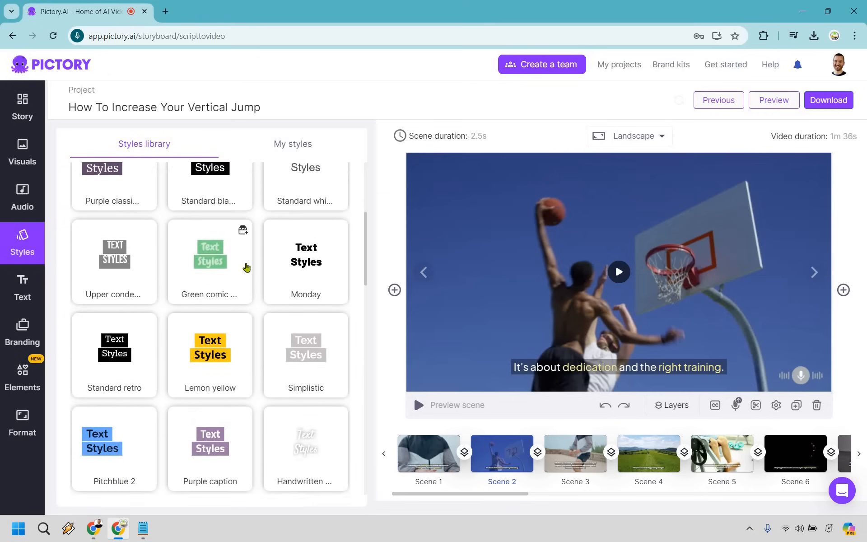
scroll("down", 3)
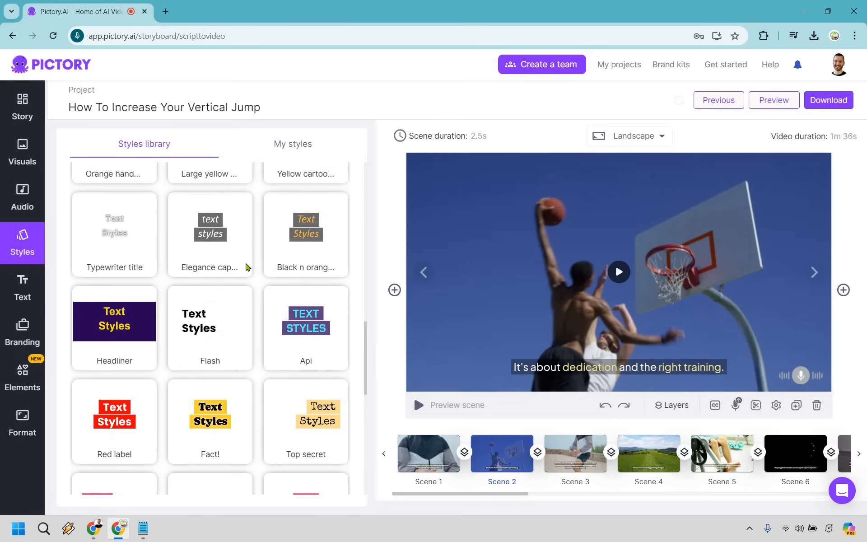
scroll("down", 3)
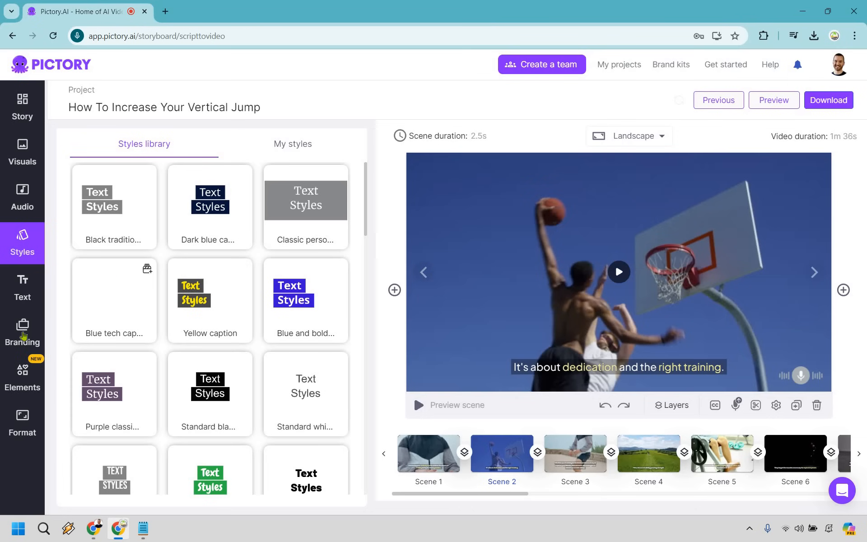
Create a new brand kit named 'Marketing Island' and start uploading its logo.
left_click(21, 332)
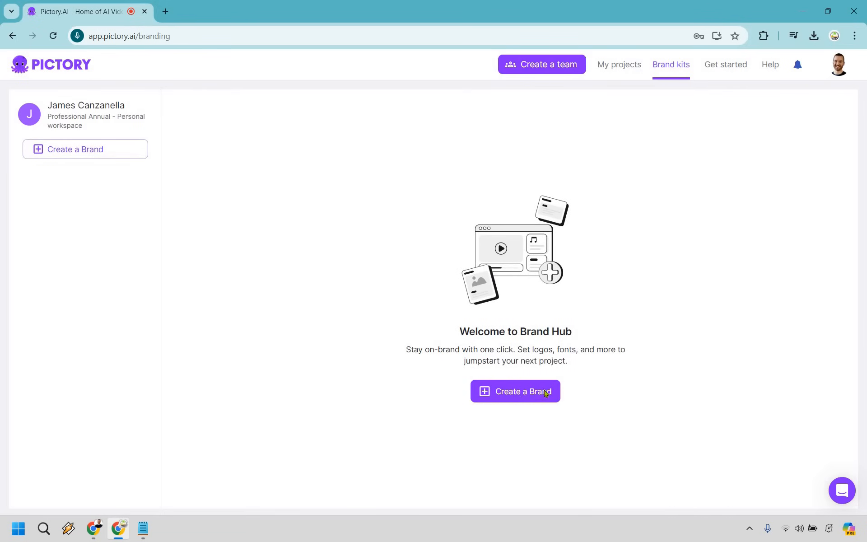
left_click(515, 391)
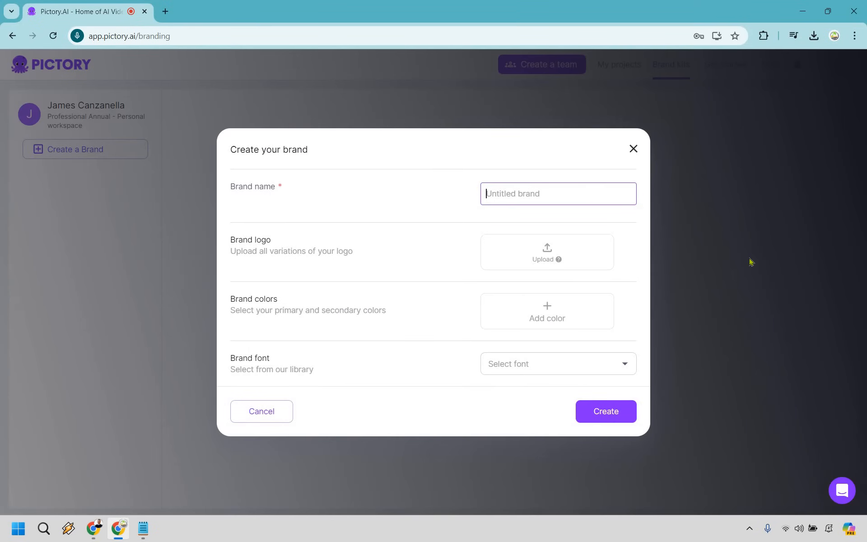
type("Marketing")
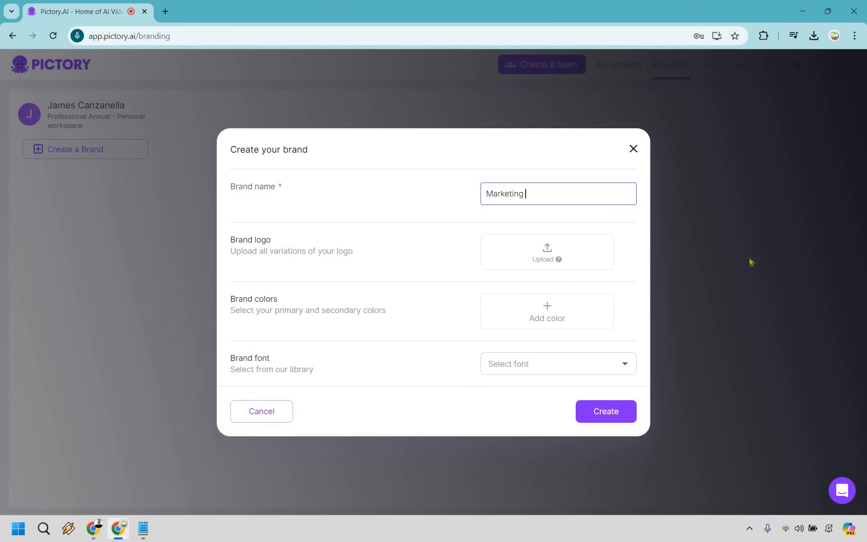
type("Island")
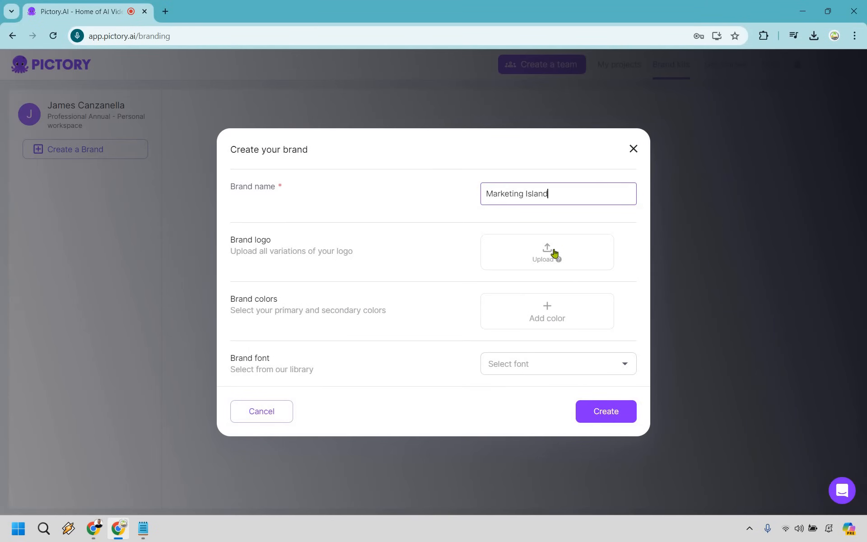
left_click(547, 253)
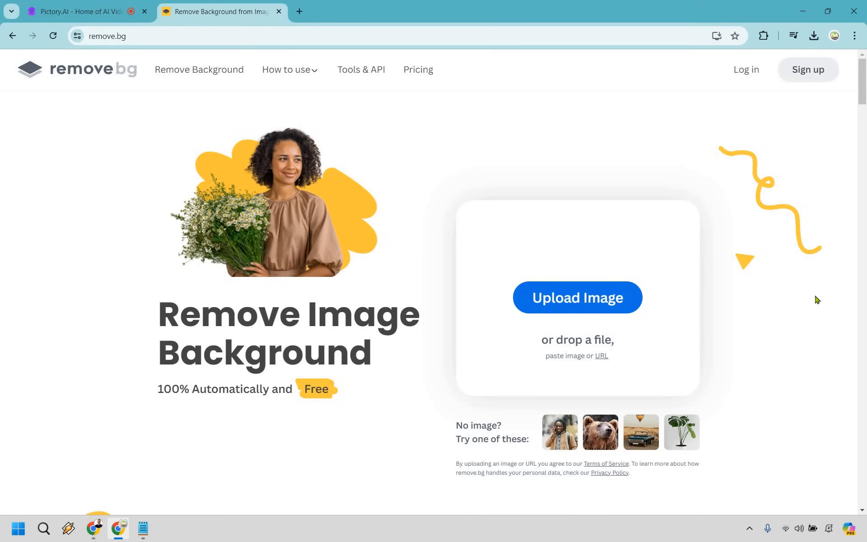
mouse_move(799, 307)
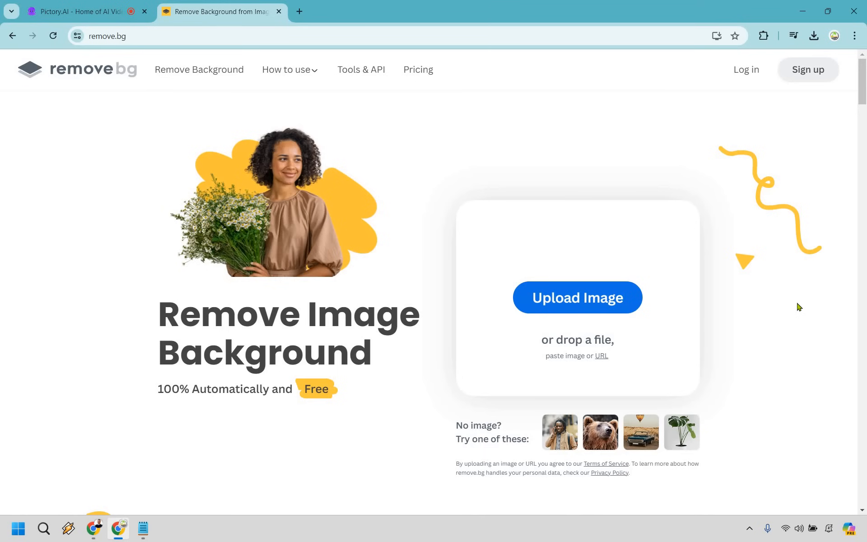
mouse_move(375, 81)
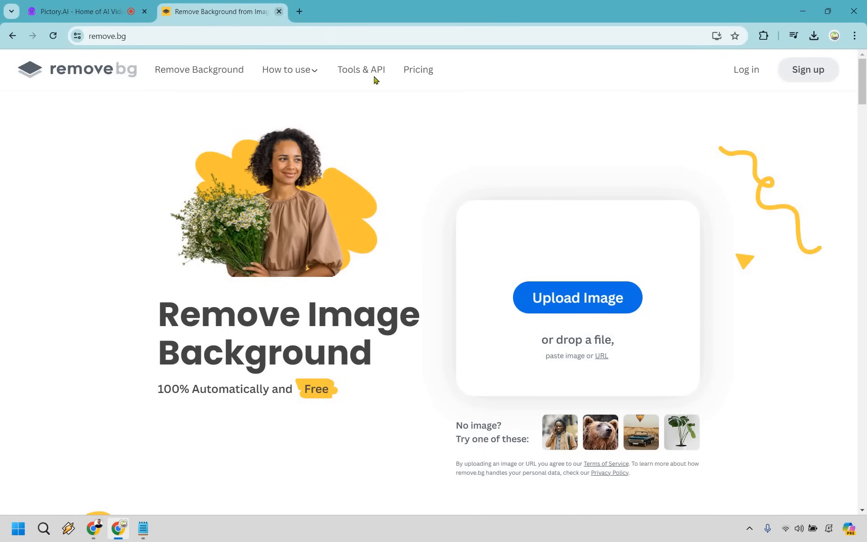
Return from the remove.bg tab to the Pictory brand setup.
left_click(78, 11)
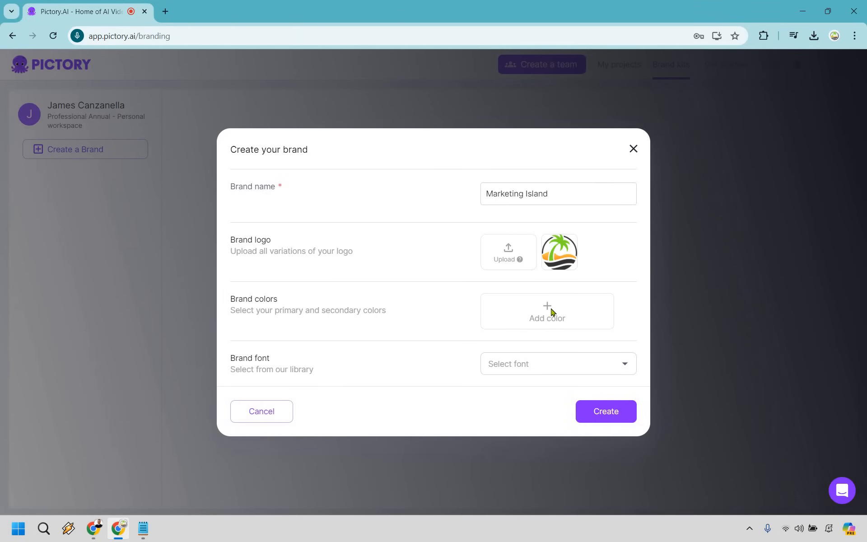
Add the logo's orange (sampled with the eyedropper) and green as brand colours.
left_click(547, 311)
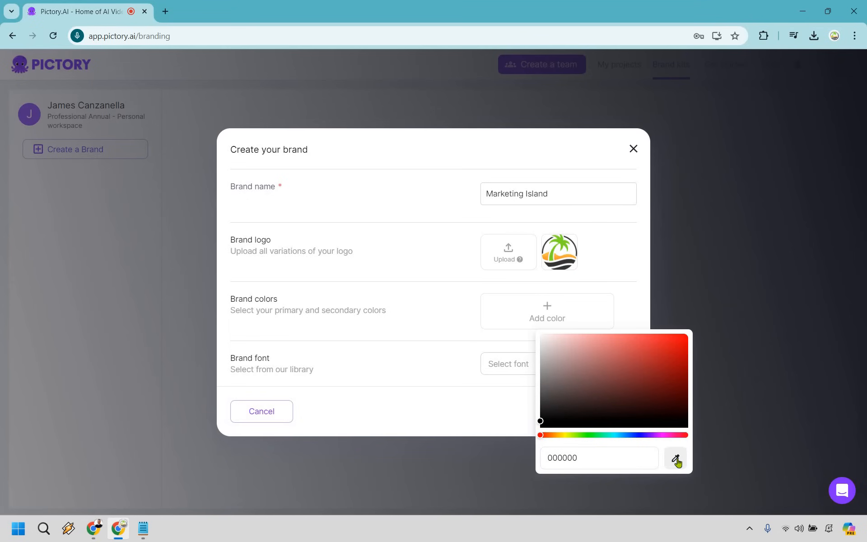
left_click(676, 458)
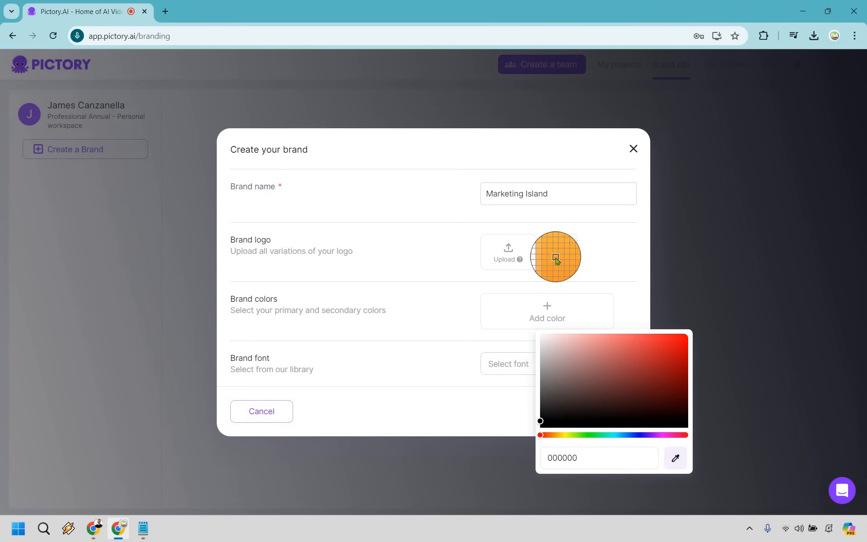
left_click(658, 334)
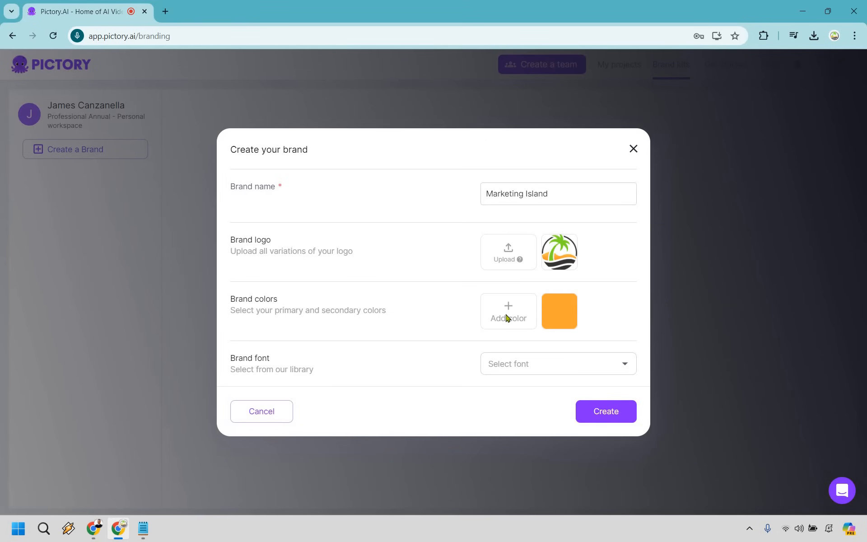
left_click(507, 310)
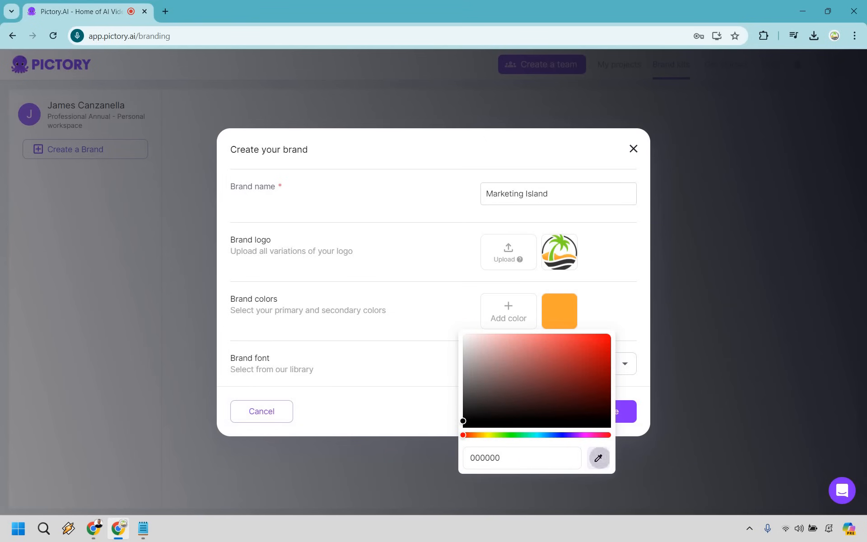
left_click(598, 457)
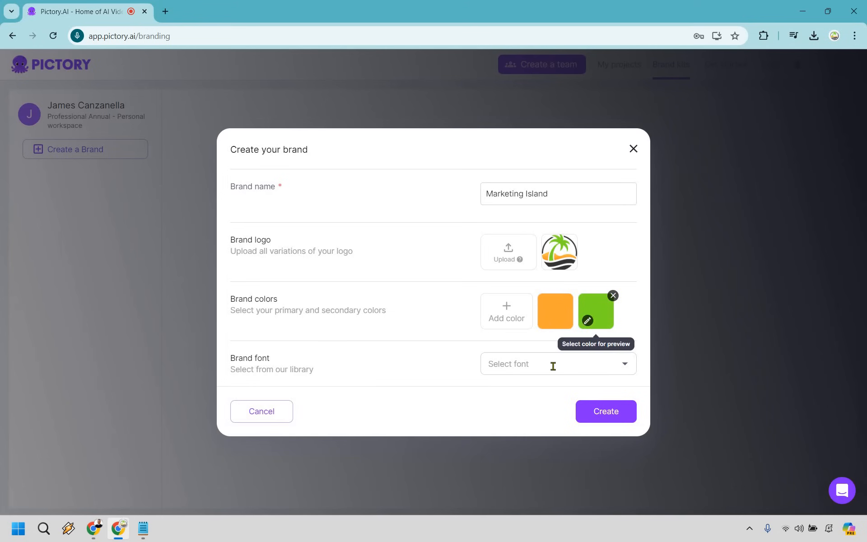
Choose Lato as the brand font and create the Marketing Island brand.
left_click(557, 364)
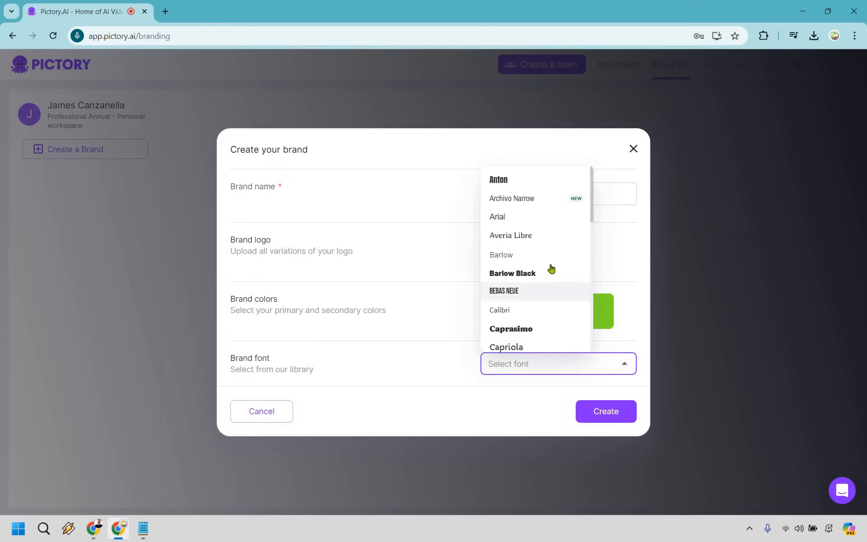
scroll("down", 3)
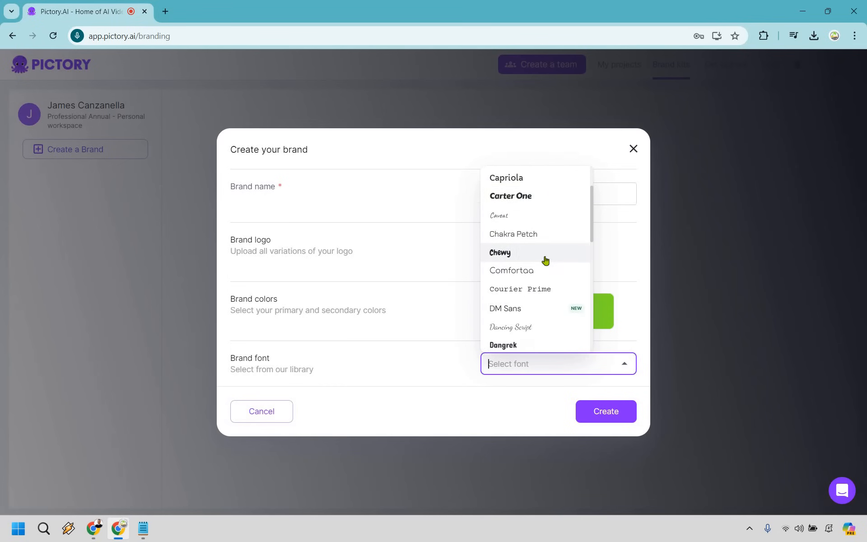
scroll("down", 3)
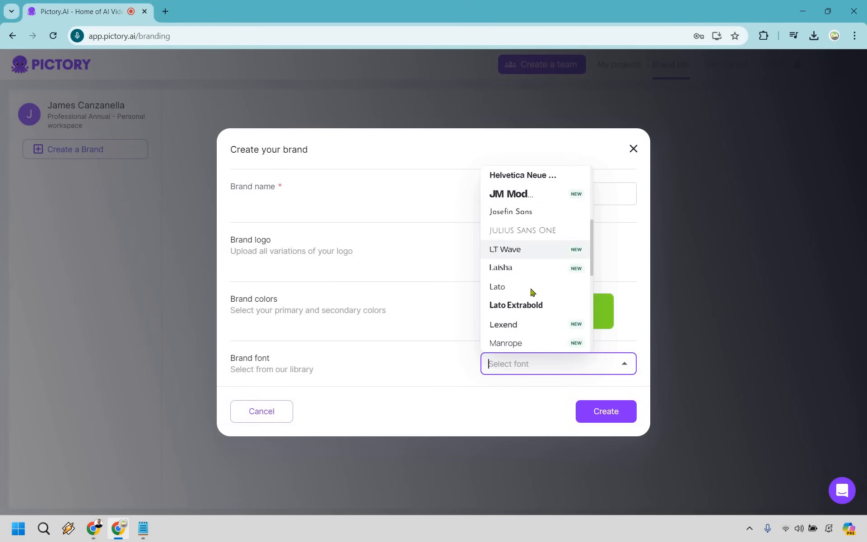
left_click(497, 287)
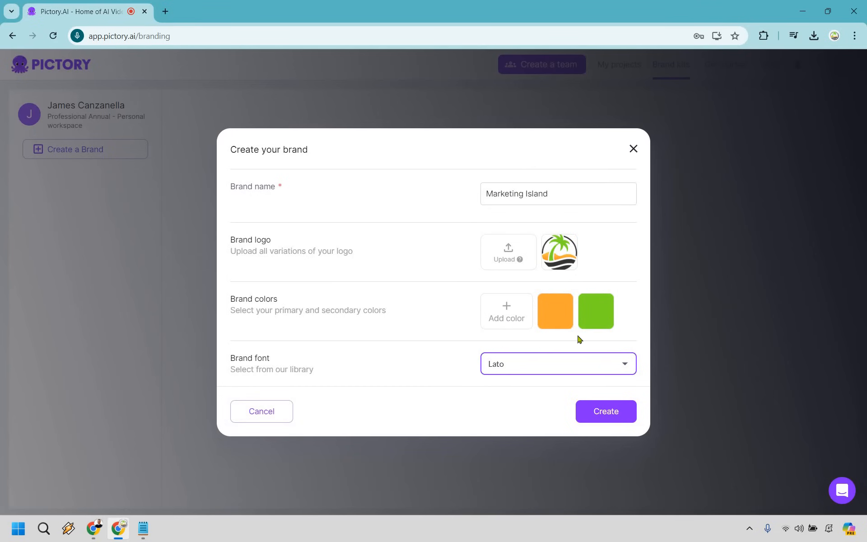
mouse_move(651, 408)
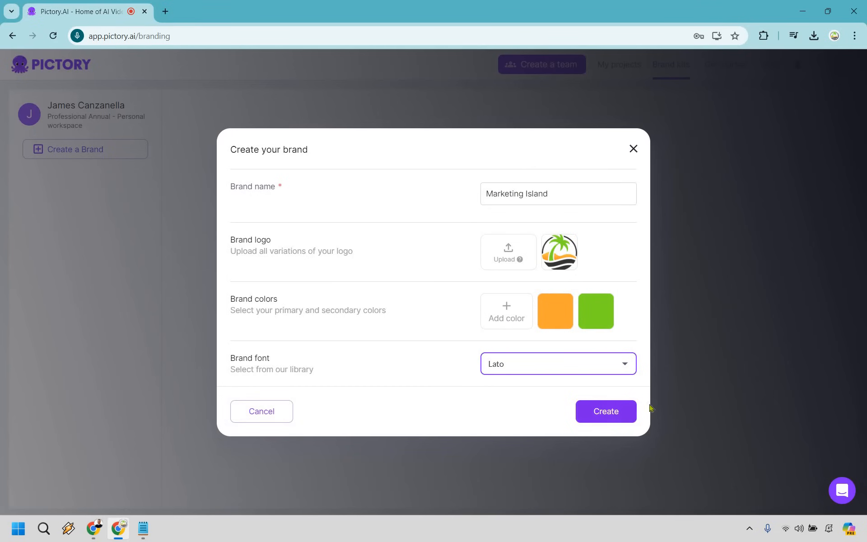
left_click(606, 411)
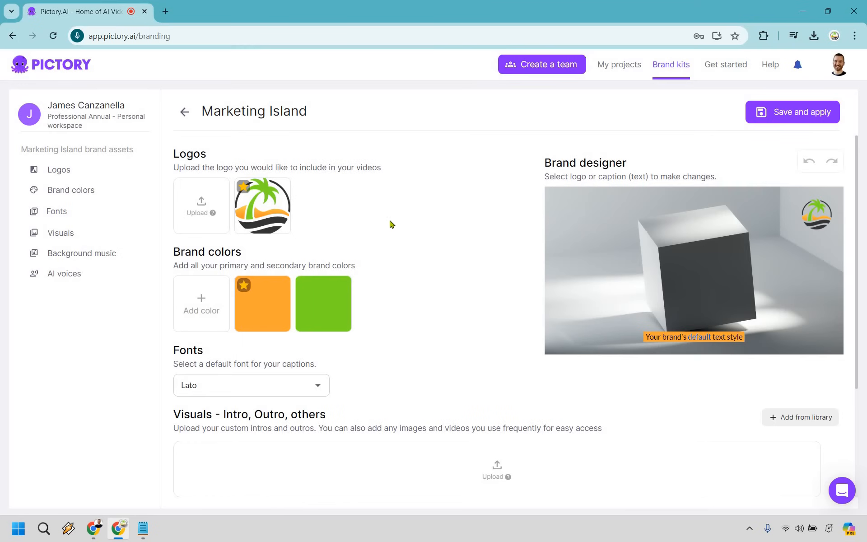
mouse_move(419, 325)
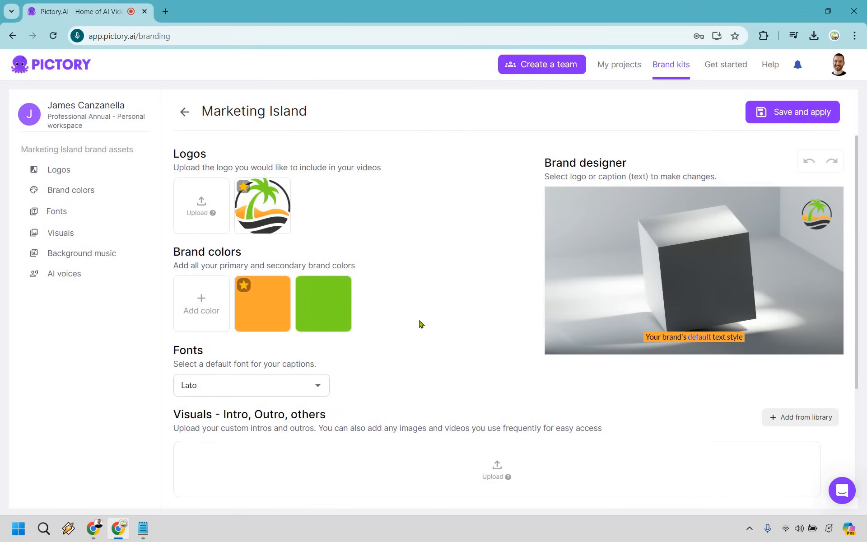
Review the brand kit assets, then save and apply the kit to the video.
left_click(817, 213)
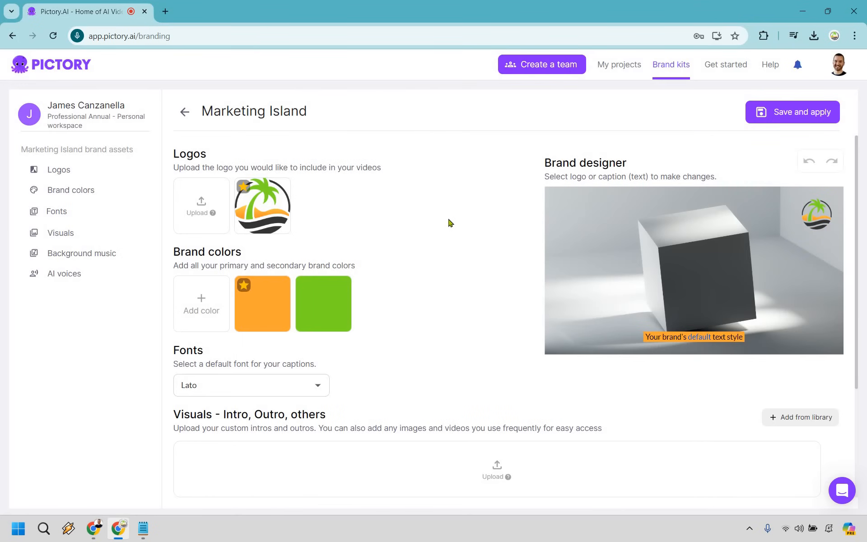
scroll("down", 3)
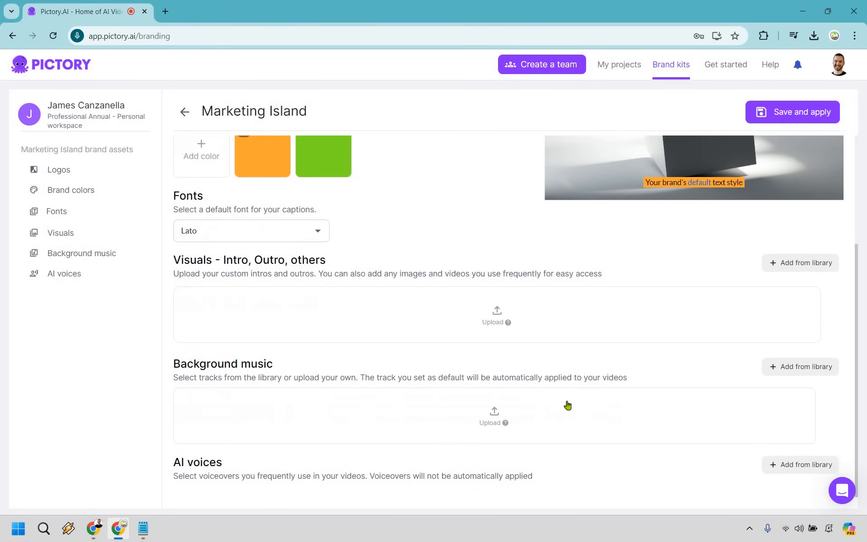
scroll("up", 3)
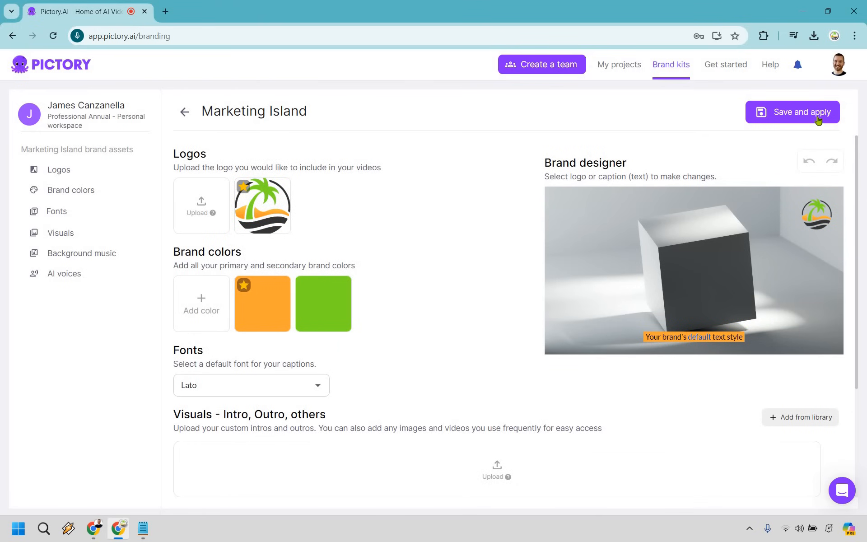
left_click(792, 112)
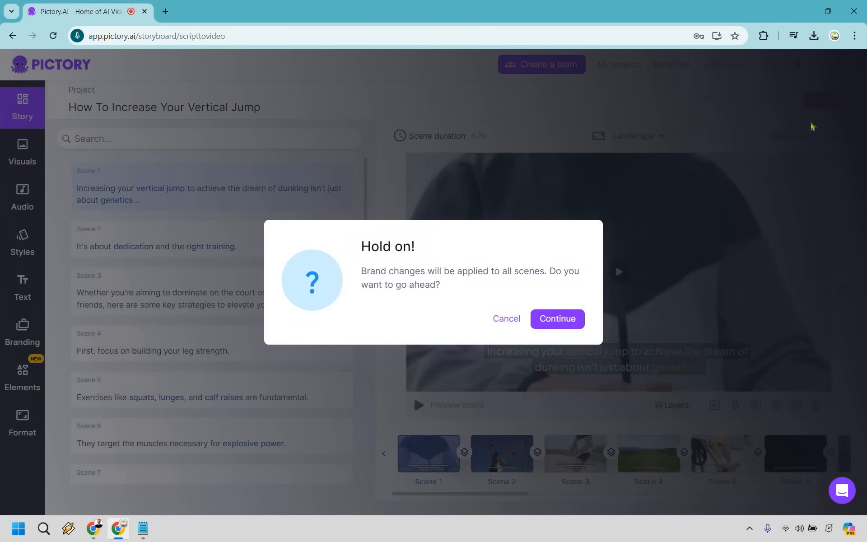
mouse_move(692, 248)
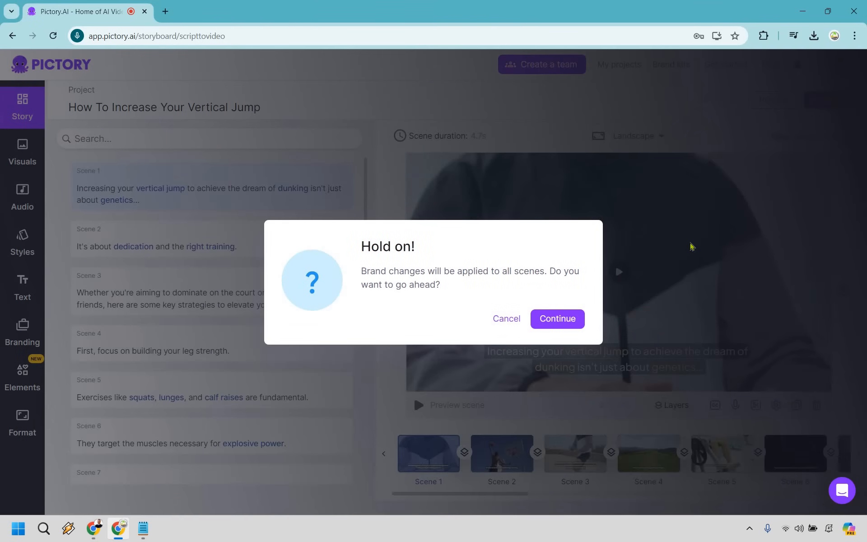
mouse_move(562, 323)
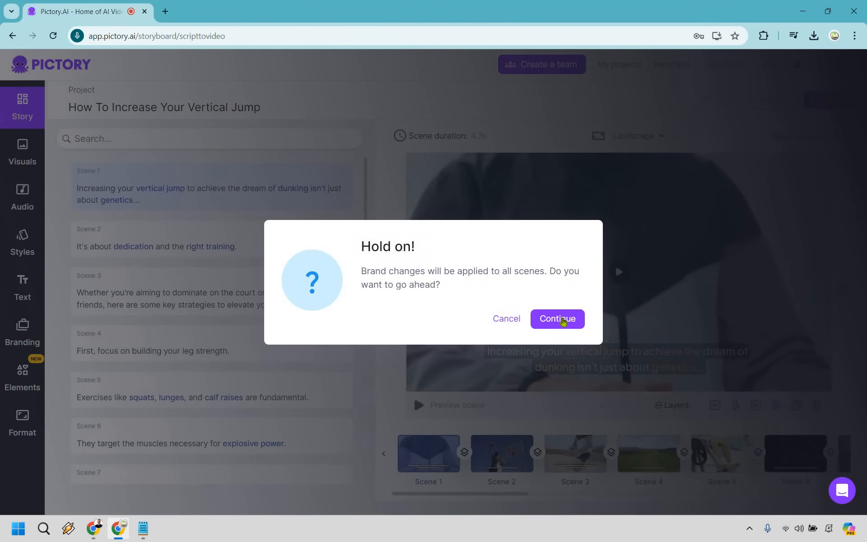
Confirm applying the brand to all scenes and scroll toward the final scenes.
left_click(557, 319)
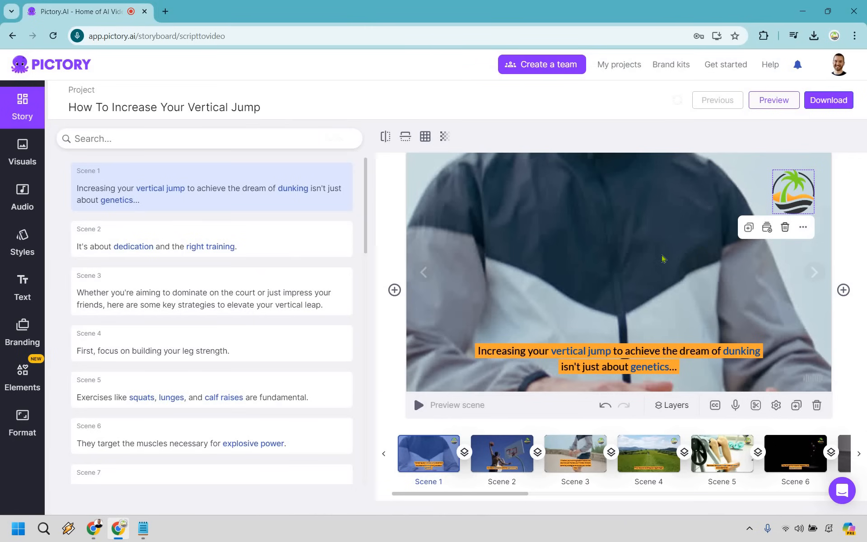
mouse_move(743, 280)
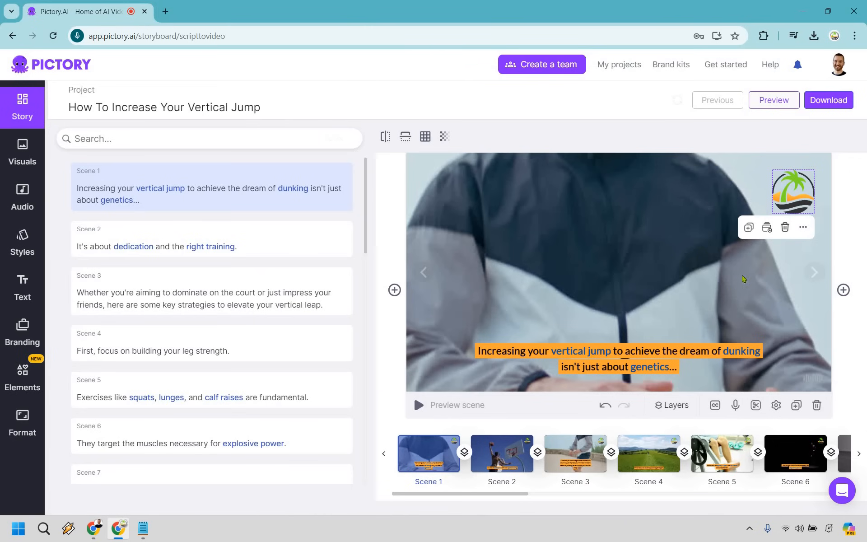
mouse_move(589, 344)
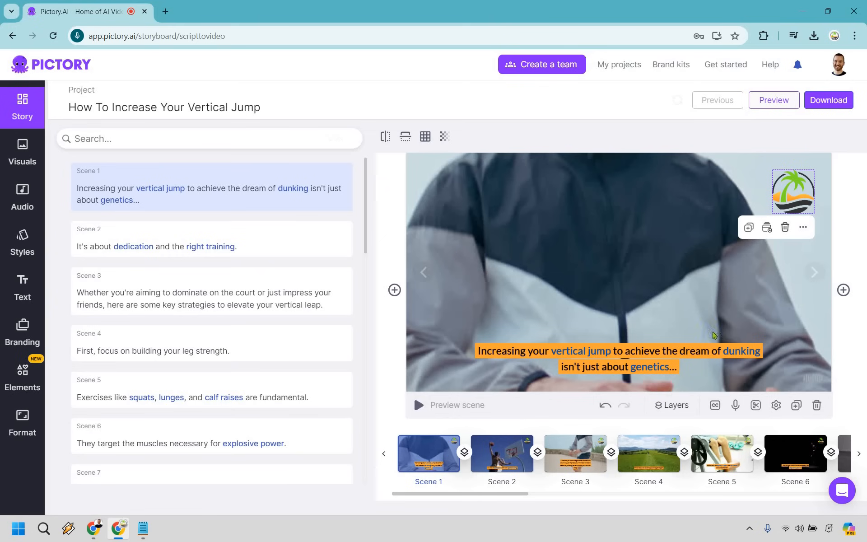
mouse_move(681, 340)
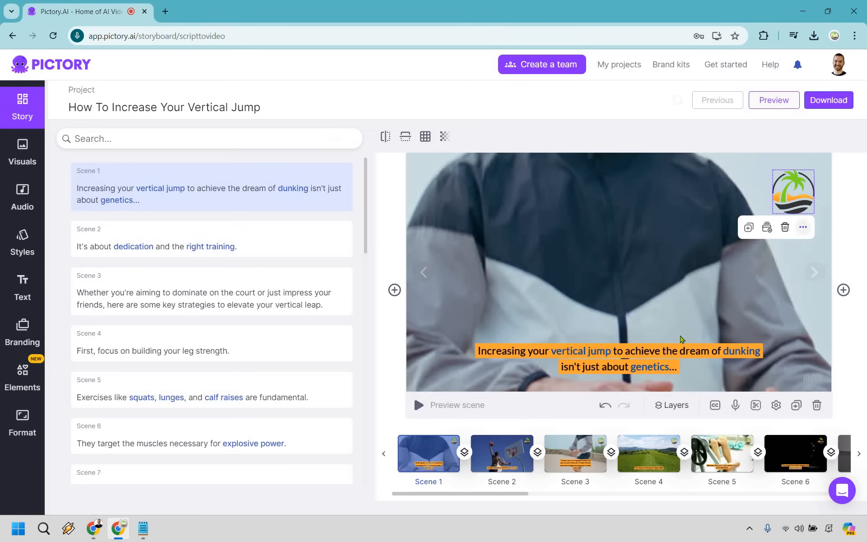
mouse_move(706, 225)
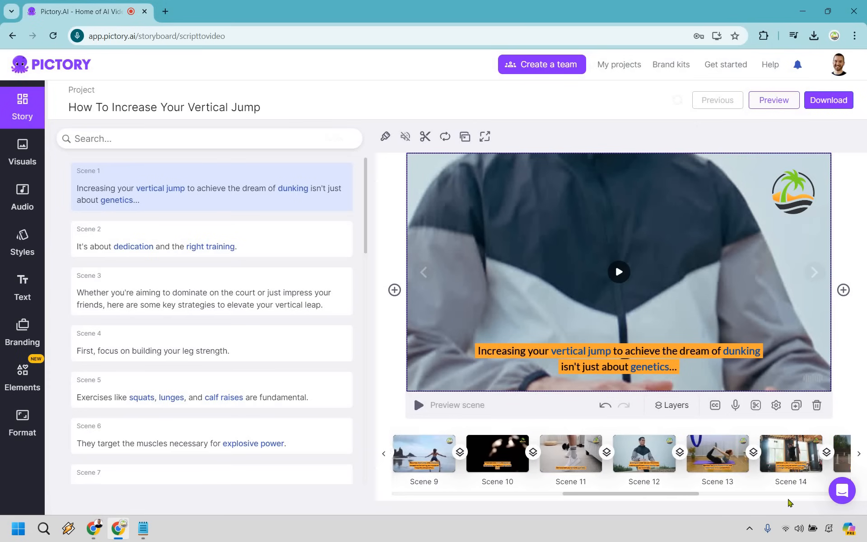
scroll("right", 3)
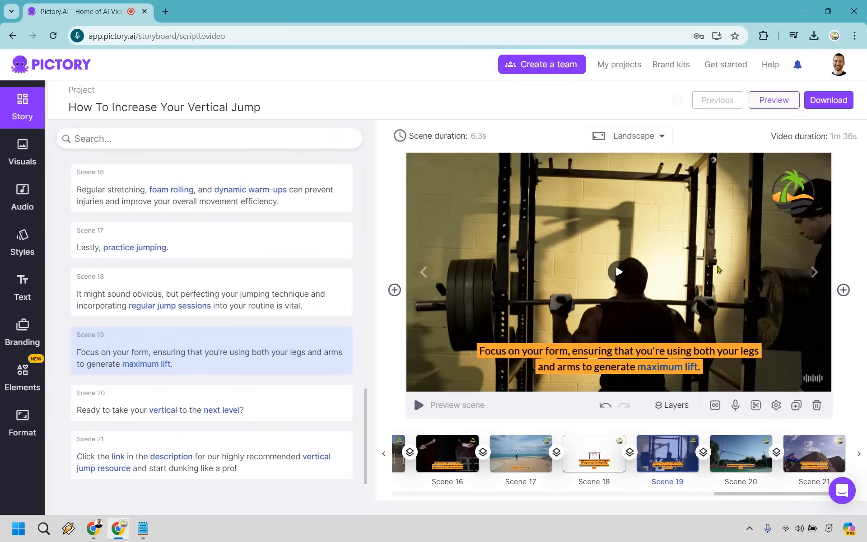
Search the stock visuals library for 'dunk' with Scene 20 selected.
left_click(211, 403)
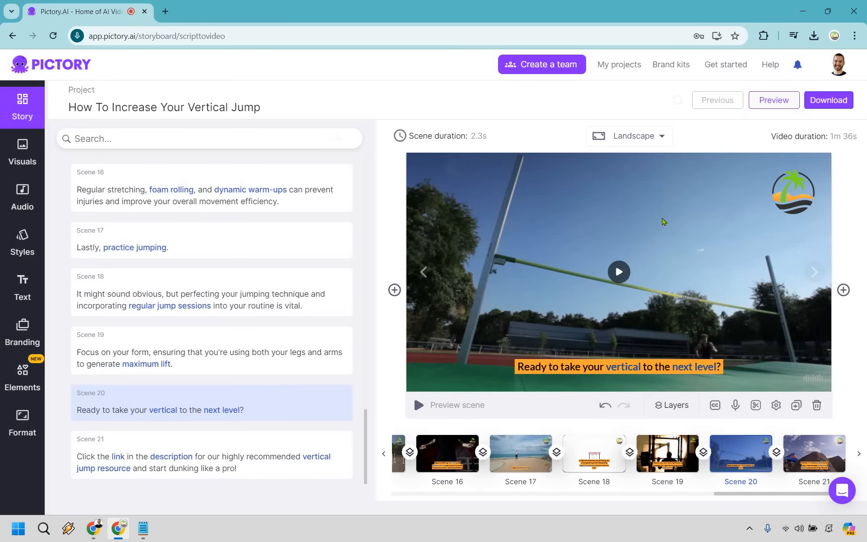
mouse_move(585, 194)
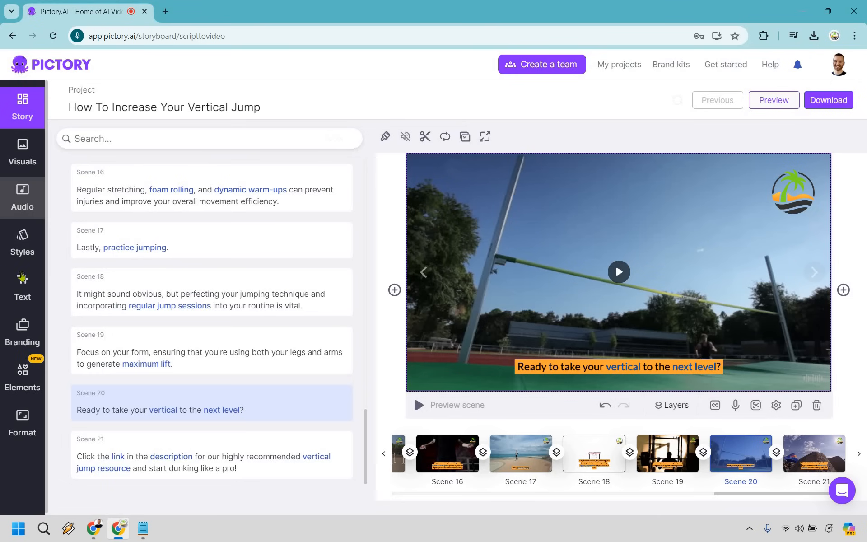
mouse_move(186, 246)
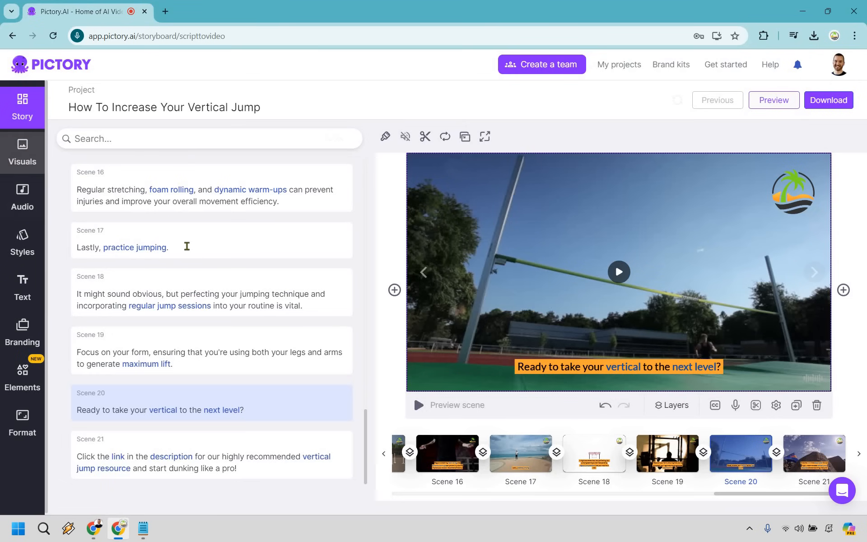
left_click(22, 152)
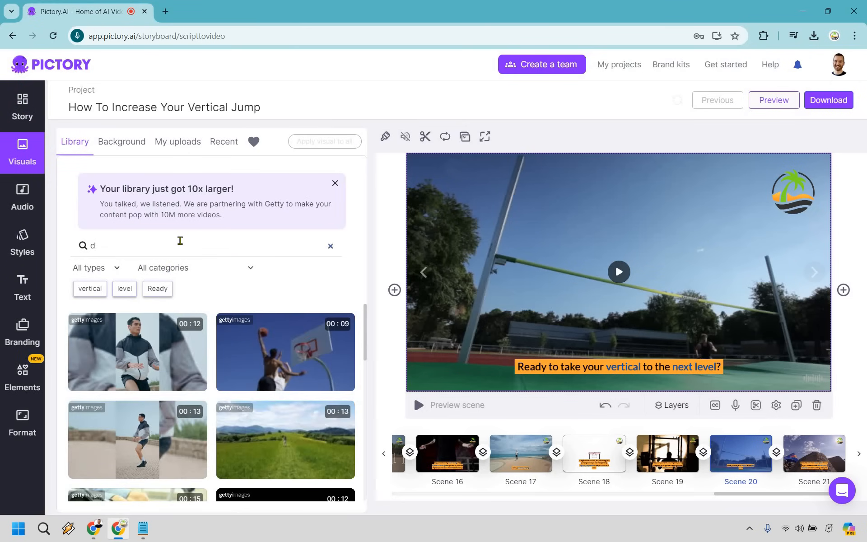
type("unk")
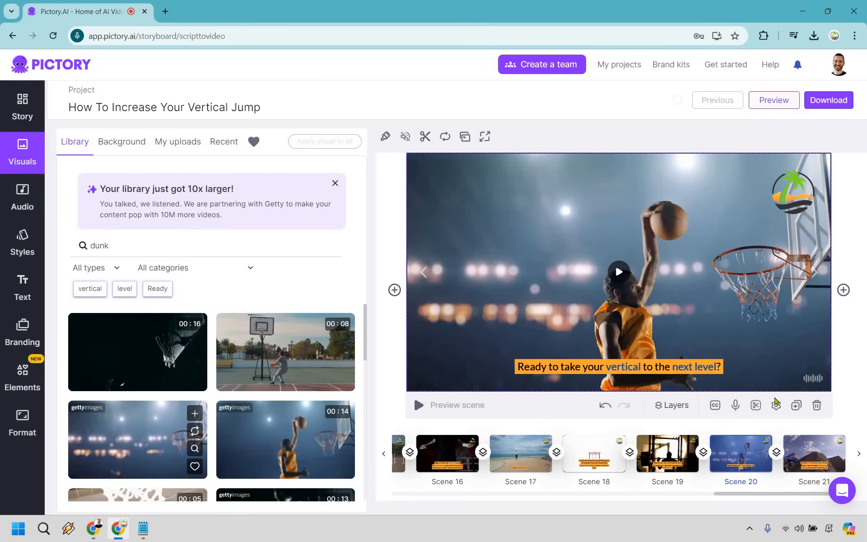
Give Scene 21 the outdoor beach-court dunk clip from the results.
left_click(814, 454)
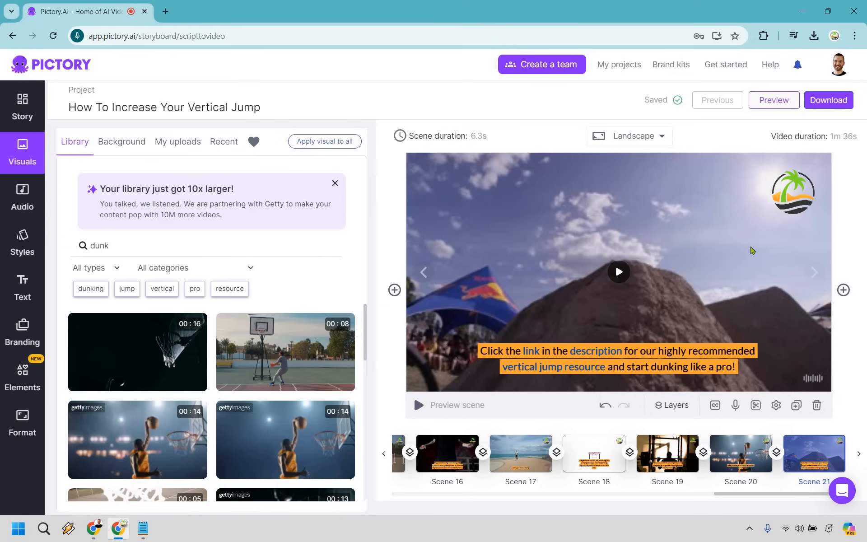
mouse_move(264, 335)
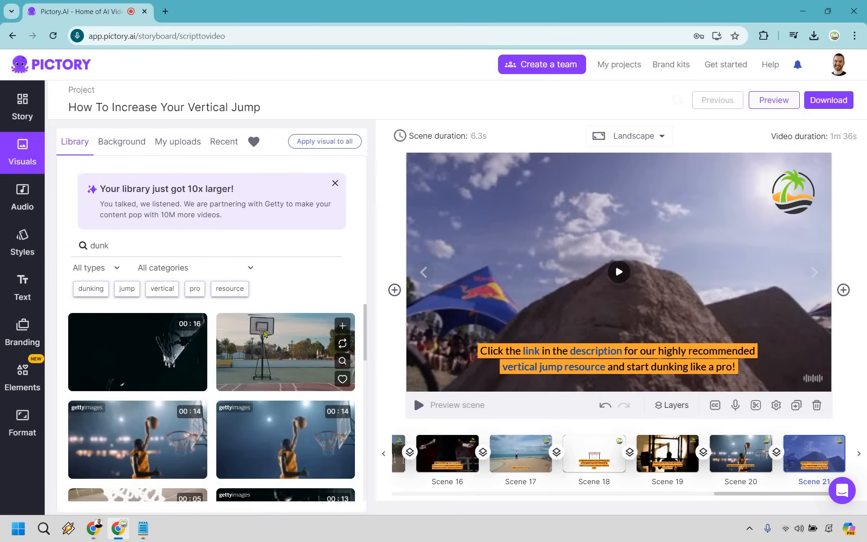
scroll("down", 3)
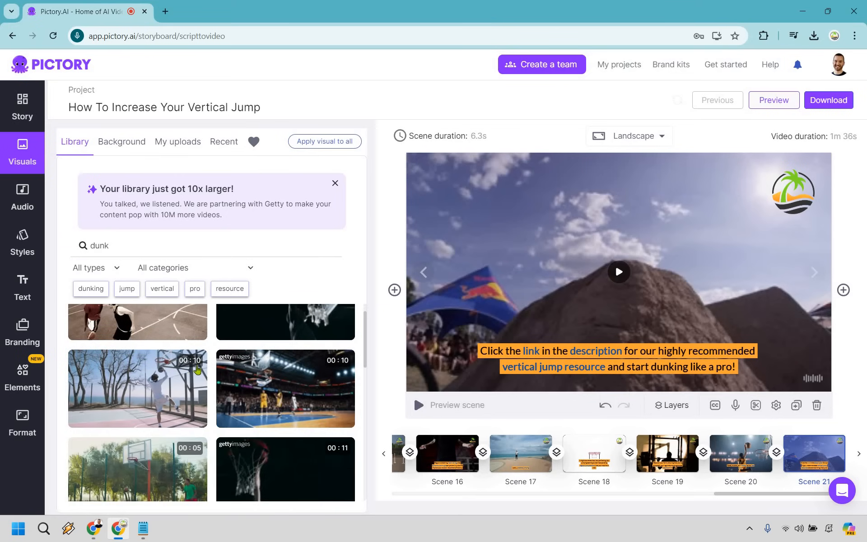
left_click(137, 388)
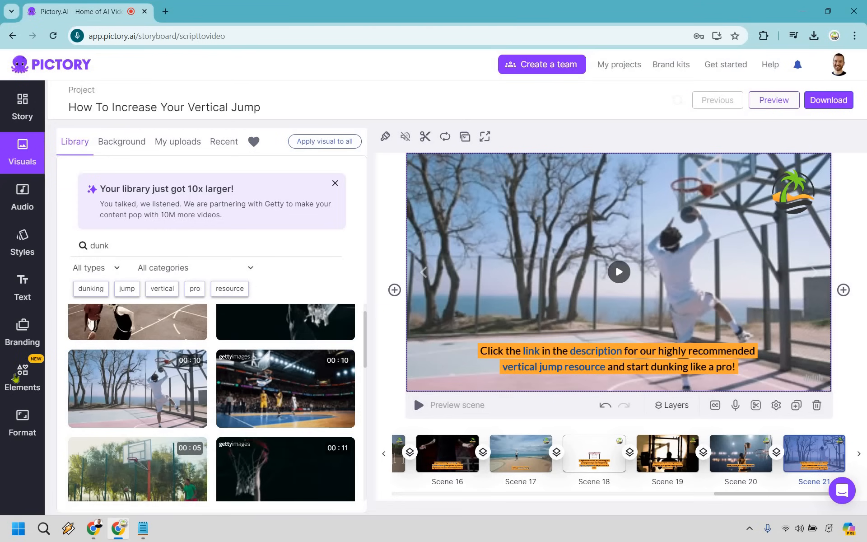
Browse the Elements collection across the Featured, Stickers, GIFs and Emojis categories.
left_click(22, 378)
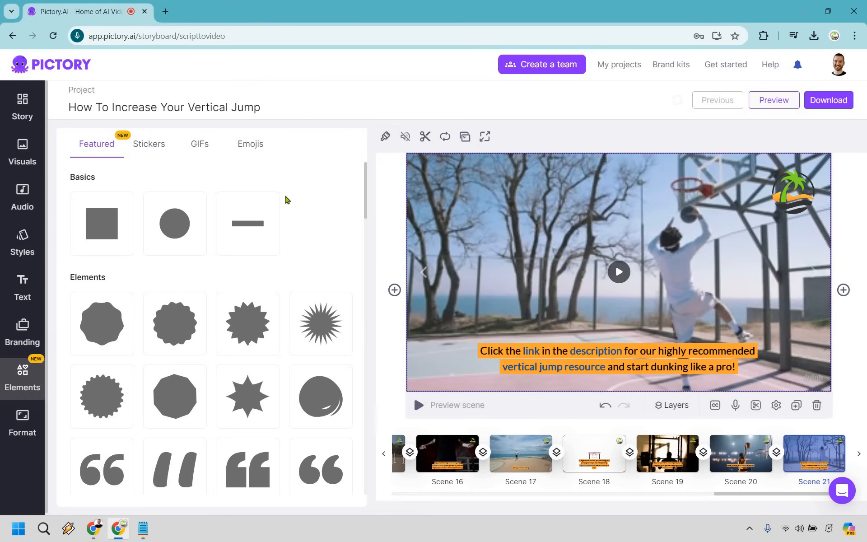
scroll("down", 3)
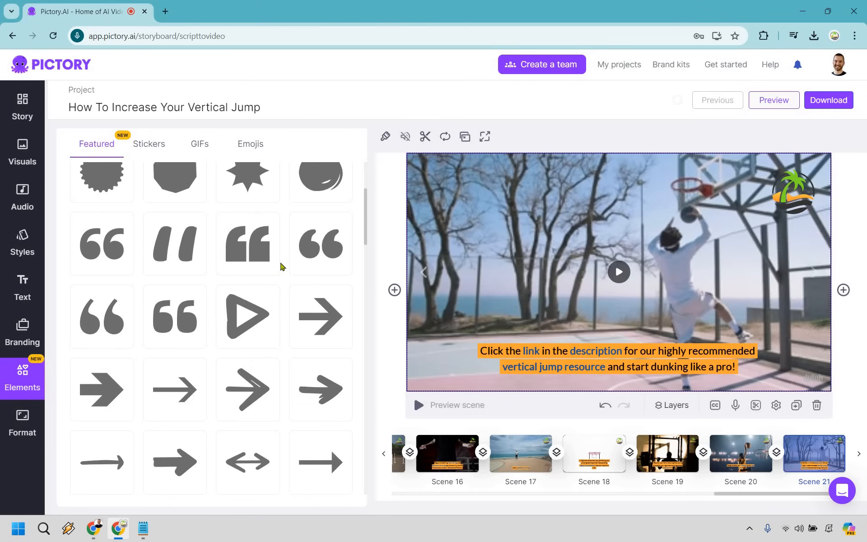
scroll("down", 3)
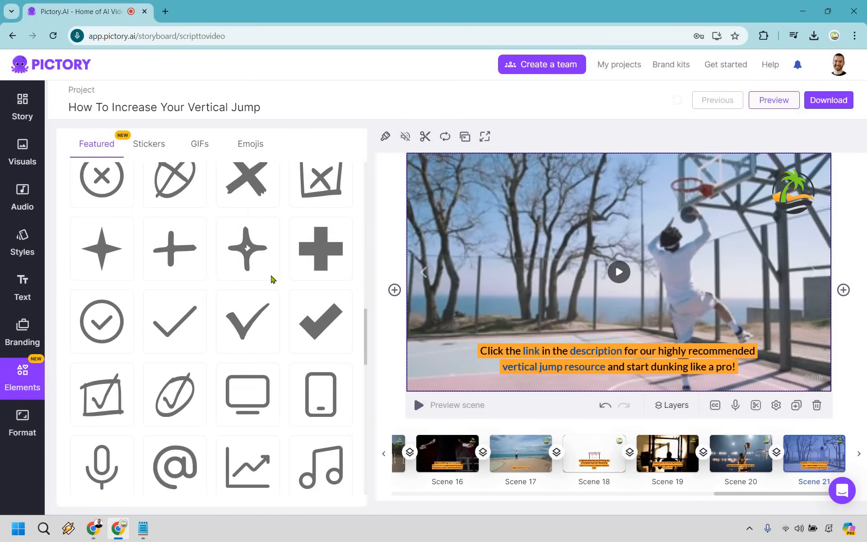
scroll("down", 3)
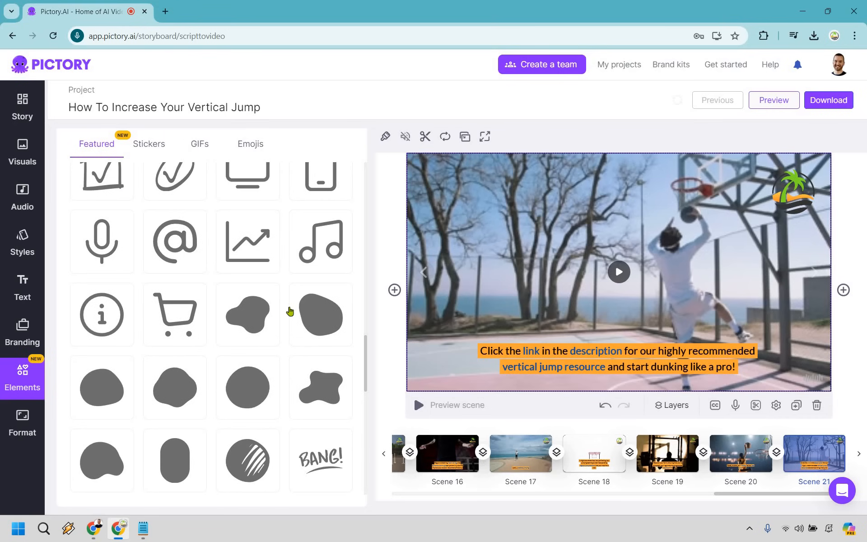
scroll("down", 3)
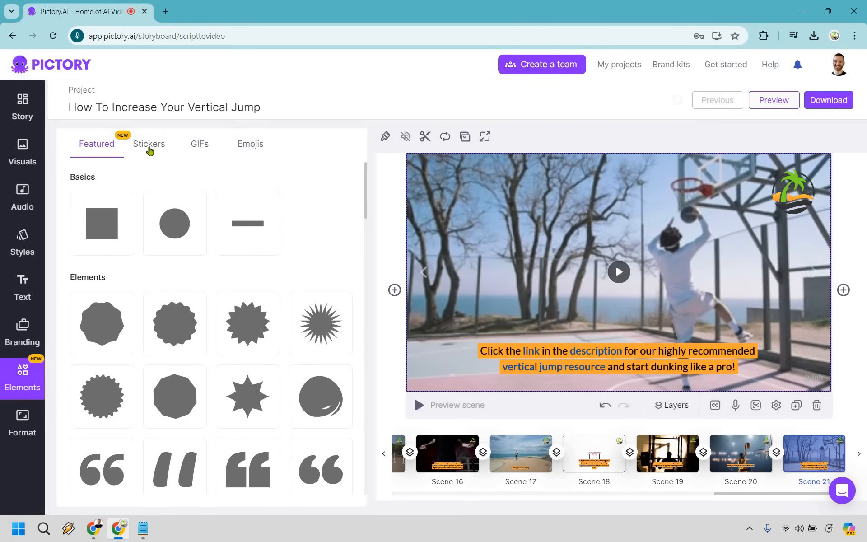
left_click(149, 144)
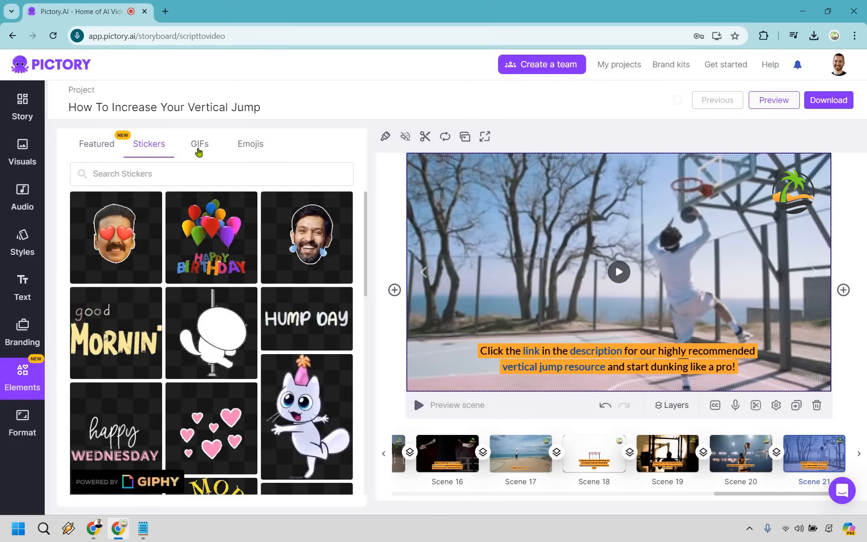
left_click(199, 144)
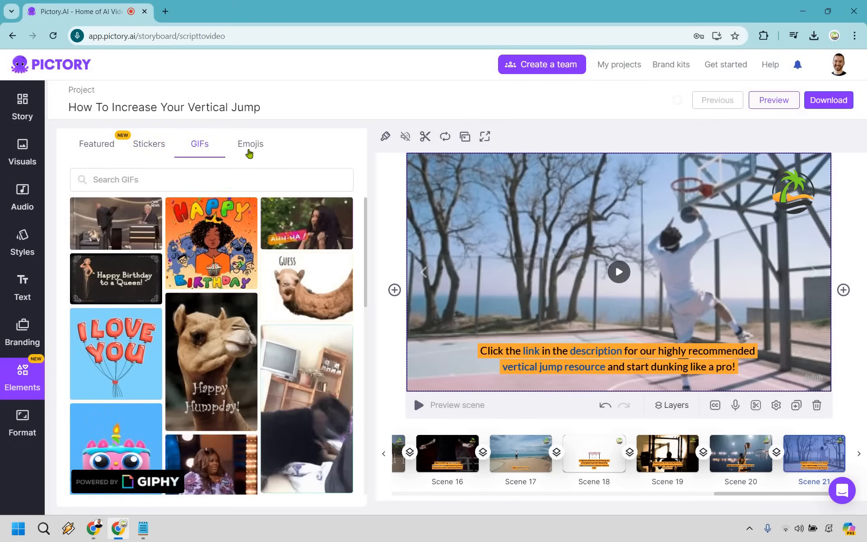
left_click(250, 143)
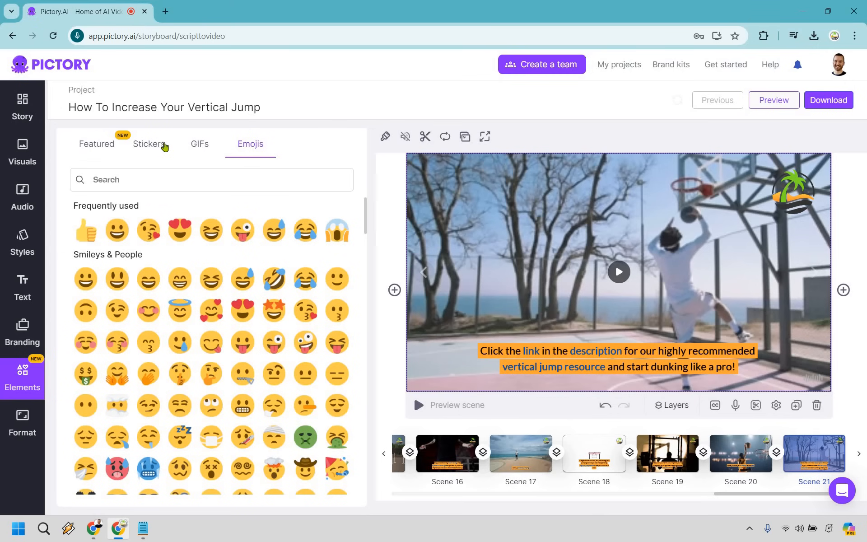
Search the GIFs for 'arrow down' and review the results alongside the featured arrows.
left_click(148, 143)
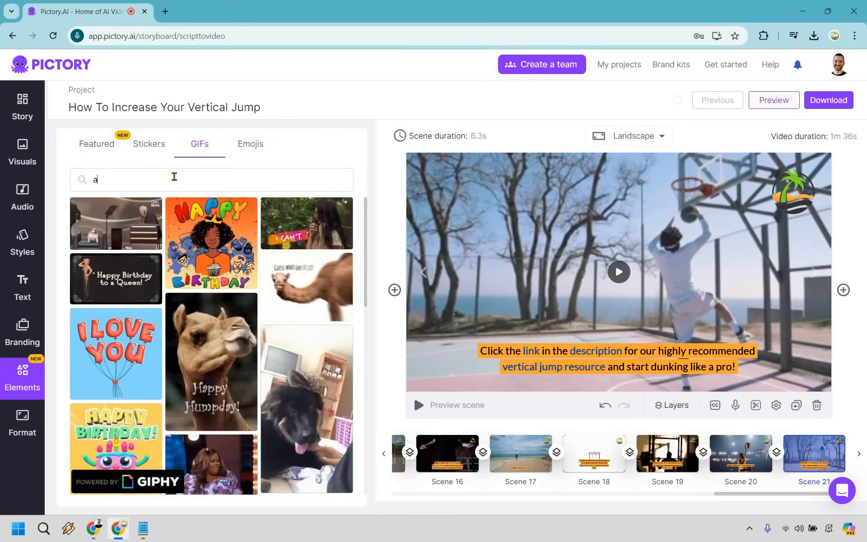
type("arrow down")
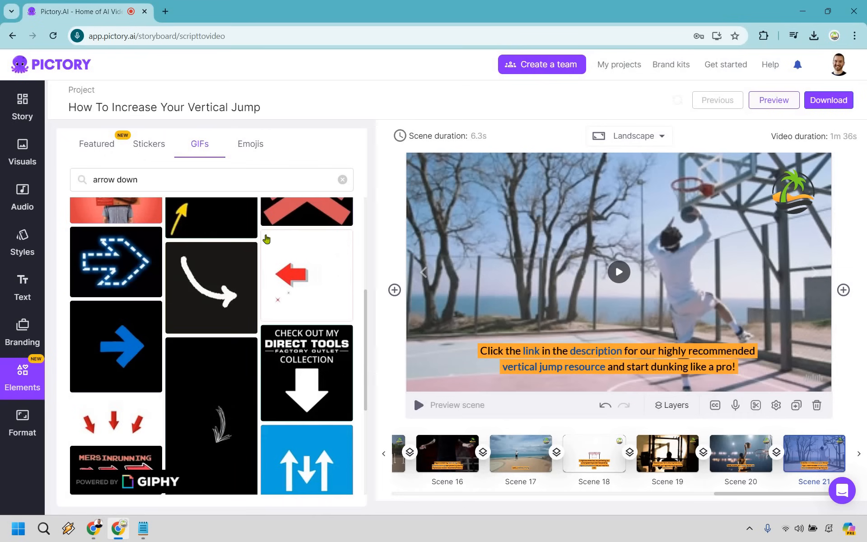
scroll("down", 3)
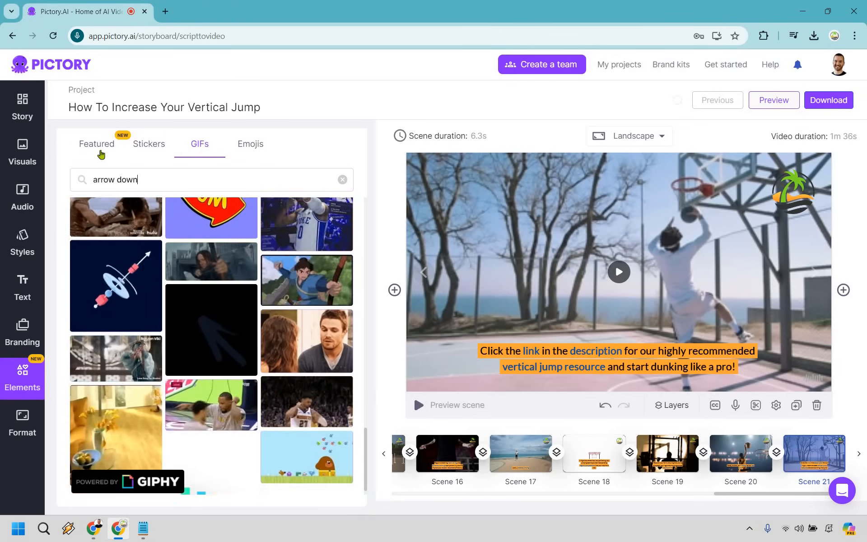
left_click(97, 145)
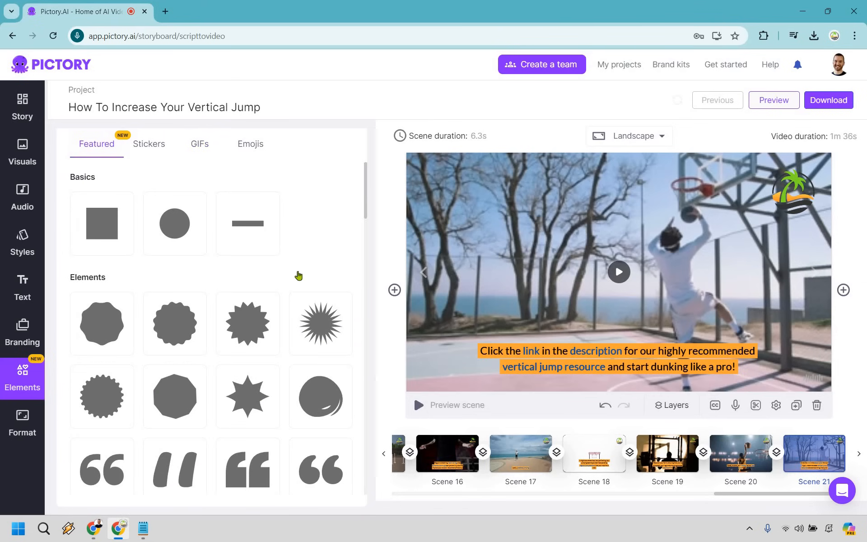
scroll("down", 3)
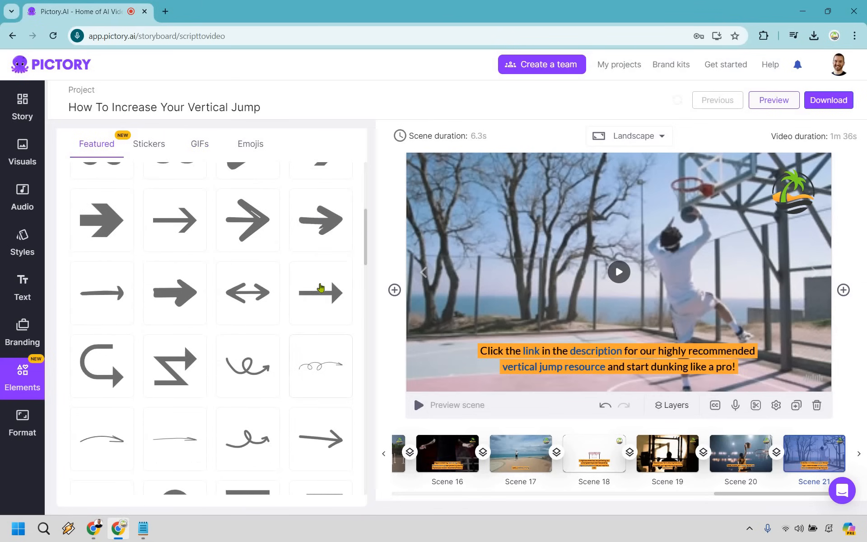
scroll("down", 3)
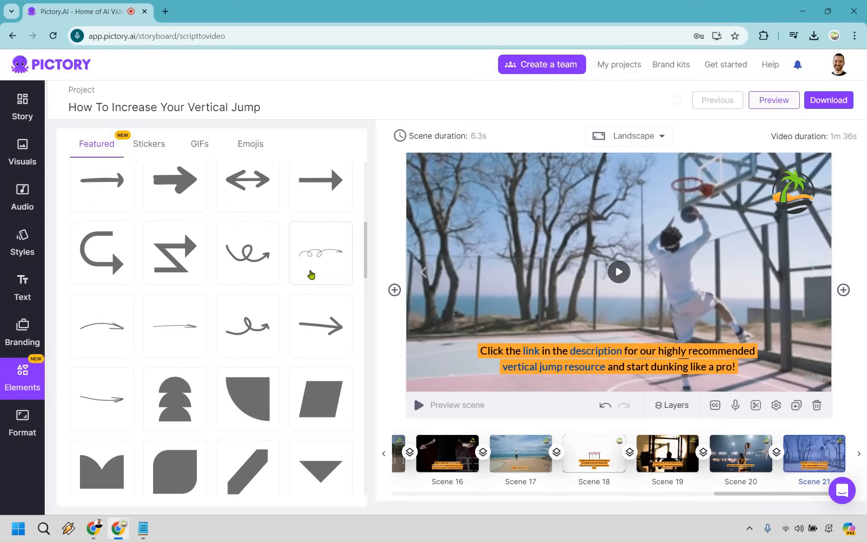
left_click(199, 144)
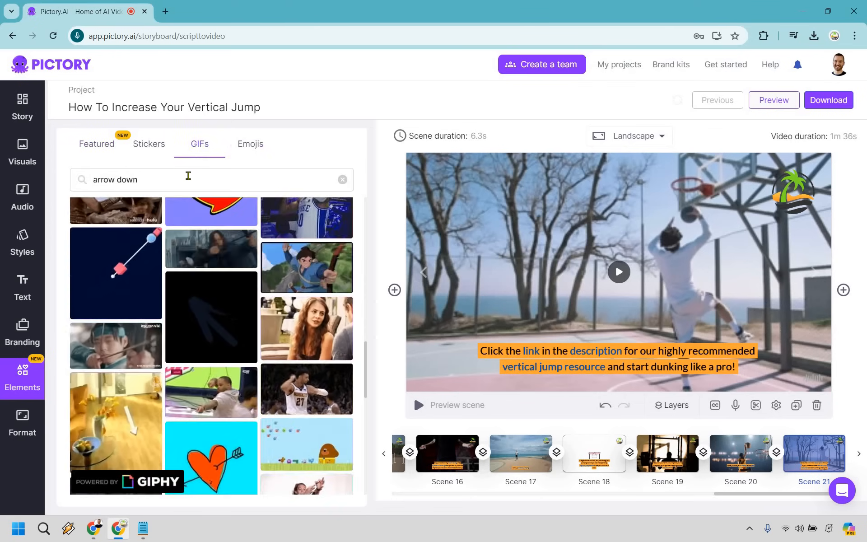
Add the double down-arrow emoji from Emojis to Scene 21 and remove the extra copy.
left_click(251, 144)
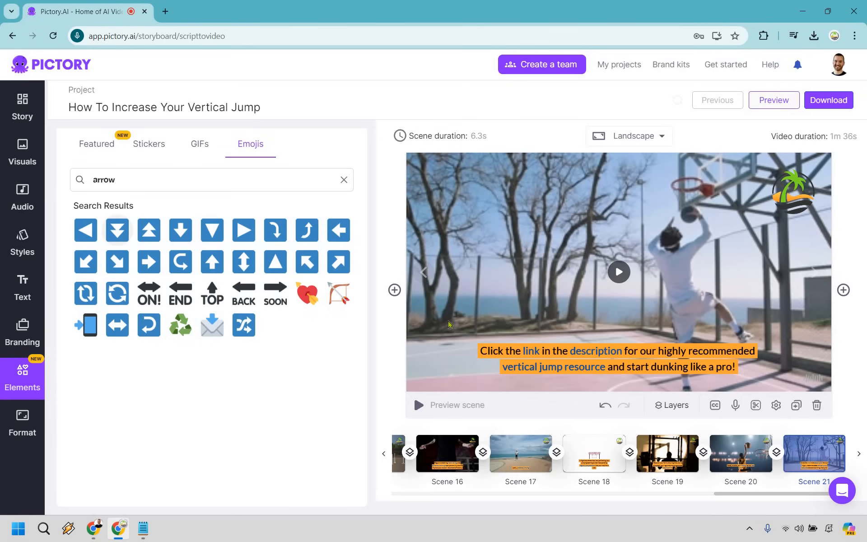
mouse_move(117, 231)
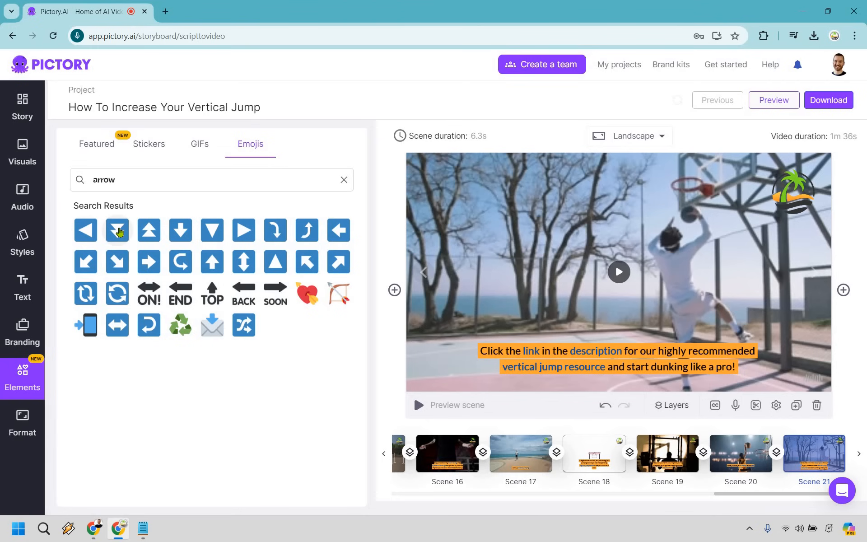
left_click(117, 230)
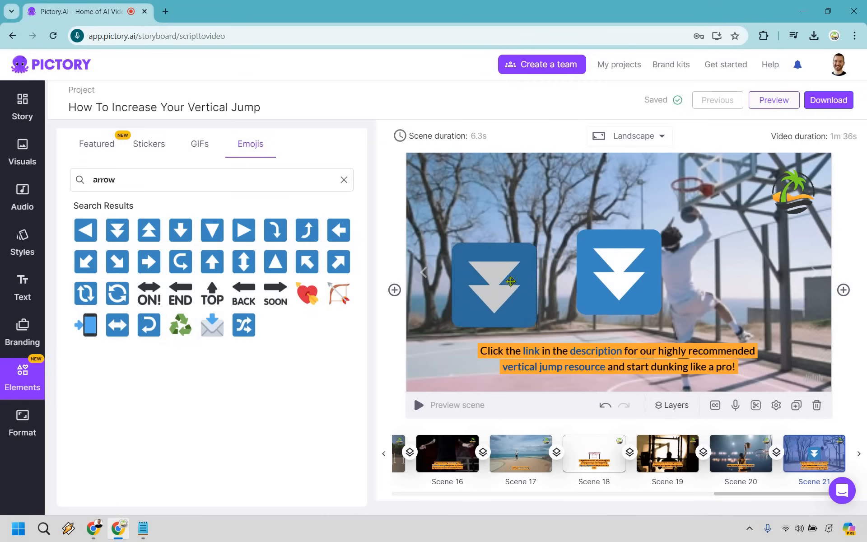
left_click(494, 282)
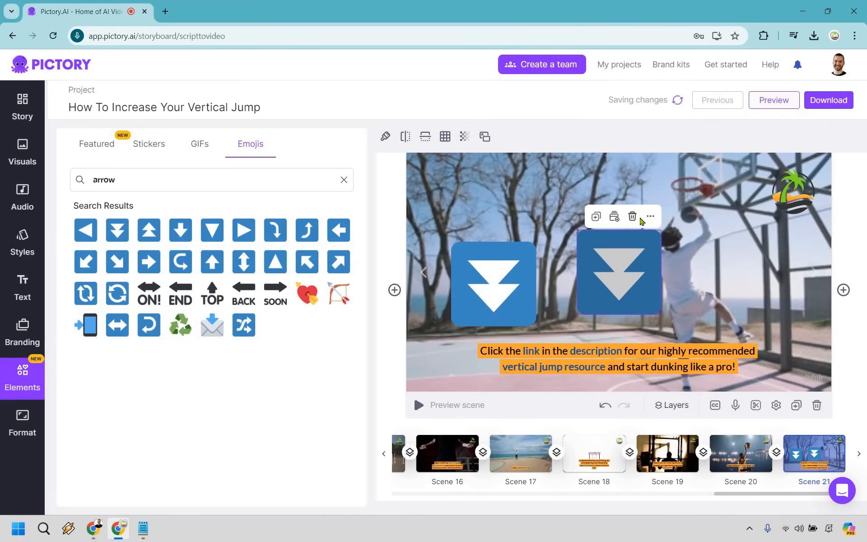
left_click(632, 216)
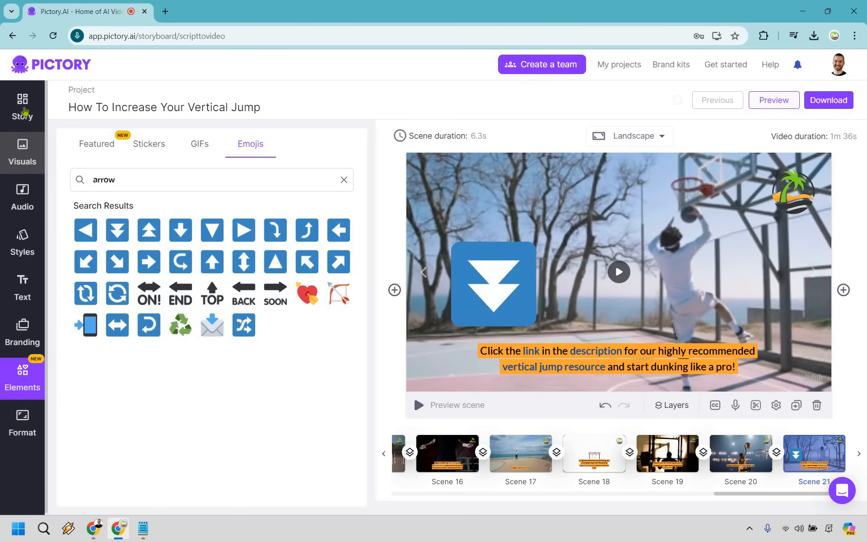
Show the Story panel and scroll through the scene script toward scene 10.
left_click(22, 106)
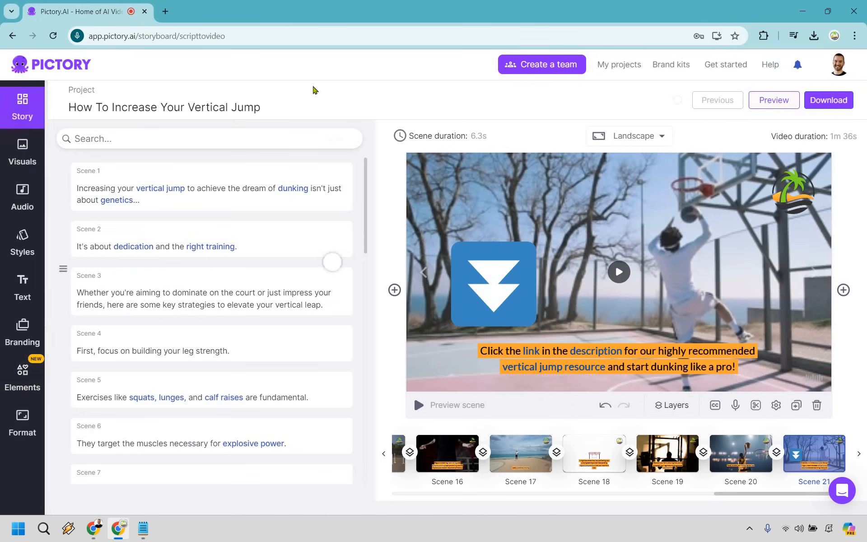
mouse_move(227, 177)
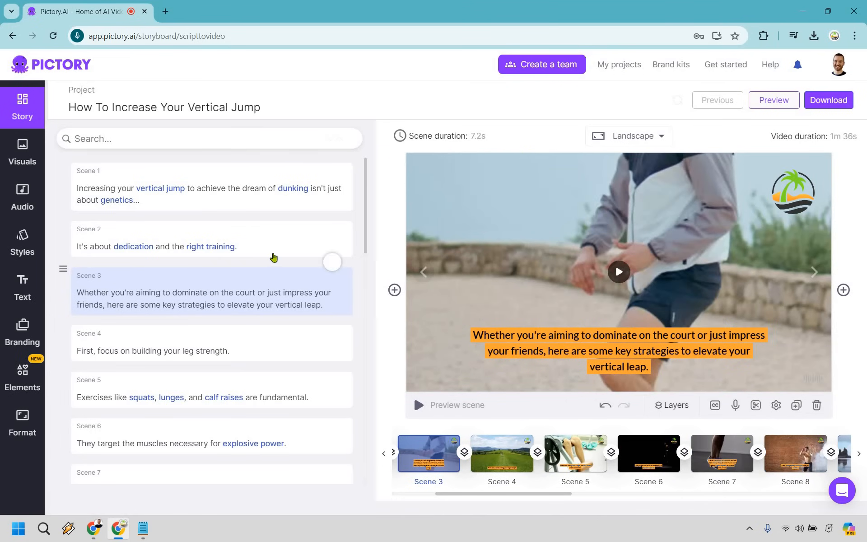
scroll("down", 3)
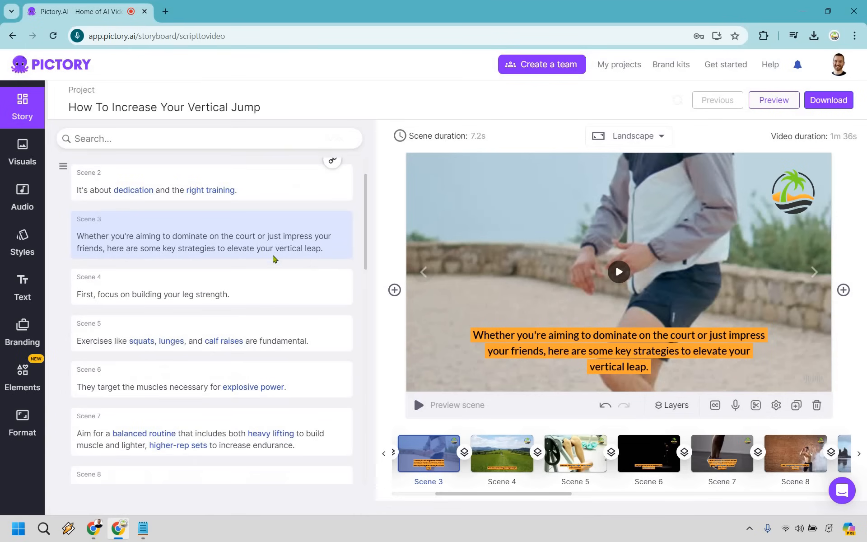
scroll("down", 3)
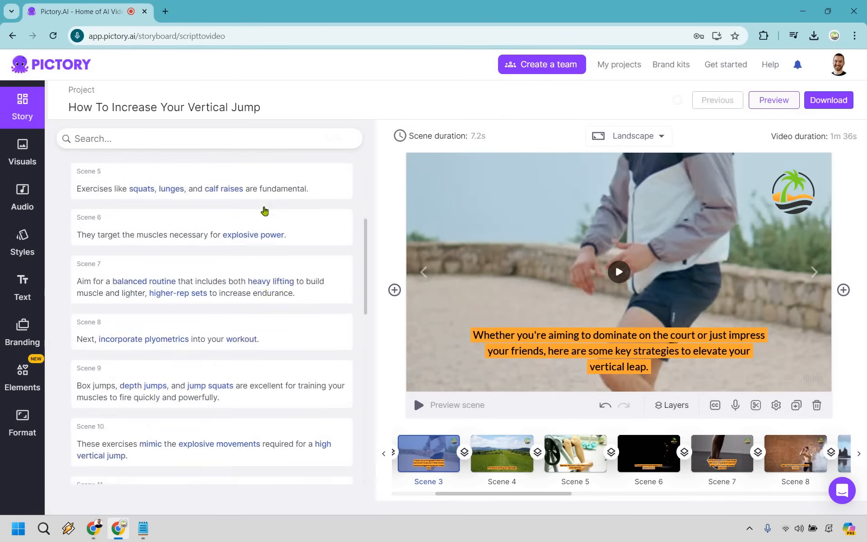